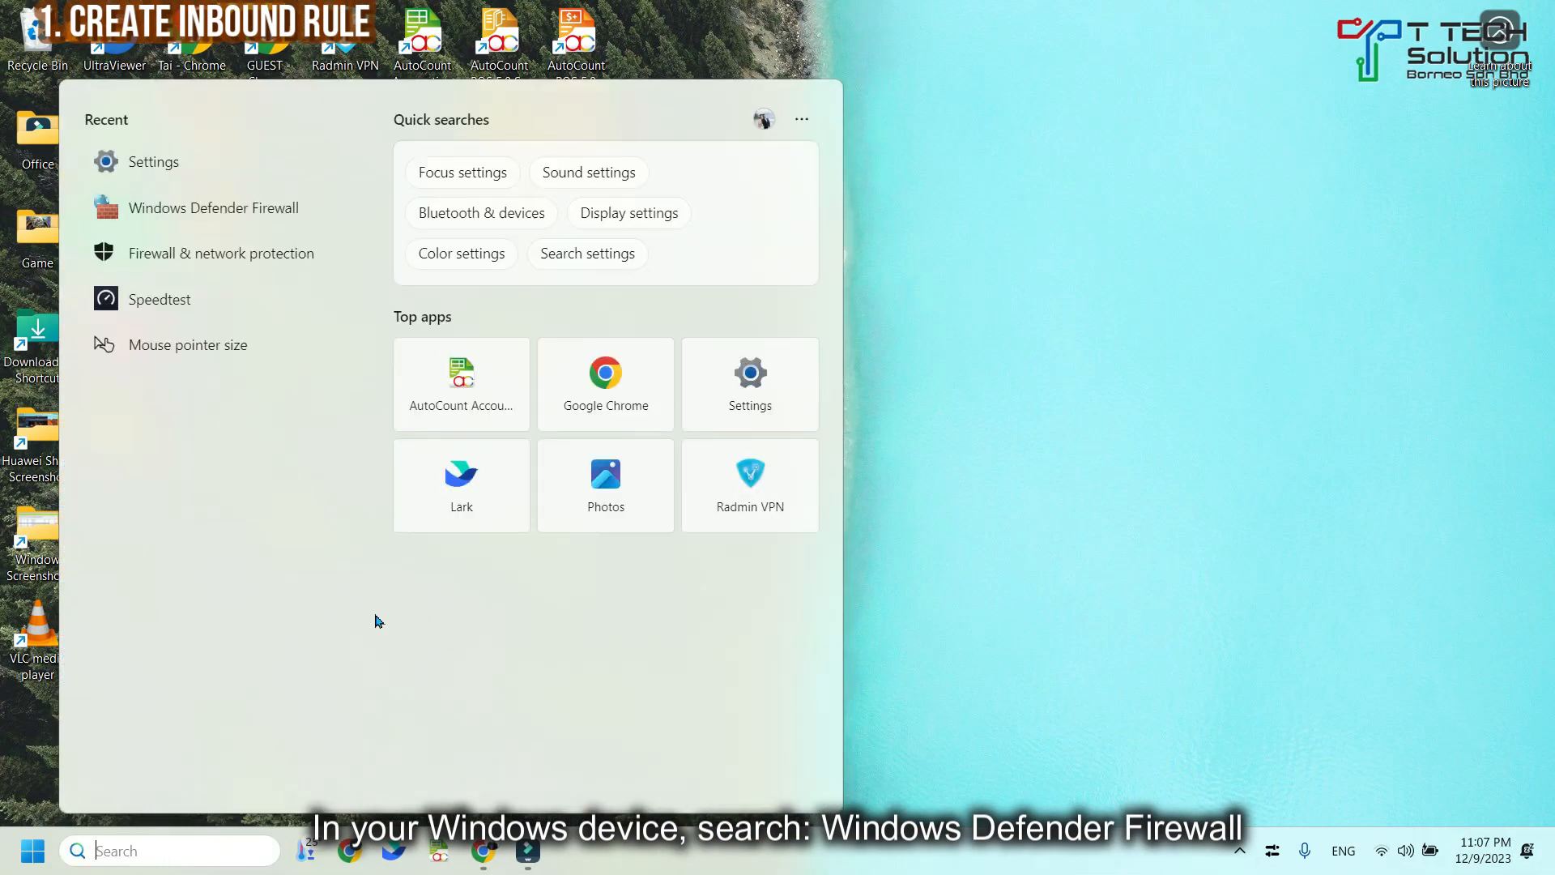
# Step: Find Windows Defender Firewall via Start search and start a new inbound rule in Advanced settings
pyautogui.write('defender')
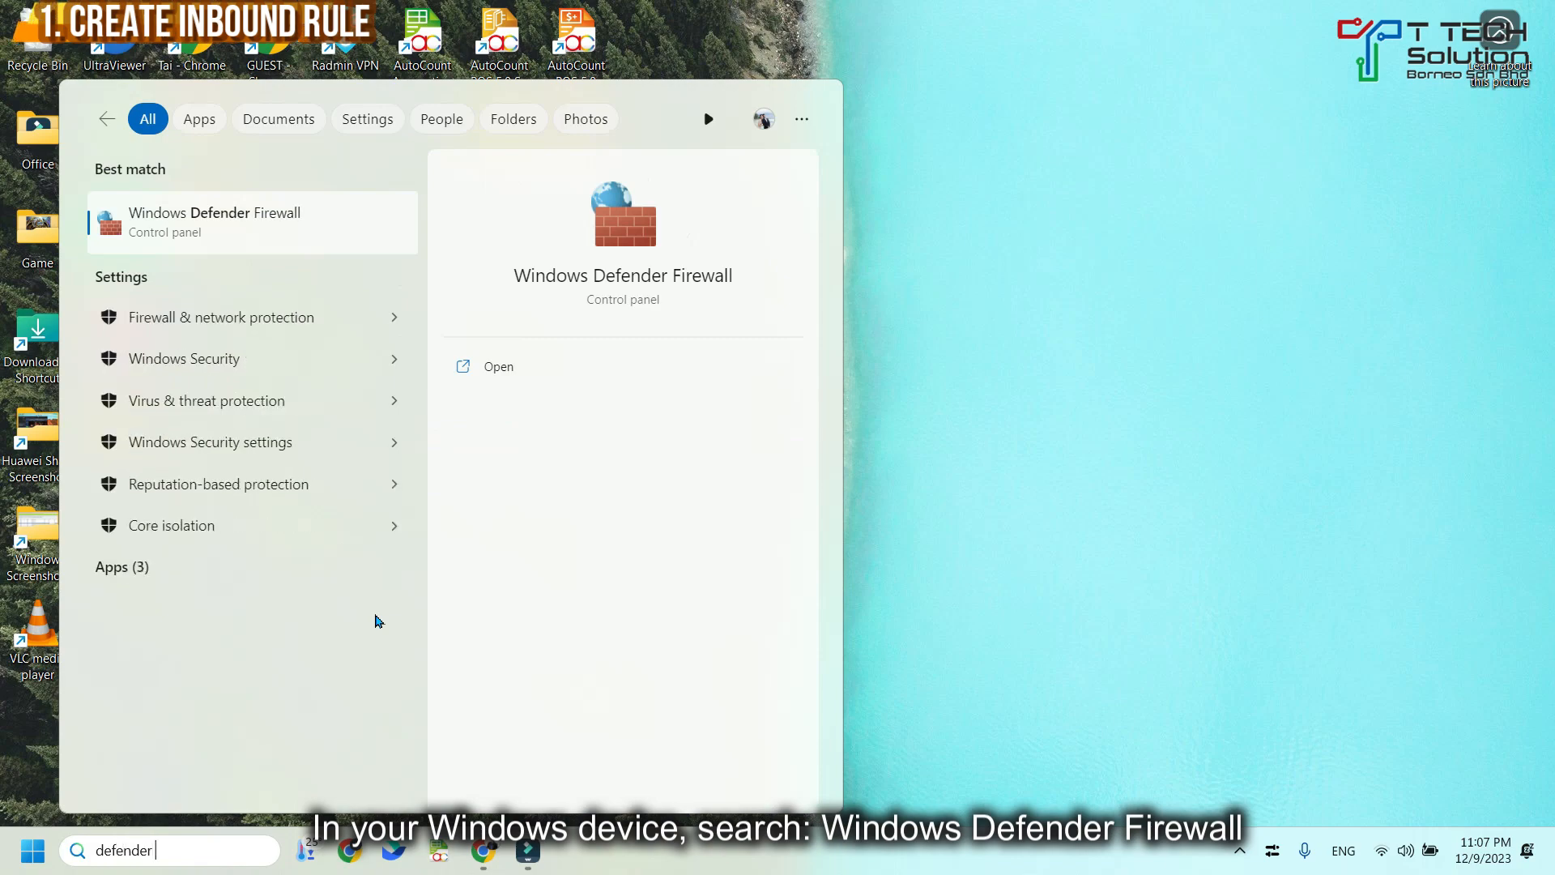
pyautogui.write('firewa')
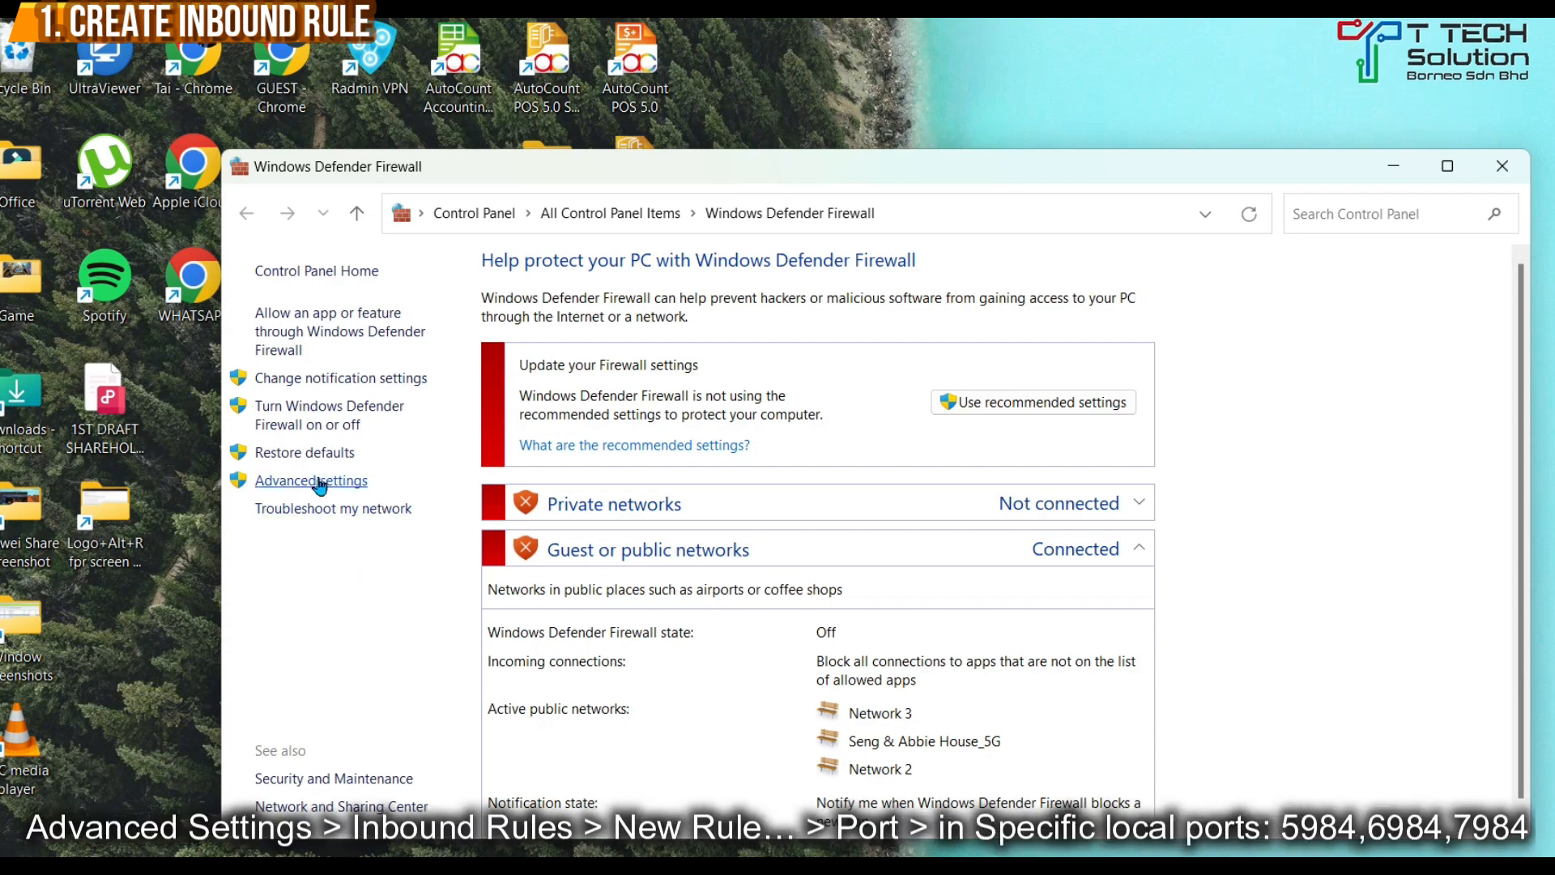
pyautogui.click(310, 481)
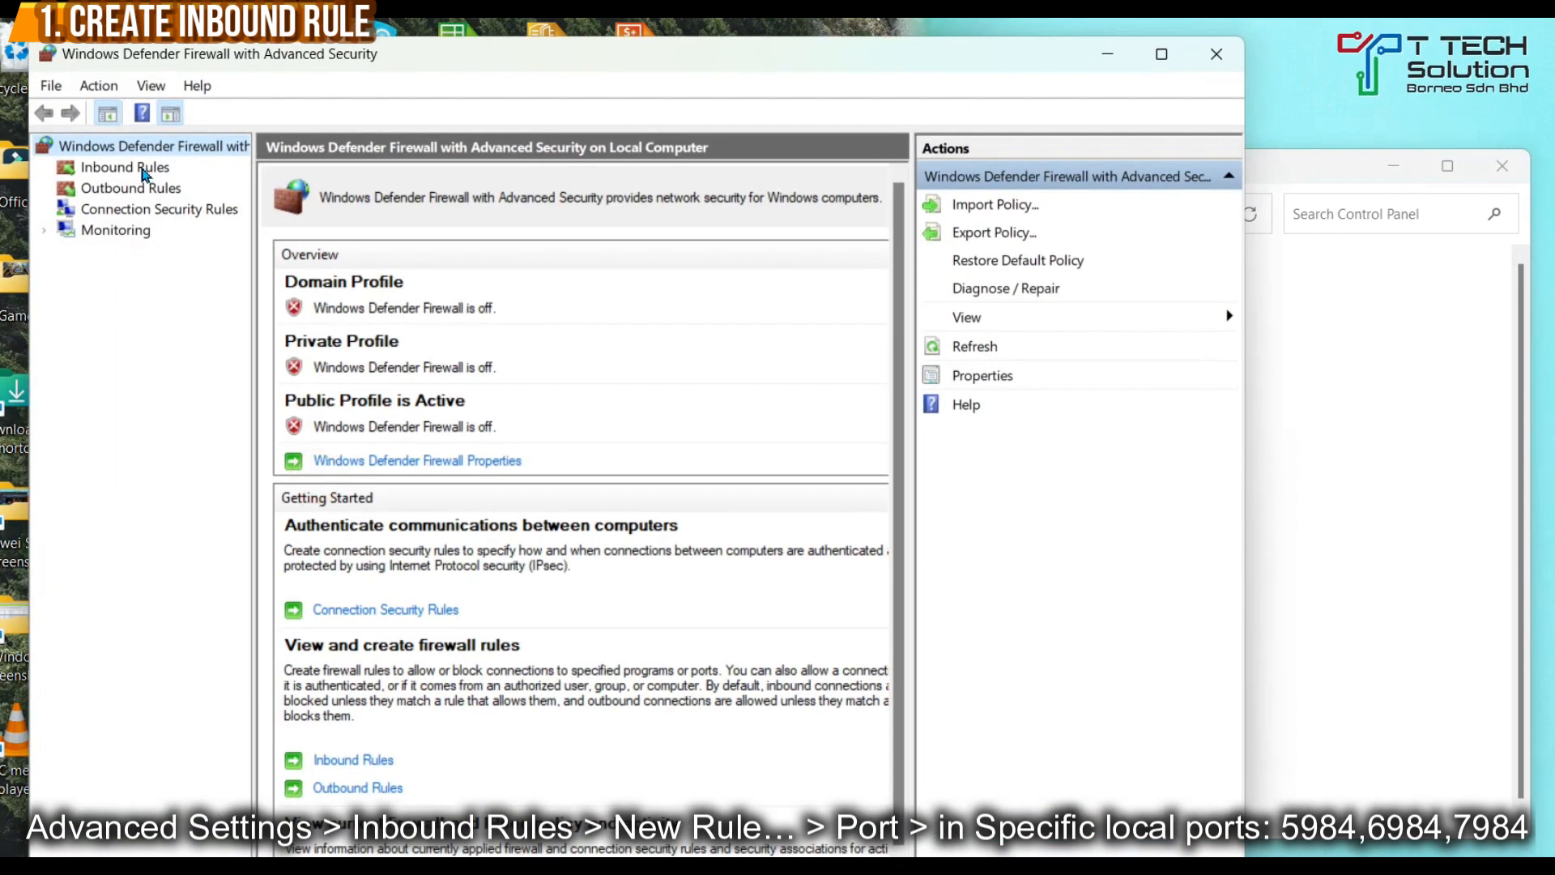
pyautogui.click(125, 167)
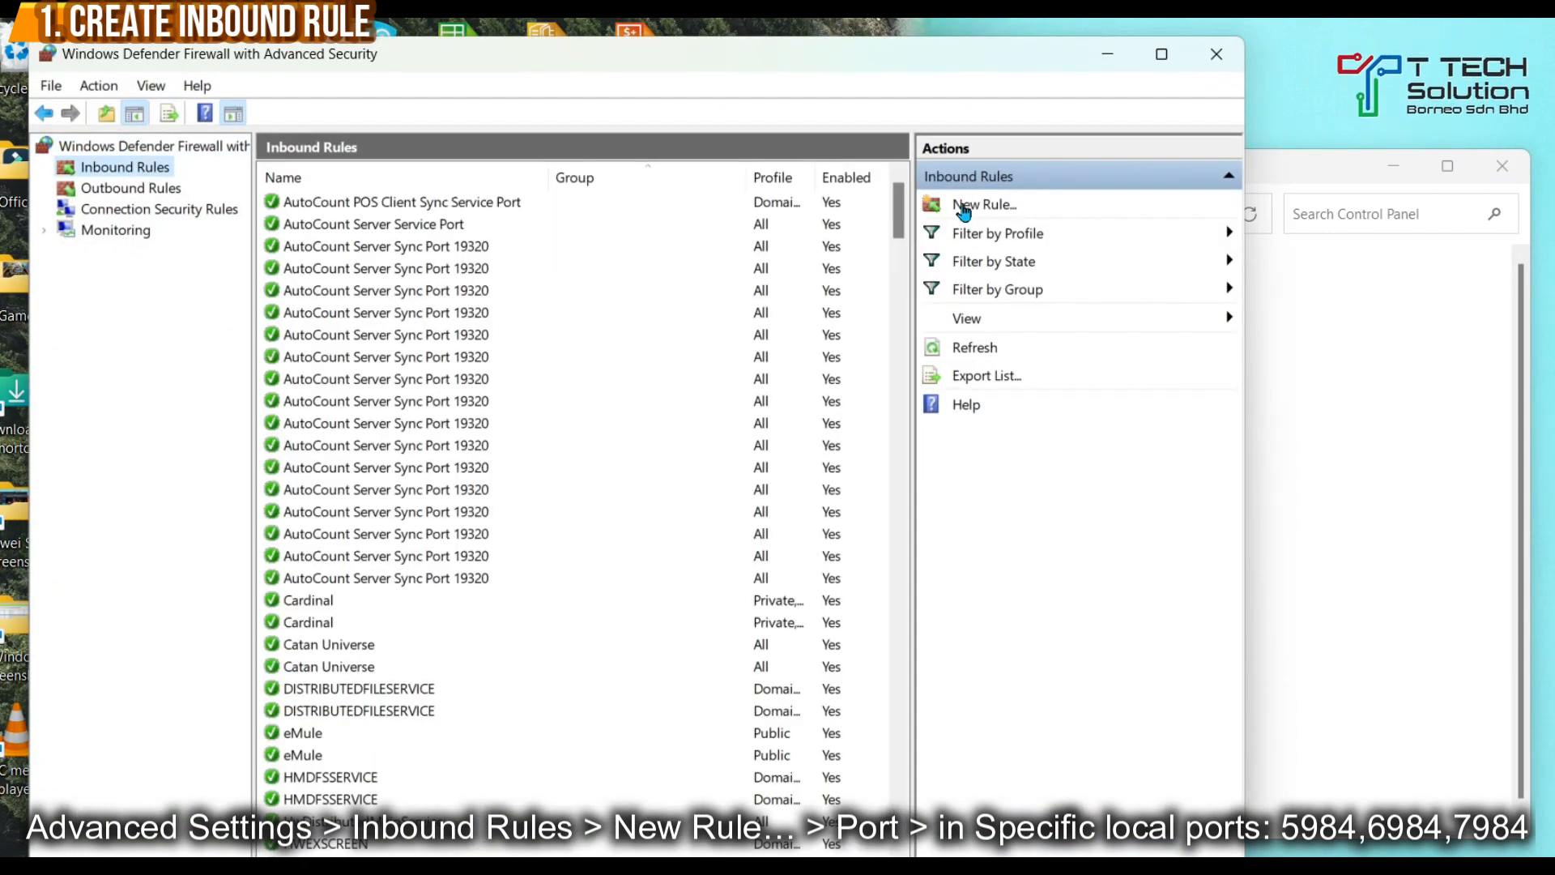
pyautogui.click(984, 204)
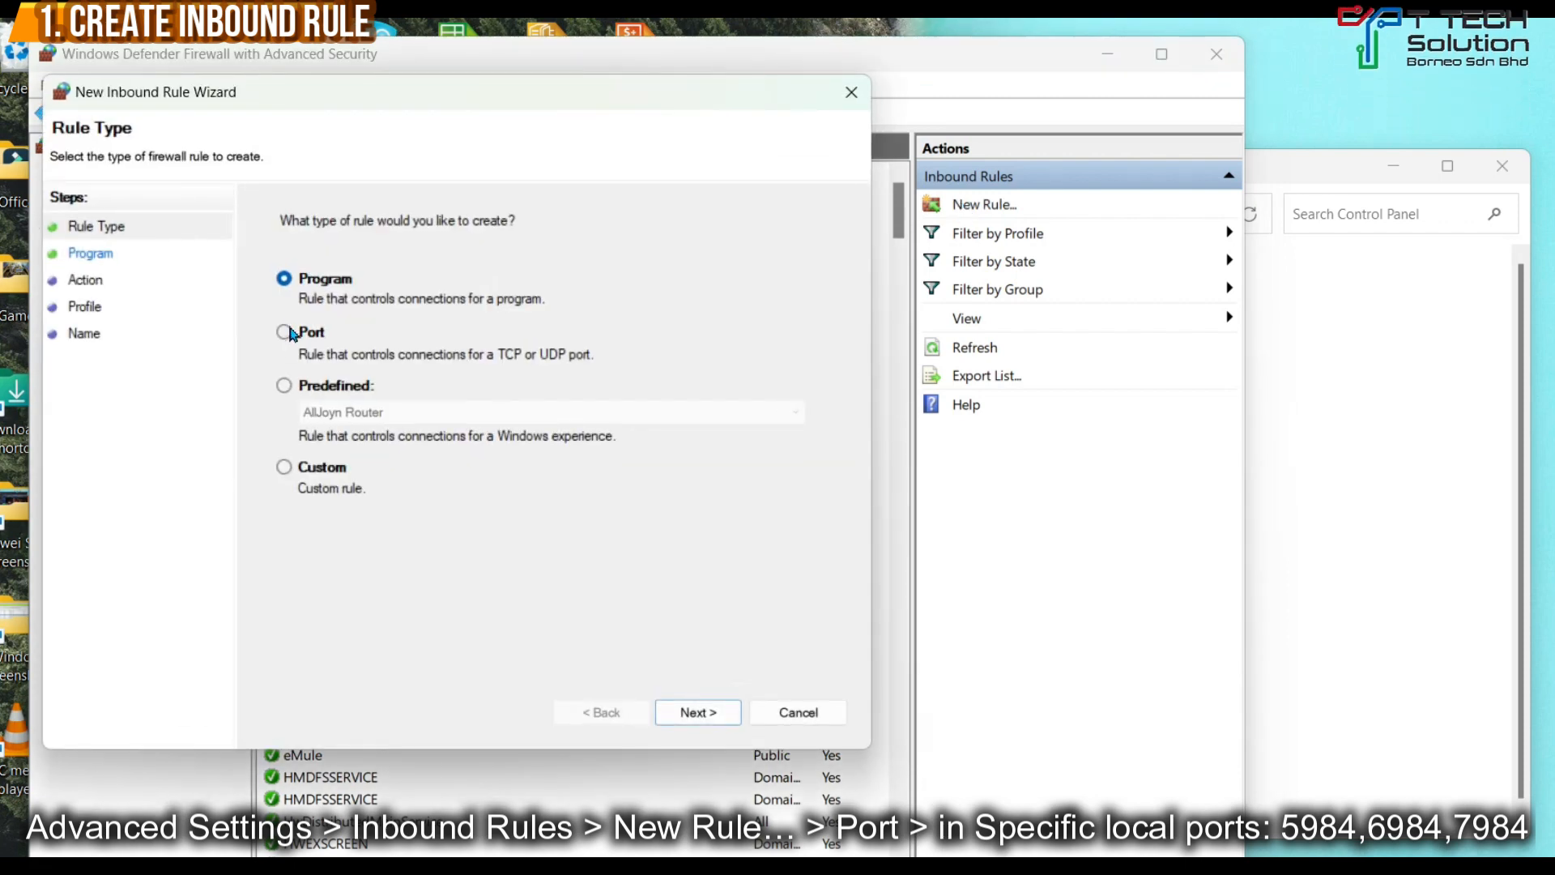
# Step: Create an inbound port rule for TCP 5984, 6984, 7984 named '5984,6984,7984'
pyautogui.click(283, 331)
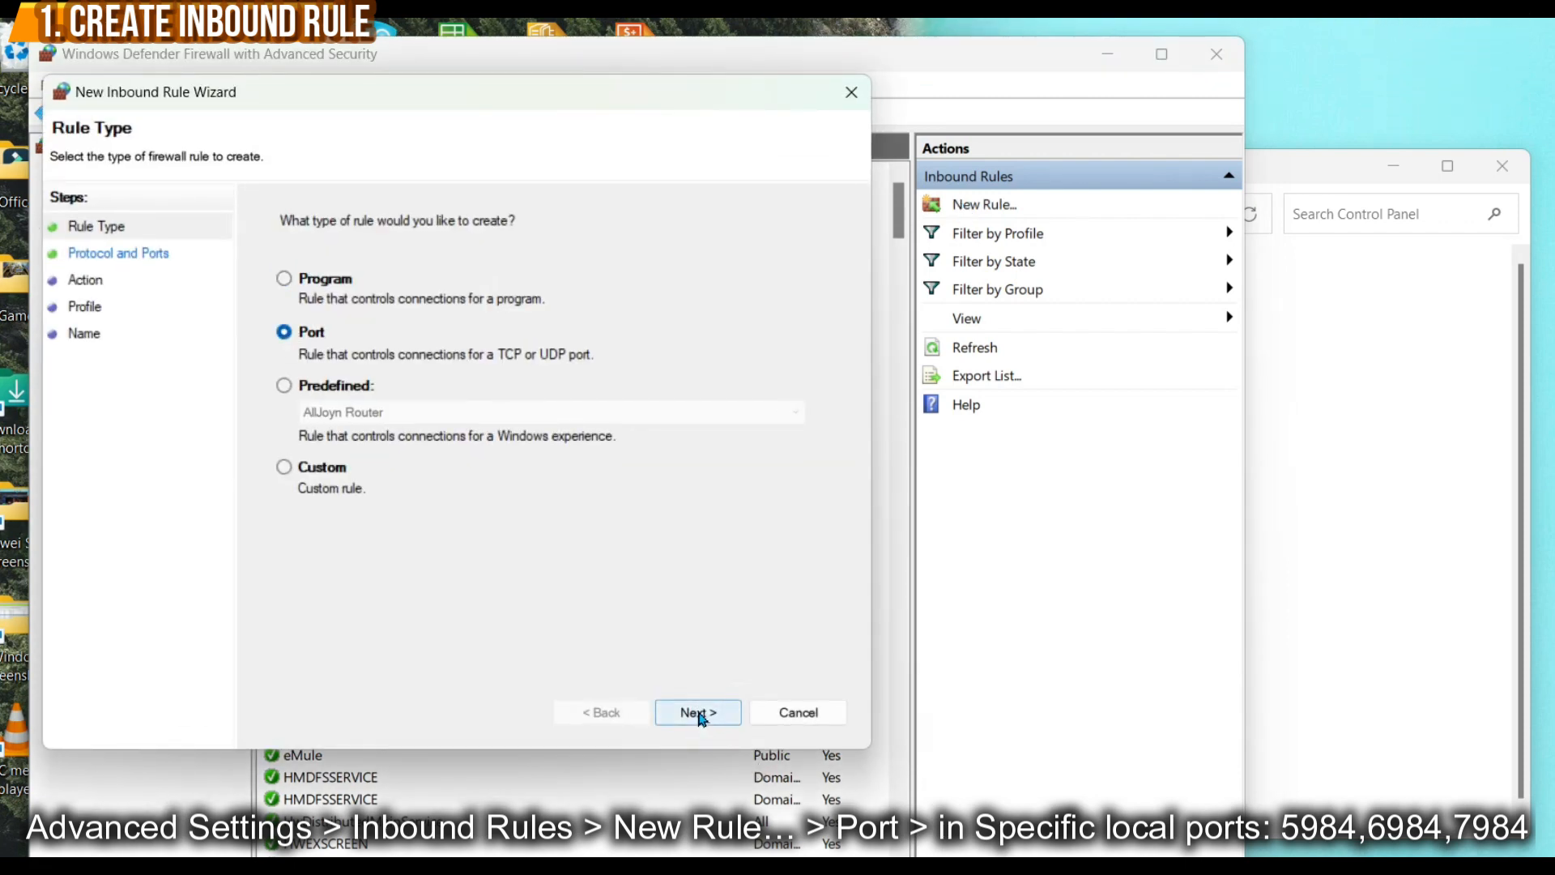
pyautogui.click(697, 712)
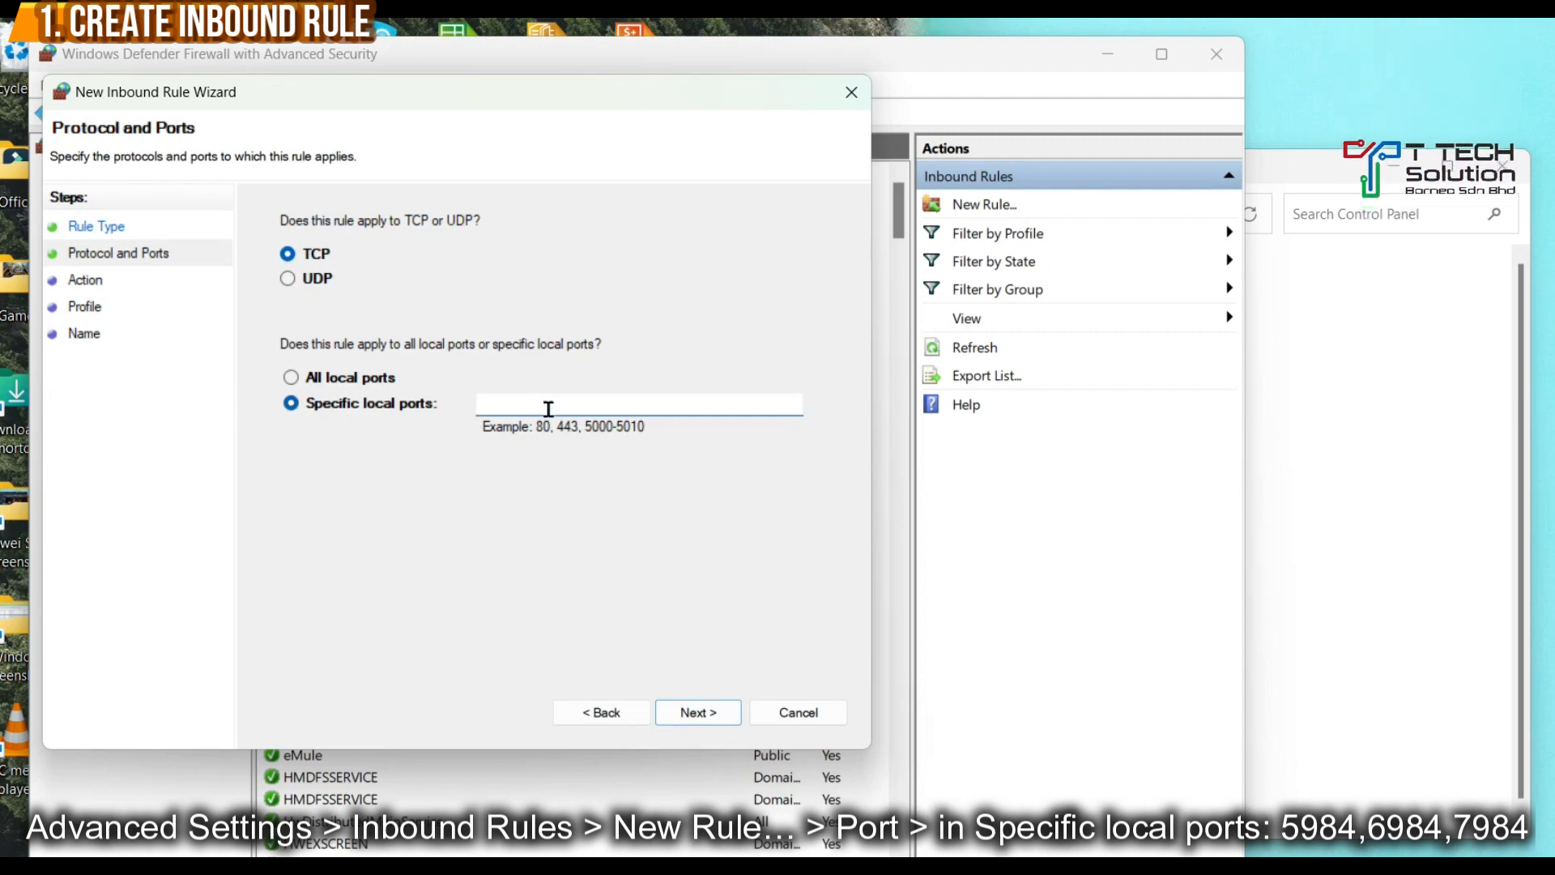
pyautogui.write('5984,')
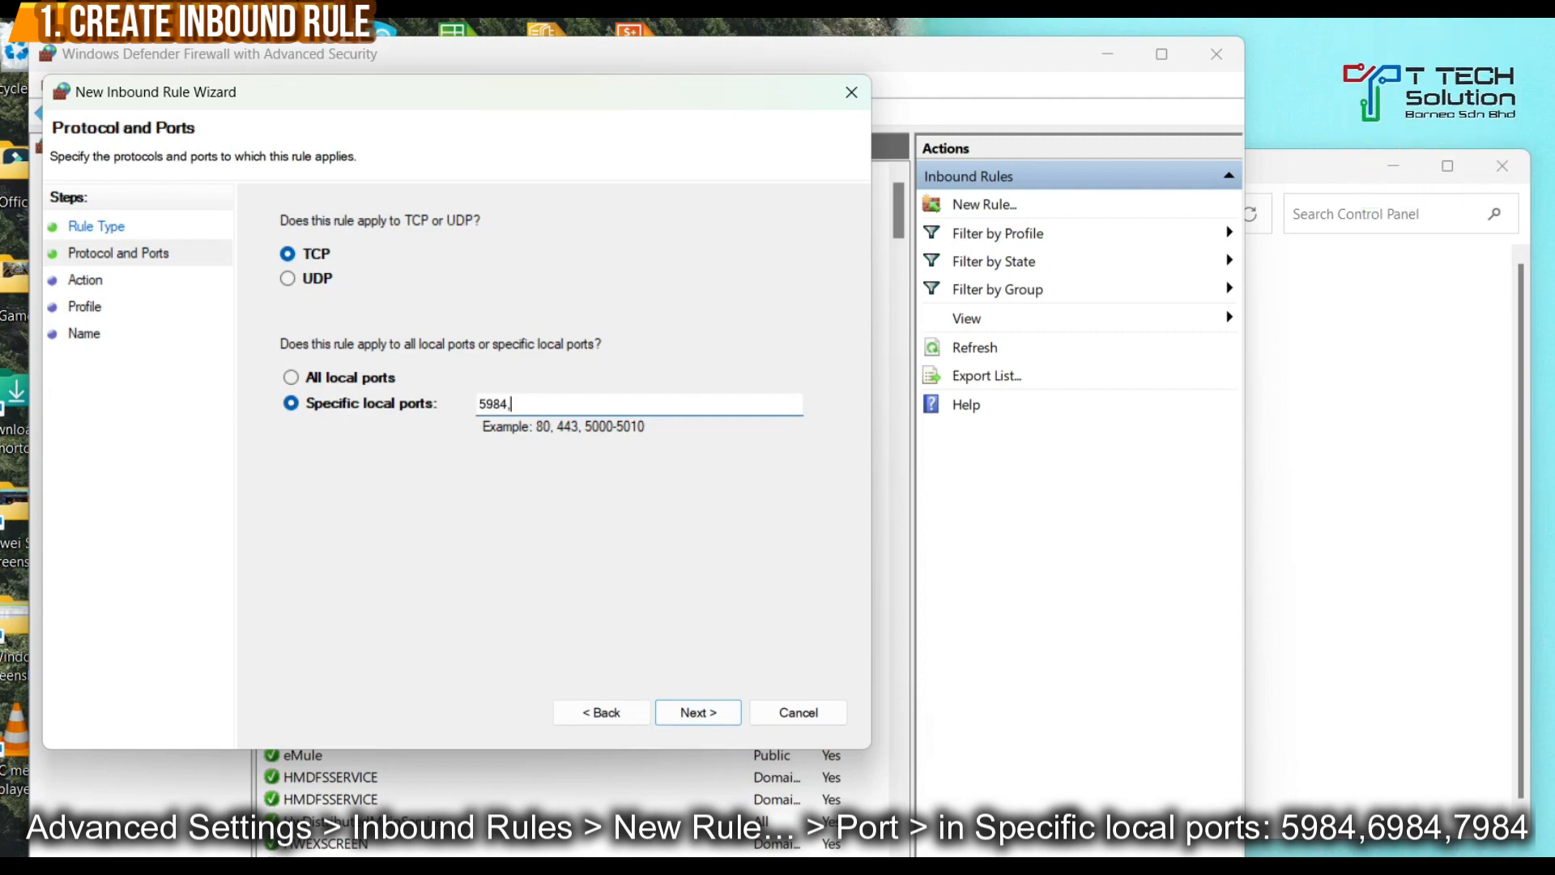
pyautogui.write('6984,7984')
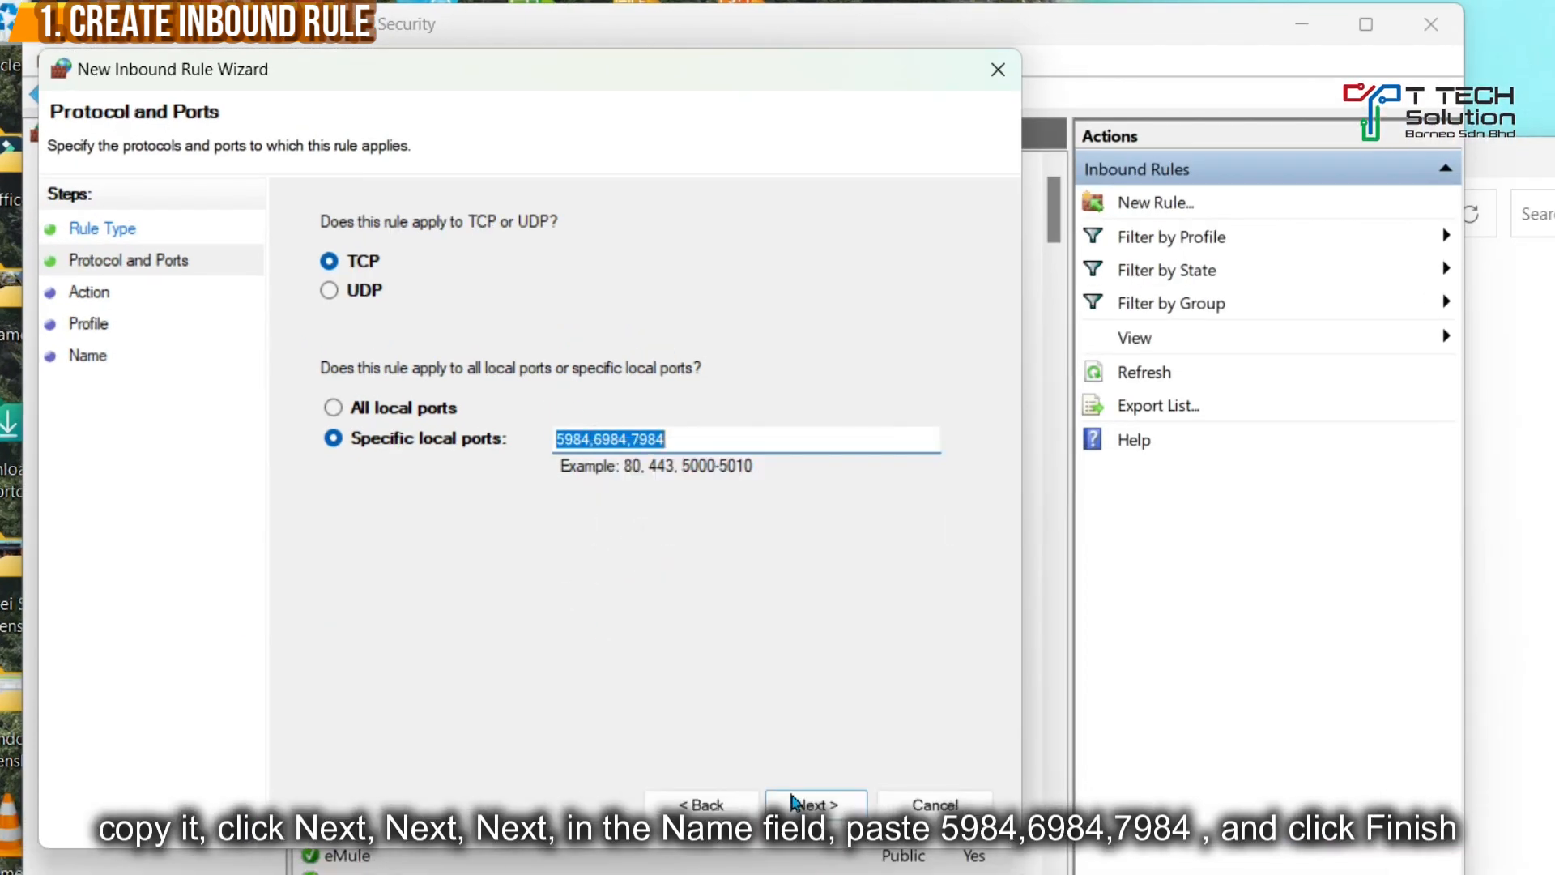
pyautogui.click(814, 805)
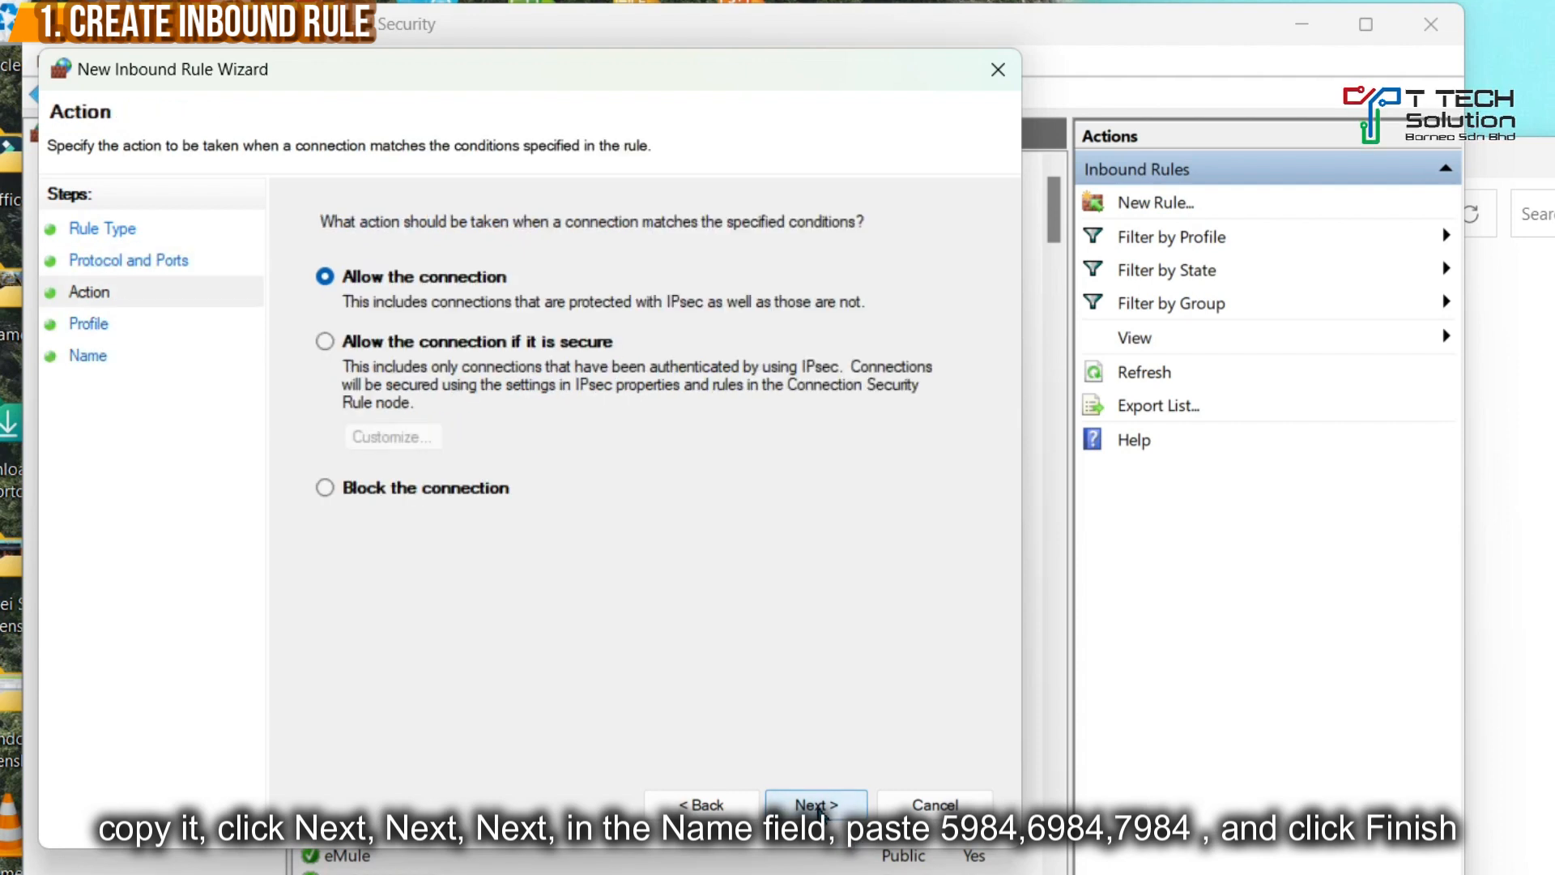
pyautogui.click(815, 804)
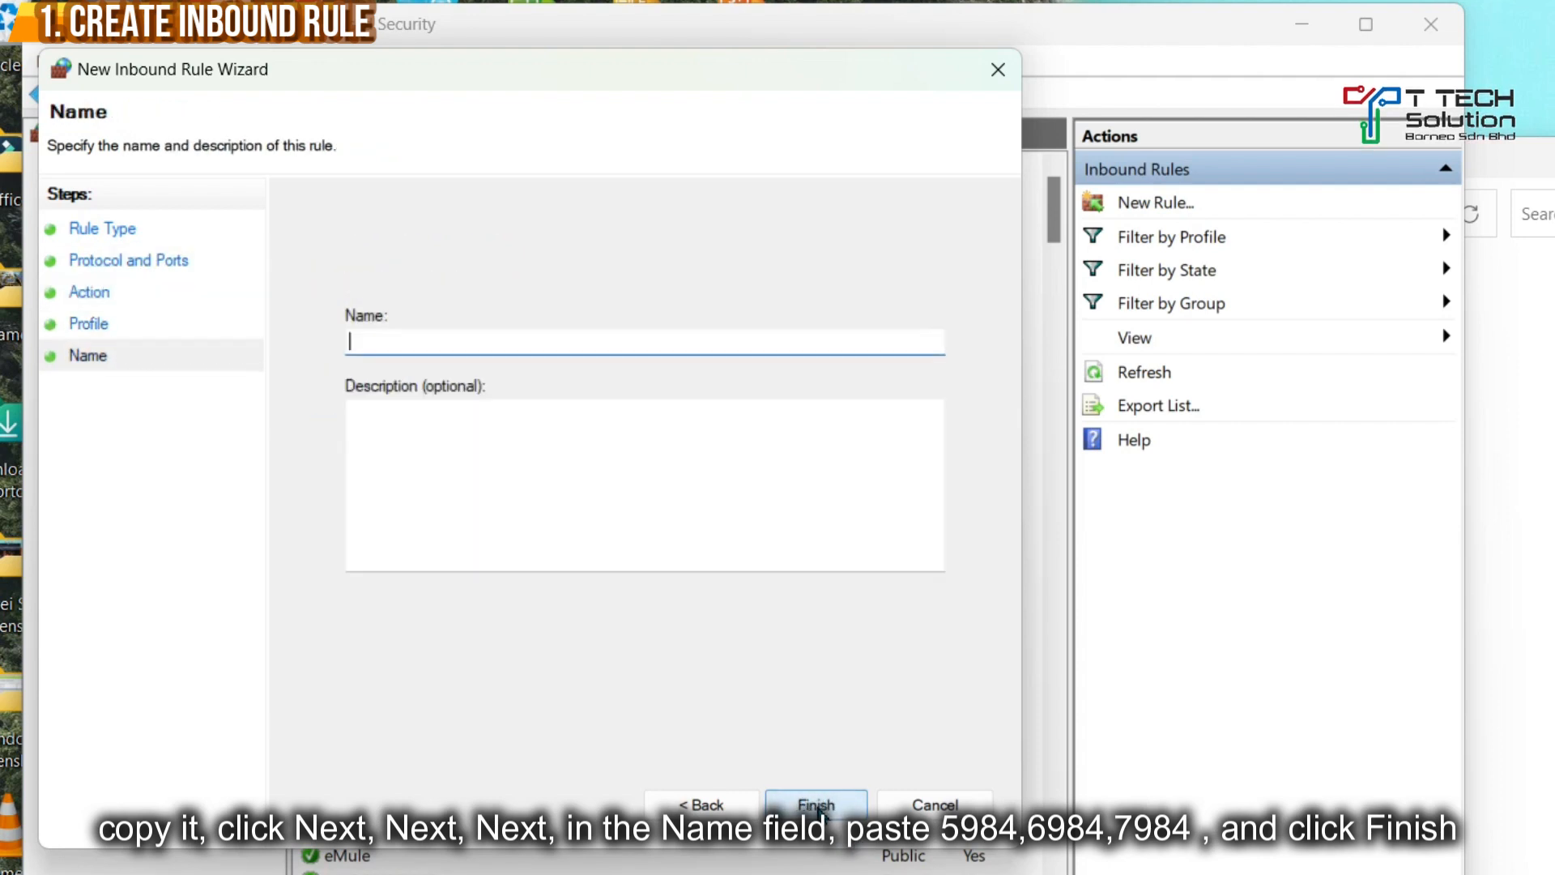
pyautogui.write('5984,6984,7984')
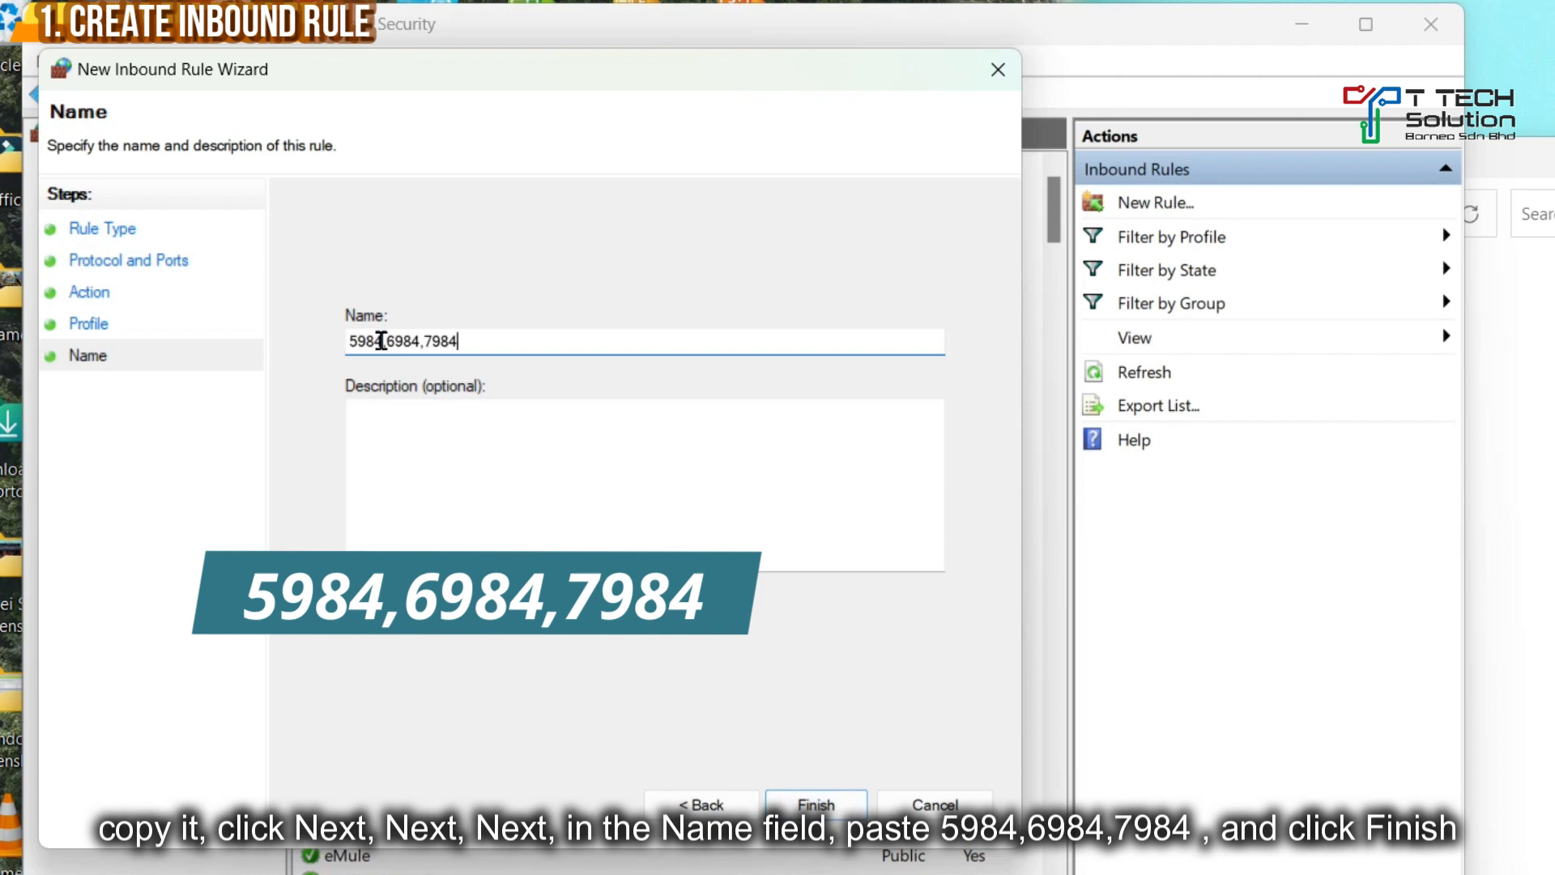
pyautogui.click(816, 804)
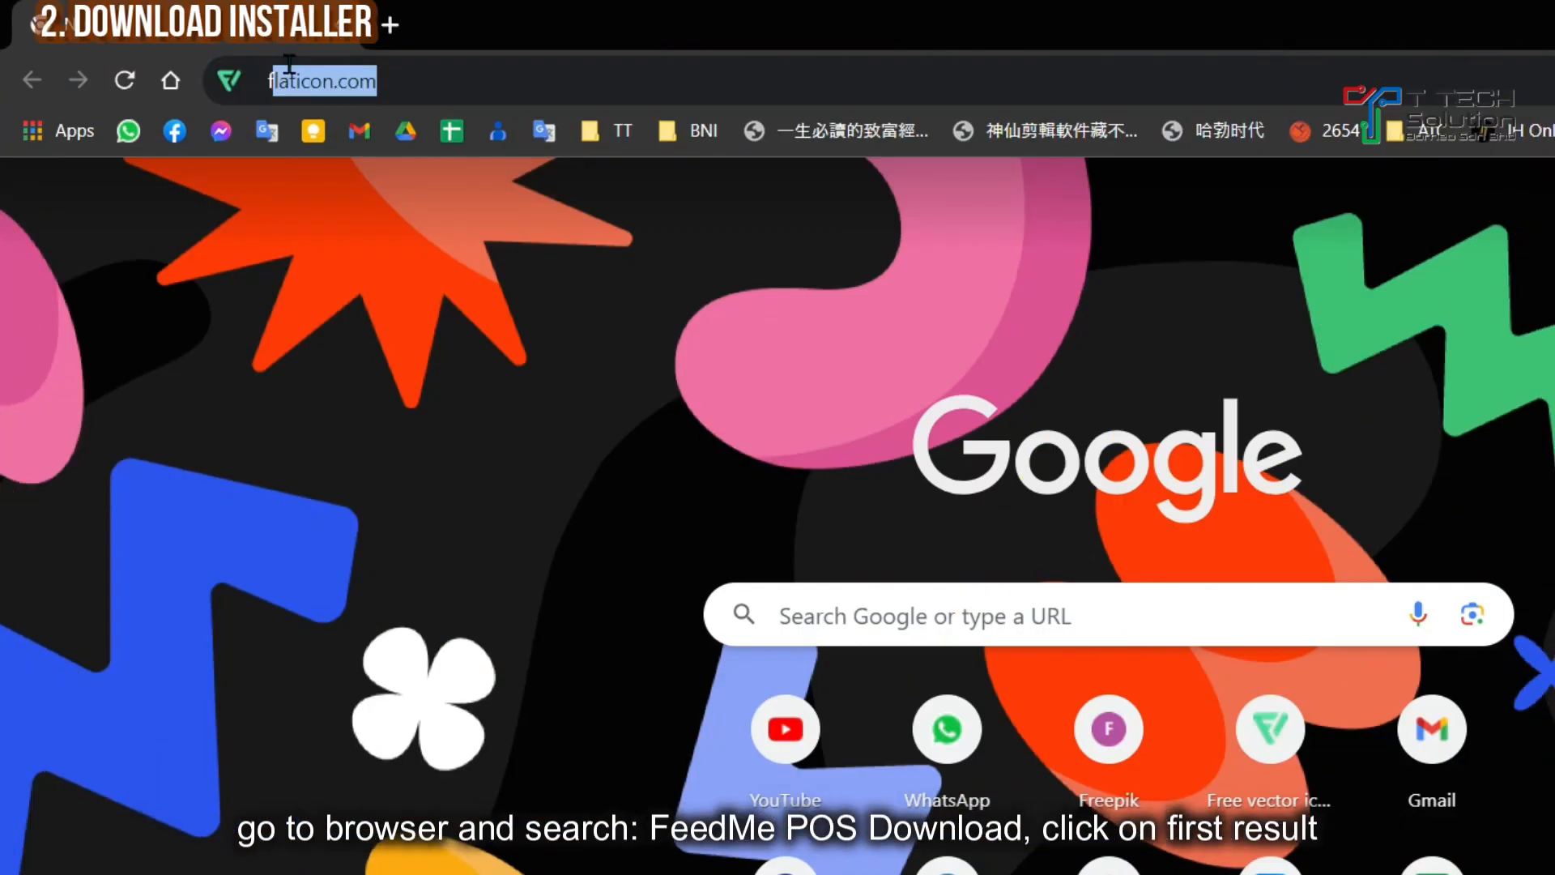
# Step: Search Google for 'feedme pos download' and open the FeedMe POS download page
pyautogui.write('feedme pos download')
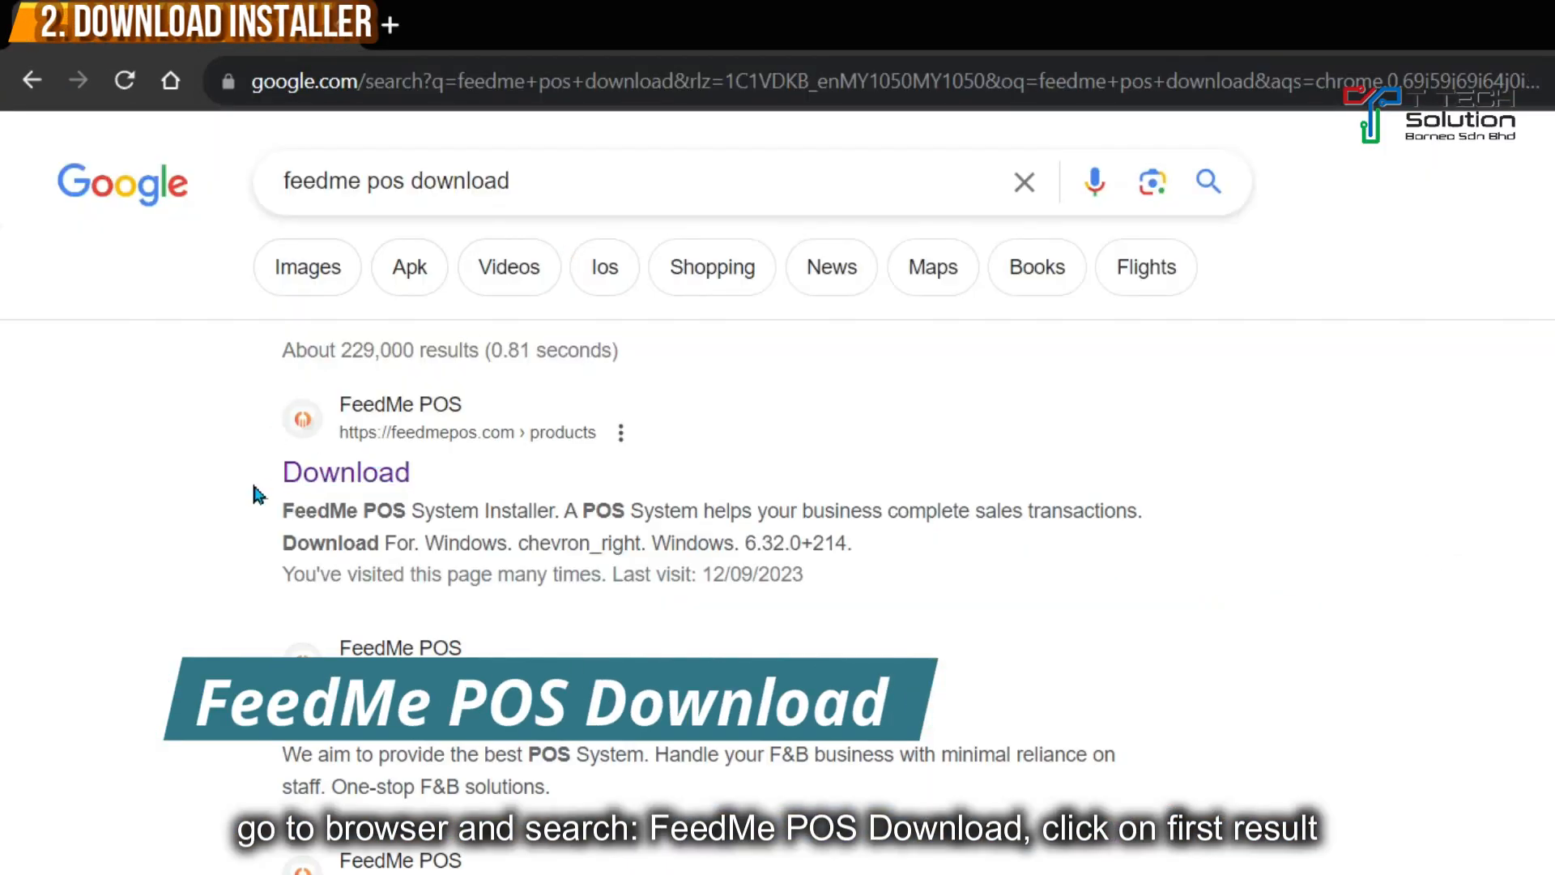
pyautogui.click(346, 472)
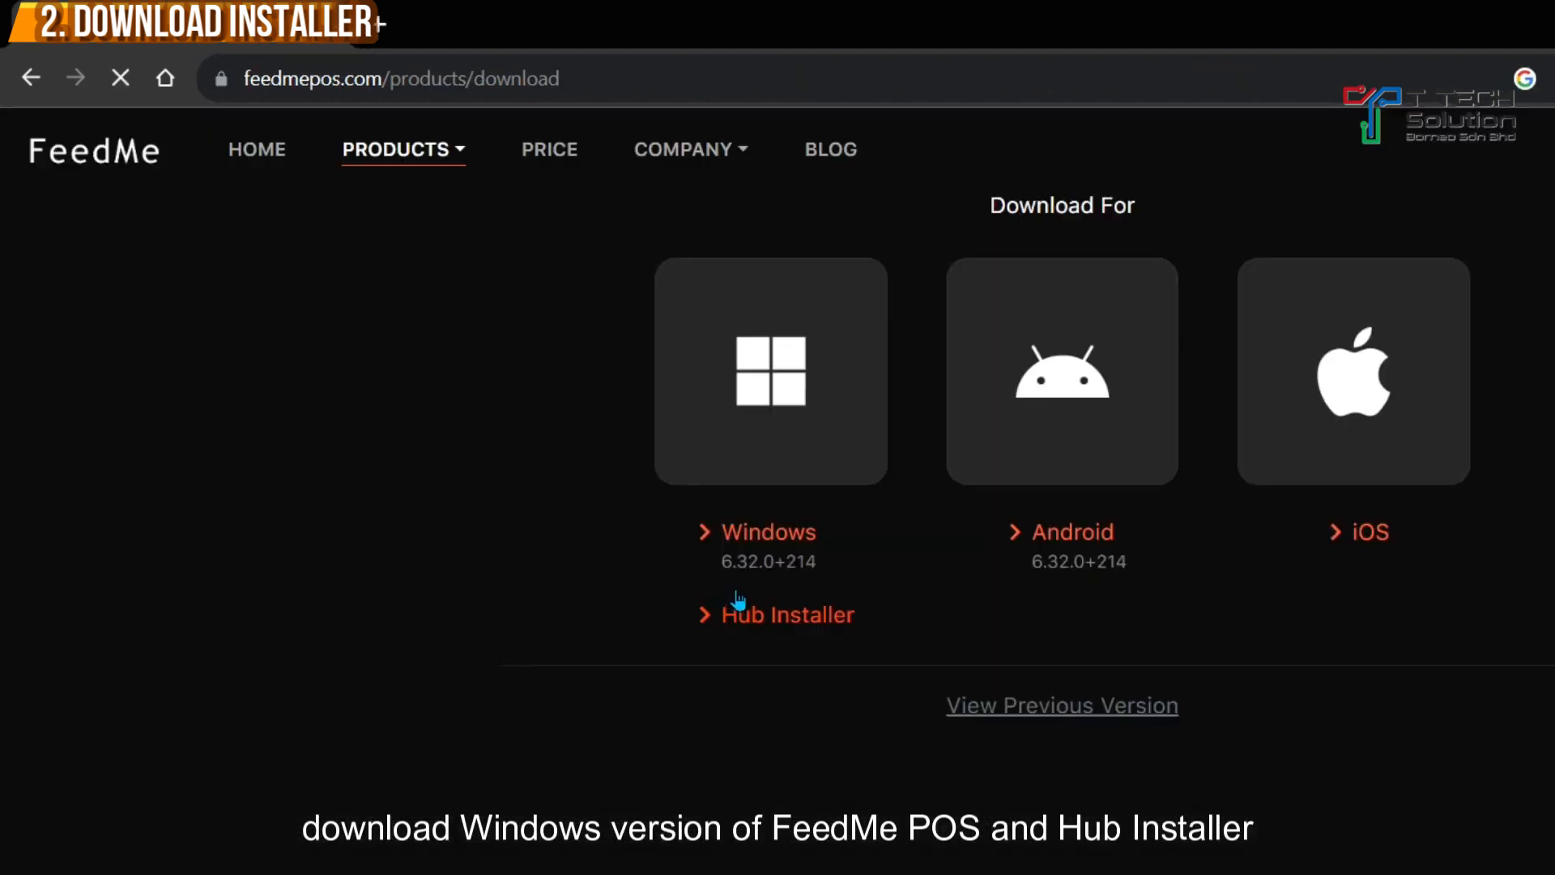
pyautogui.moveTo(682, 609)
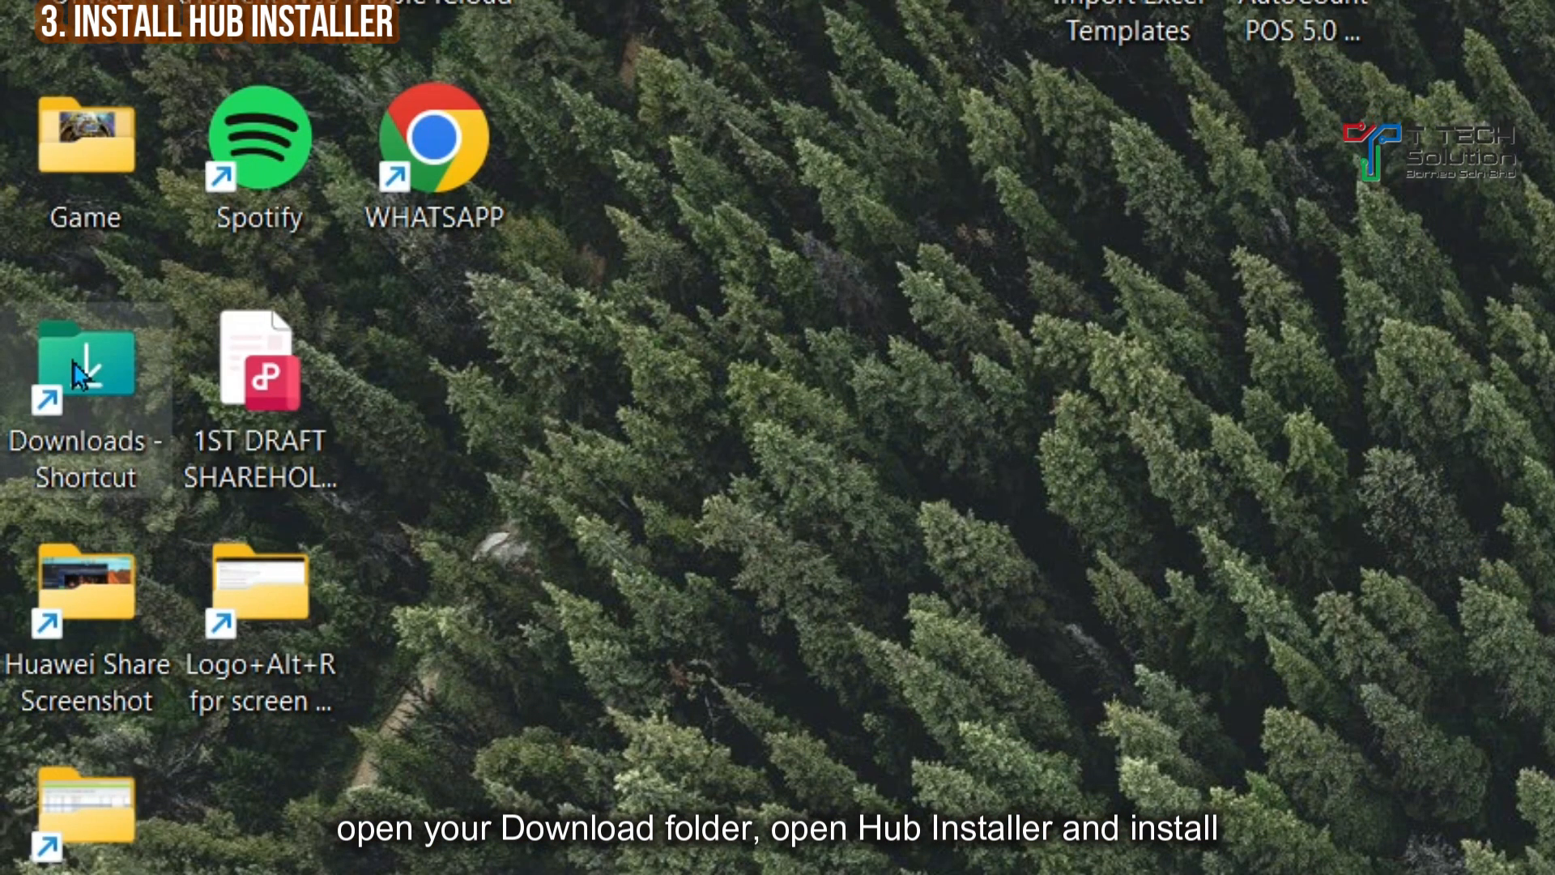
# Step: Run hub_installer from the Downloads folder and launch FeedMe Hub Installer
pyautogui.doubleClick(84, 377)
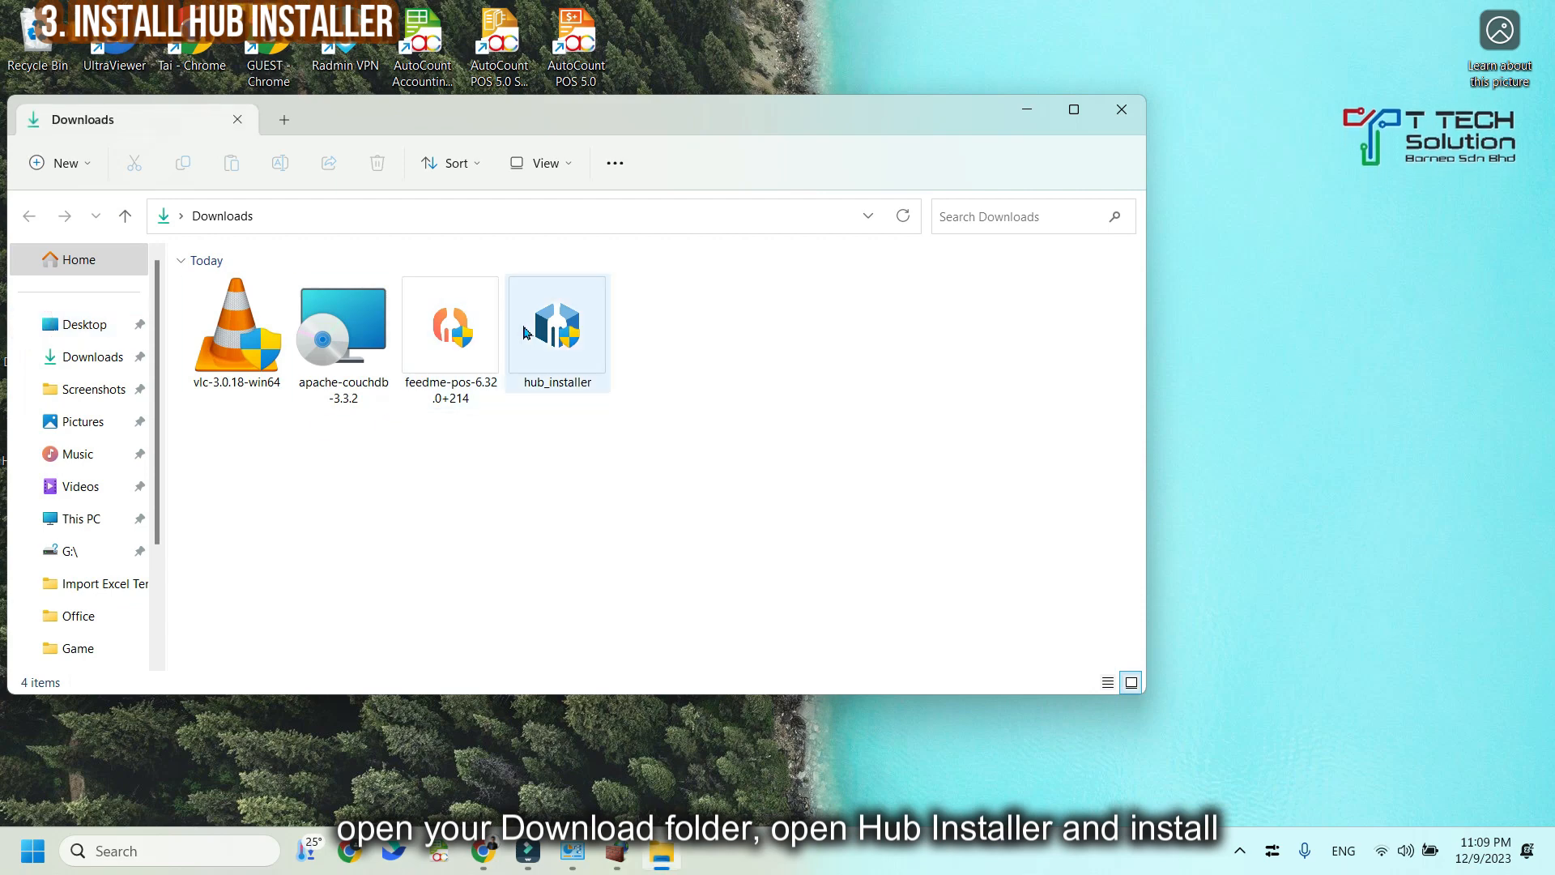
pyautogui.doubleClick(557, 324)
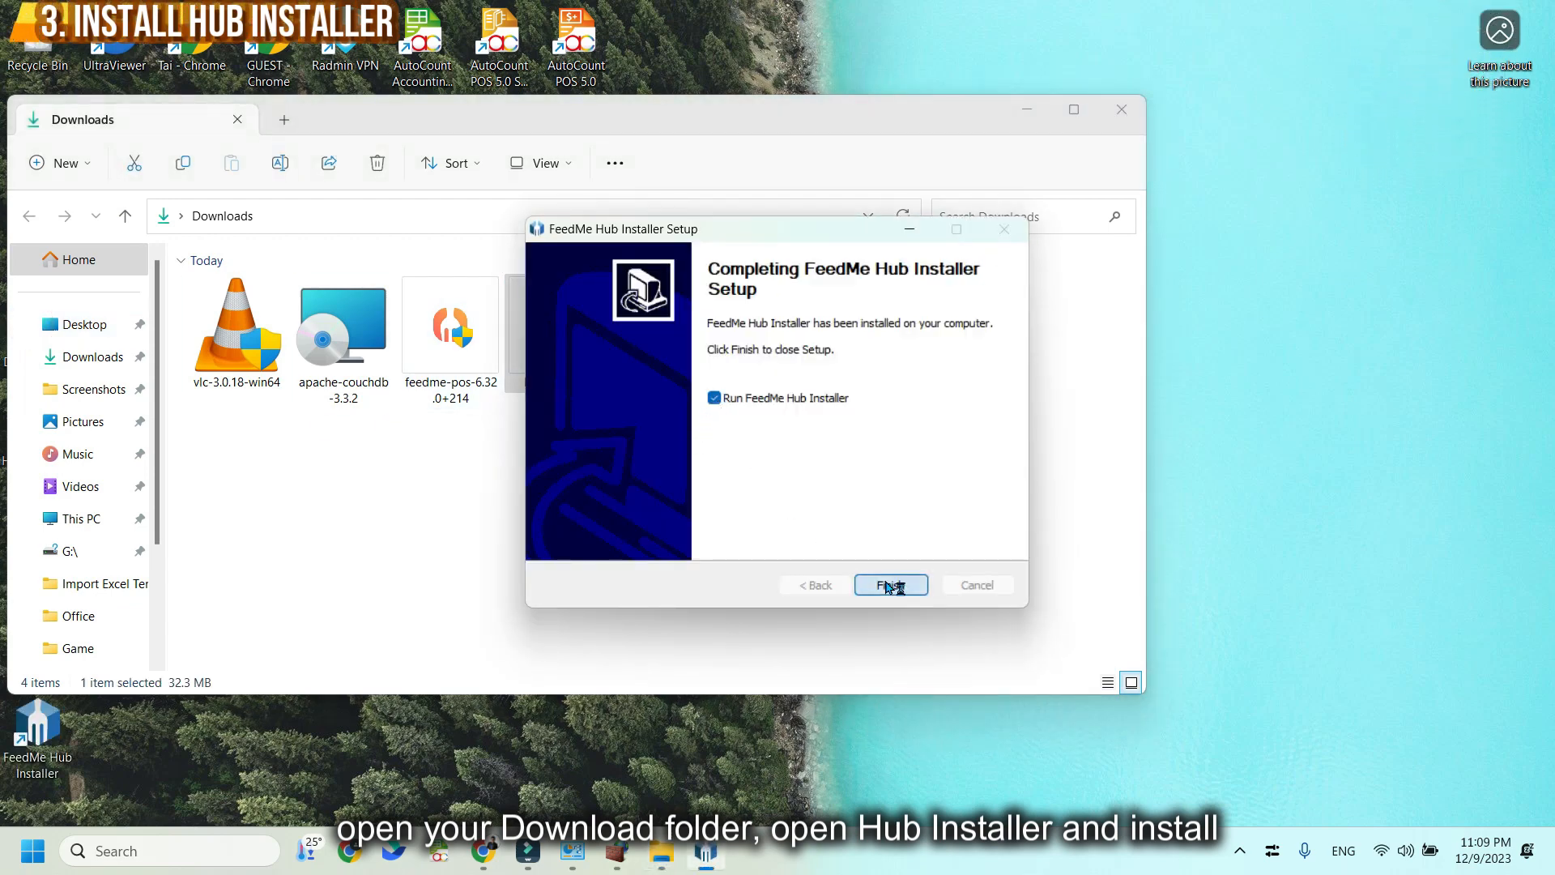
pyautogui.click(889, 584)
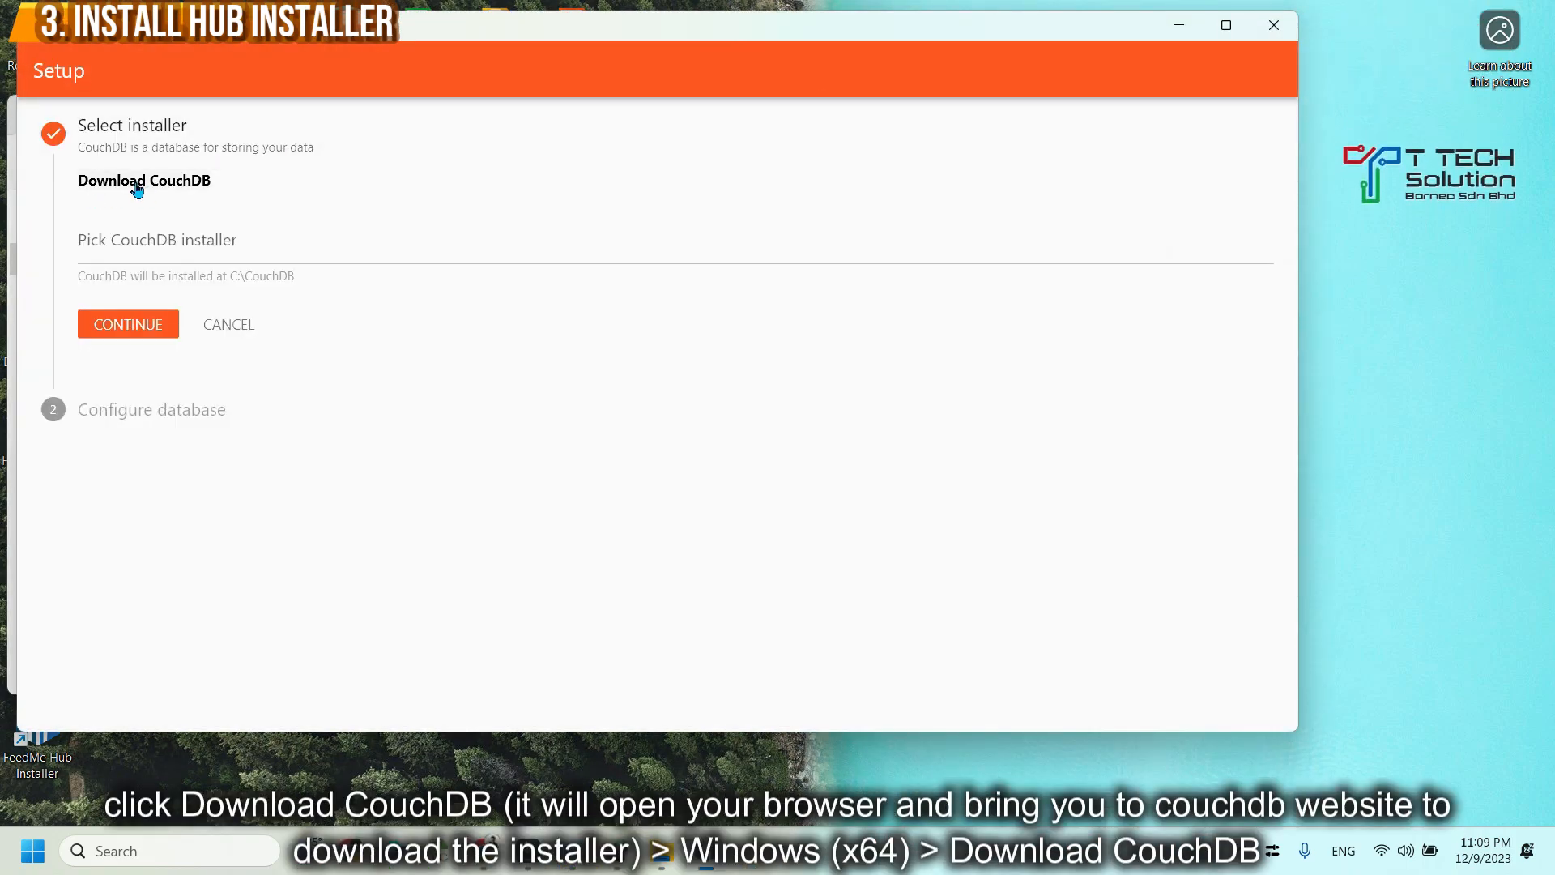
# Step: Open the CouchDB download website from the Hub Installer setup
pyautogui.click(144, 181)
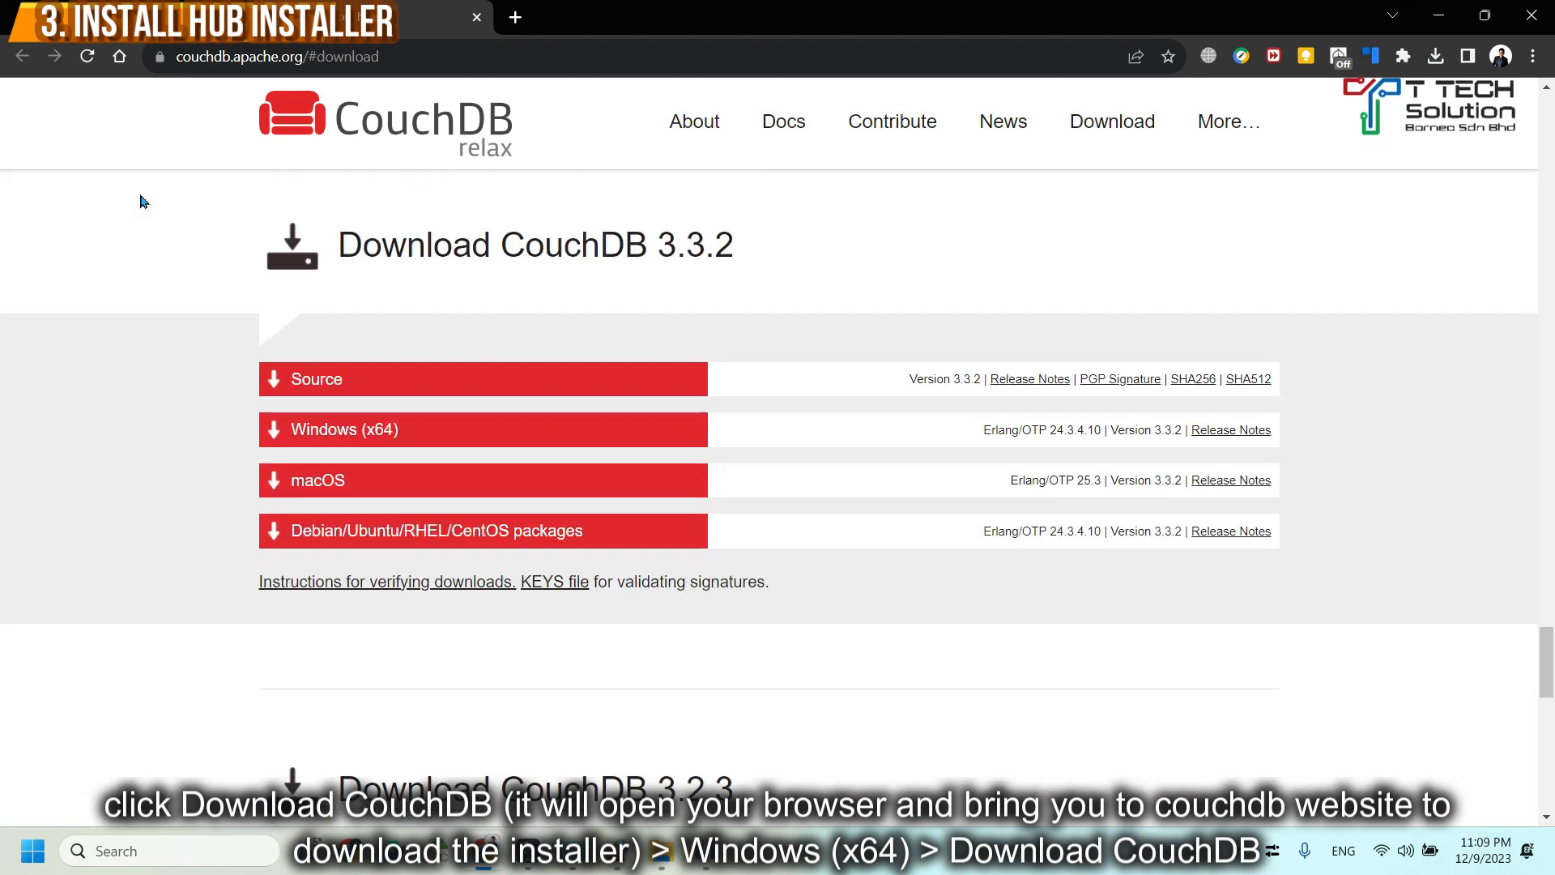
pyautogui.moveTo(345, 430)
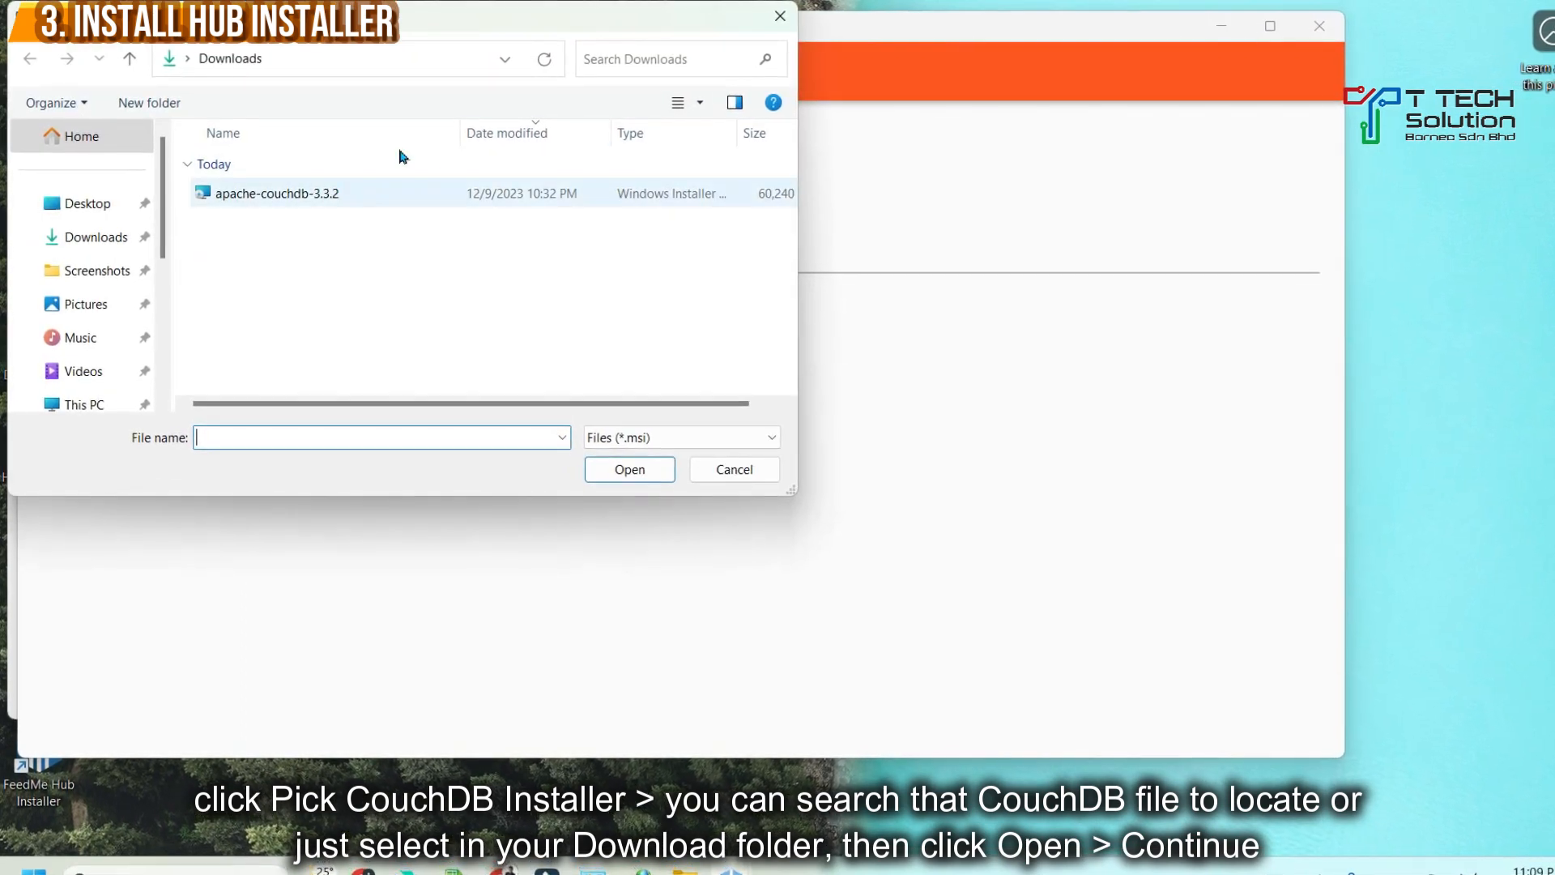
# Step: Pick apache-couchdb-3.3.2.msi as the CouchDB installer and continue to database configuration
pyautogui.write('couch')
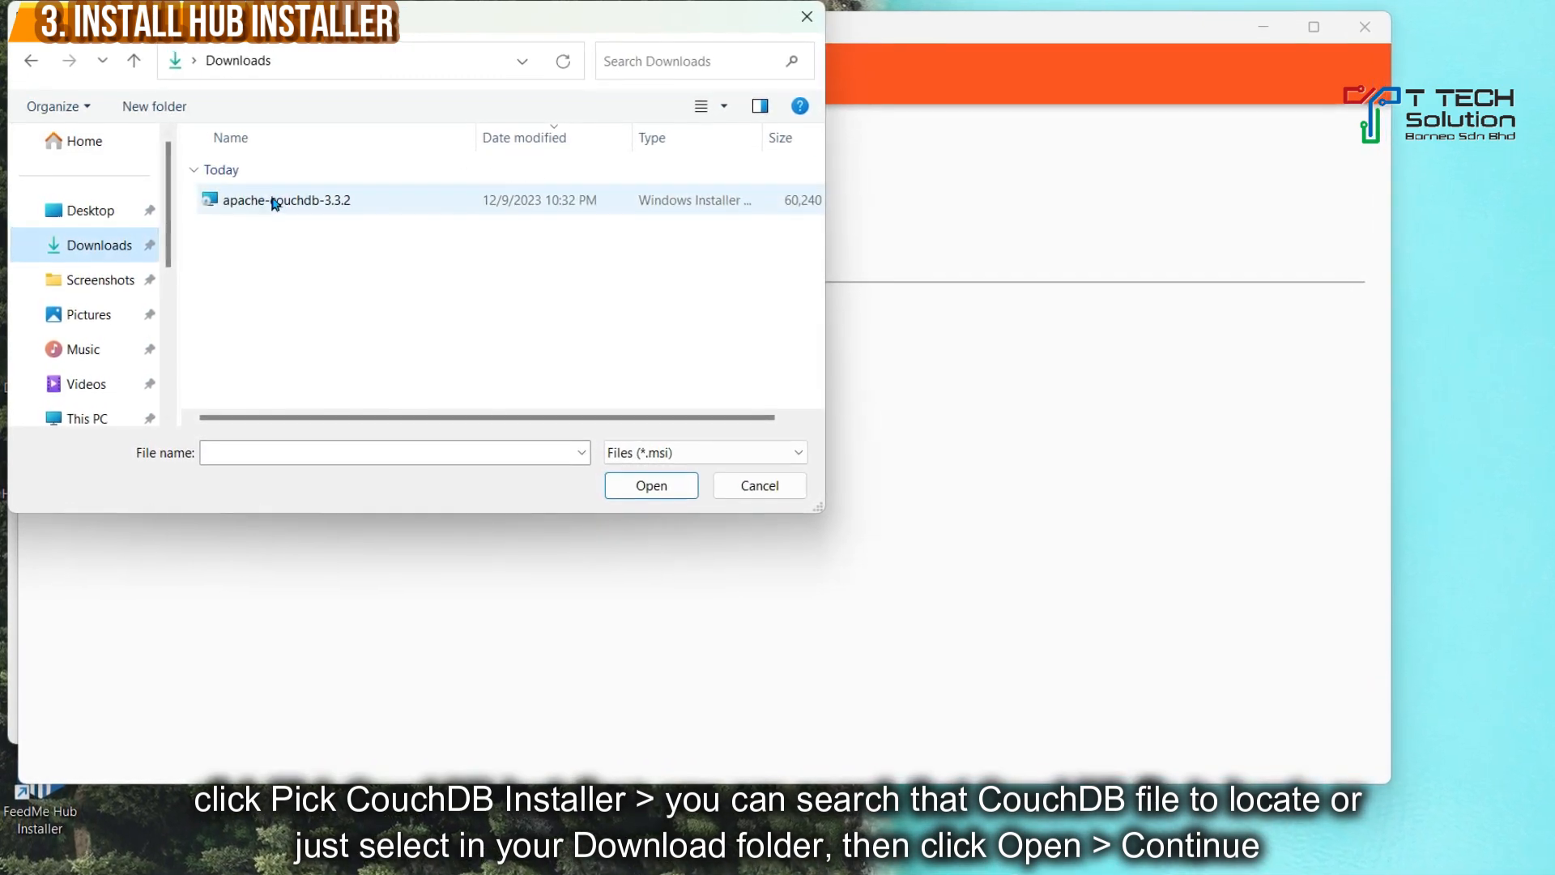
pyautogui.click(650, 485)
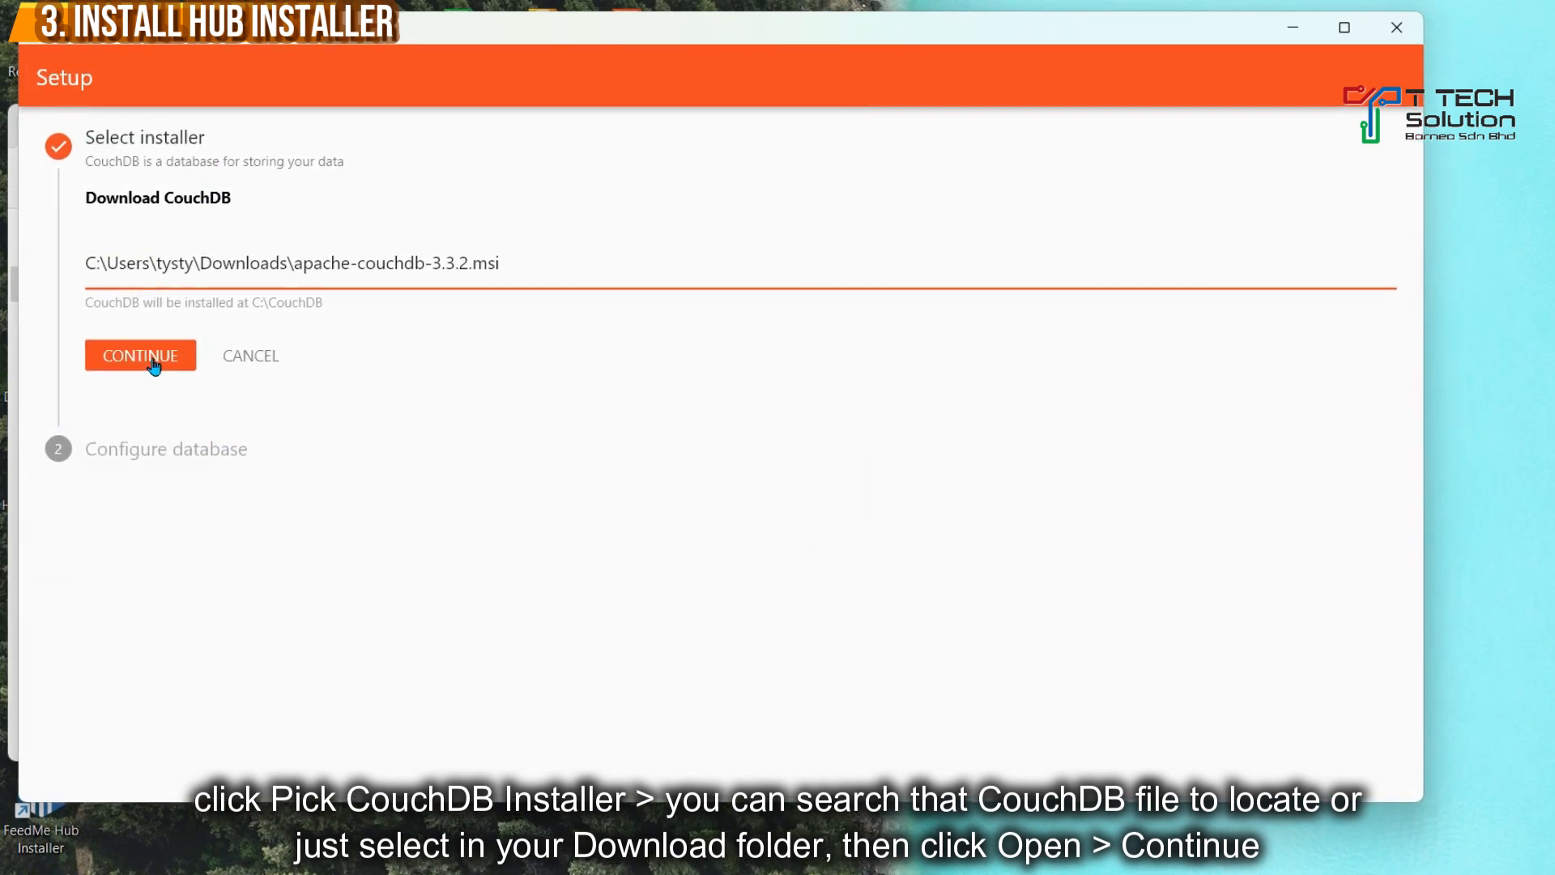
pyautogui.click(140, 354)
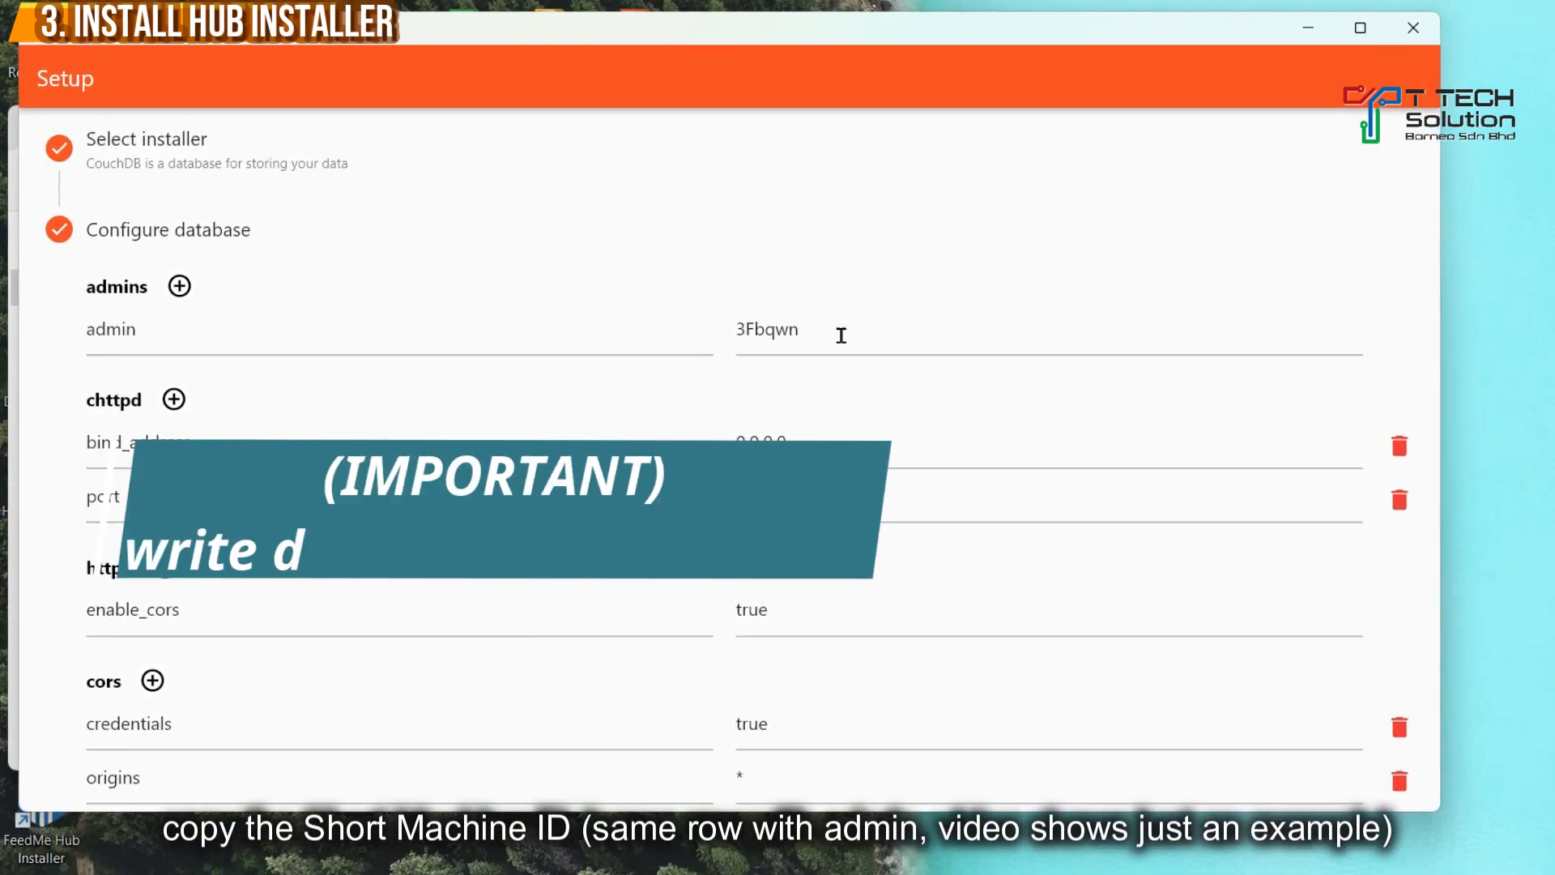
# Step: Select the machine ID beside admin, then install CouchDB with these settings
pyautogui.doubleClick(768, 332)
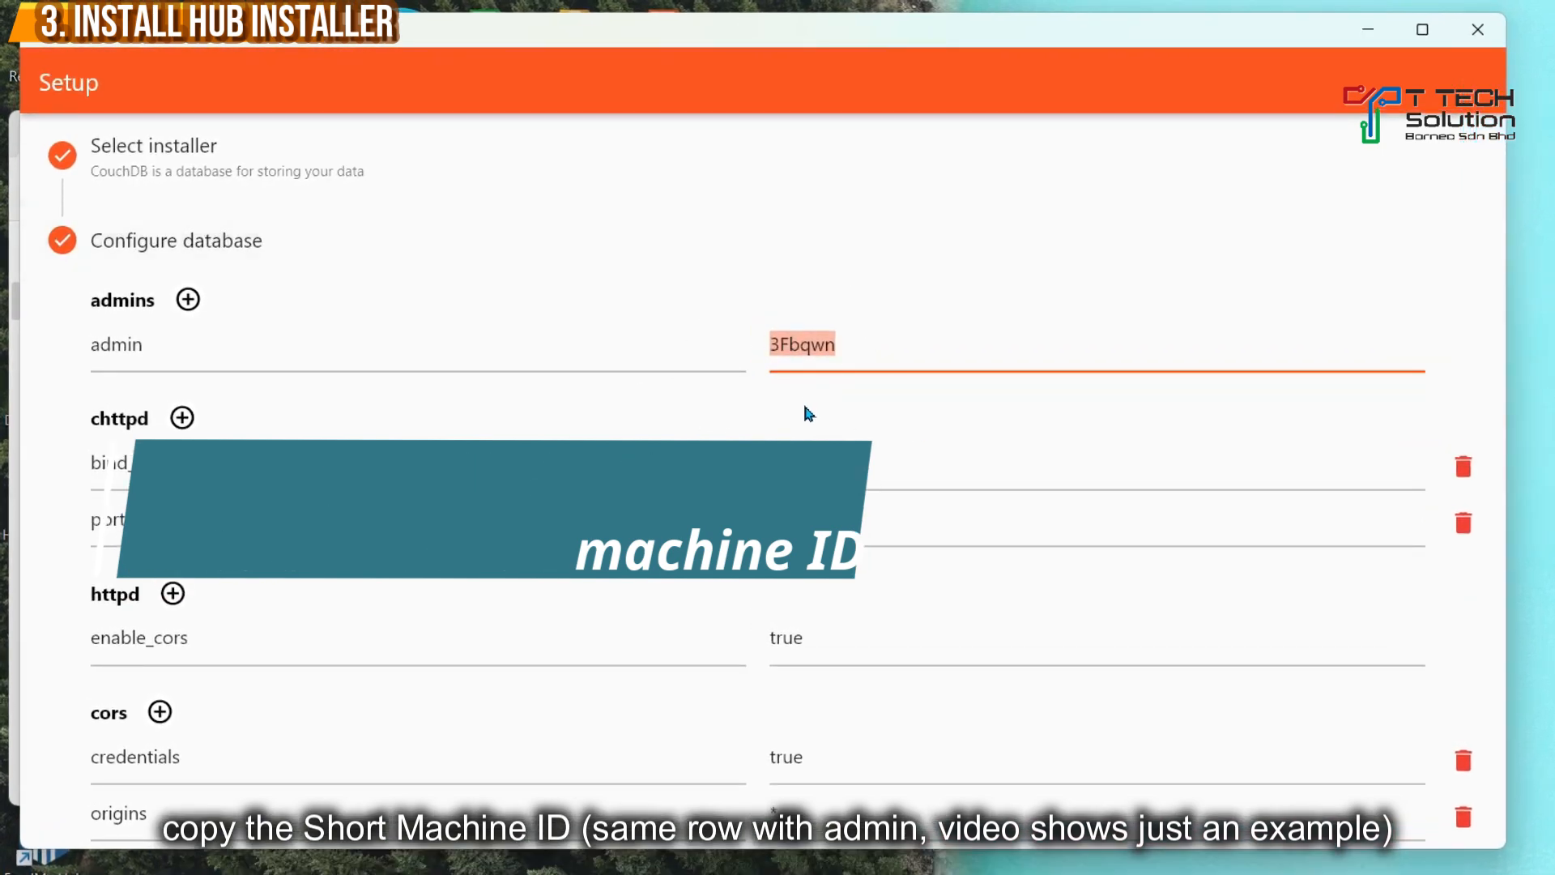
pyautogui.scroll(-3)
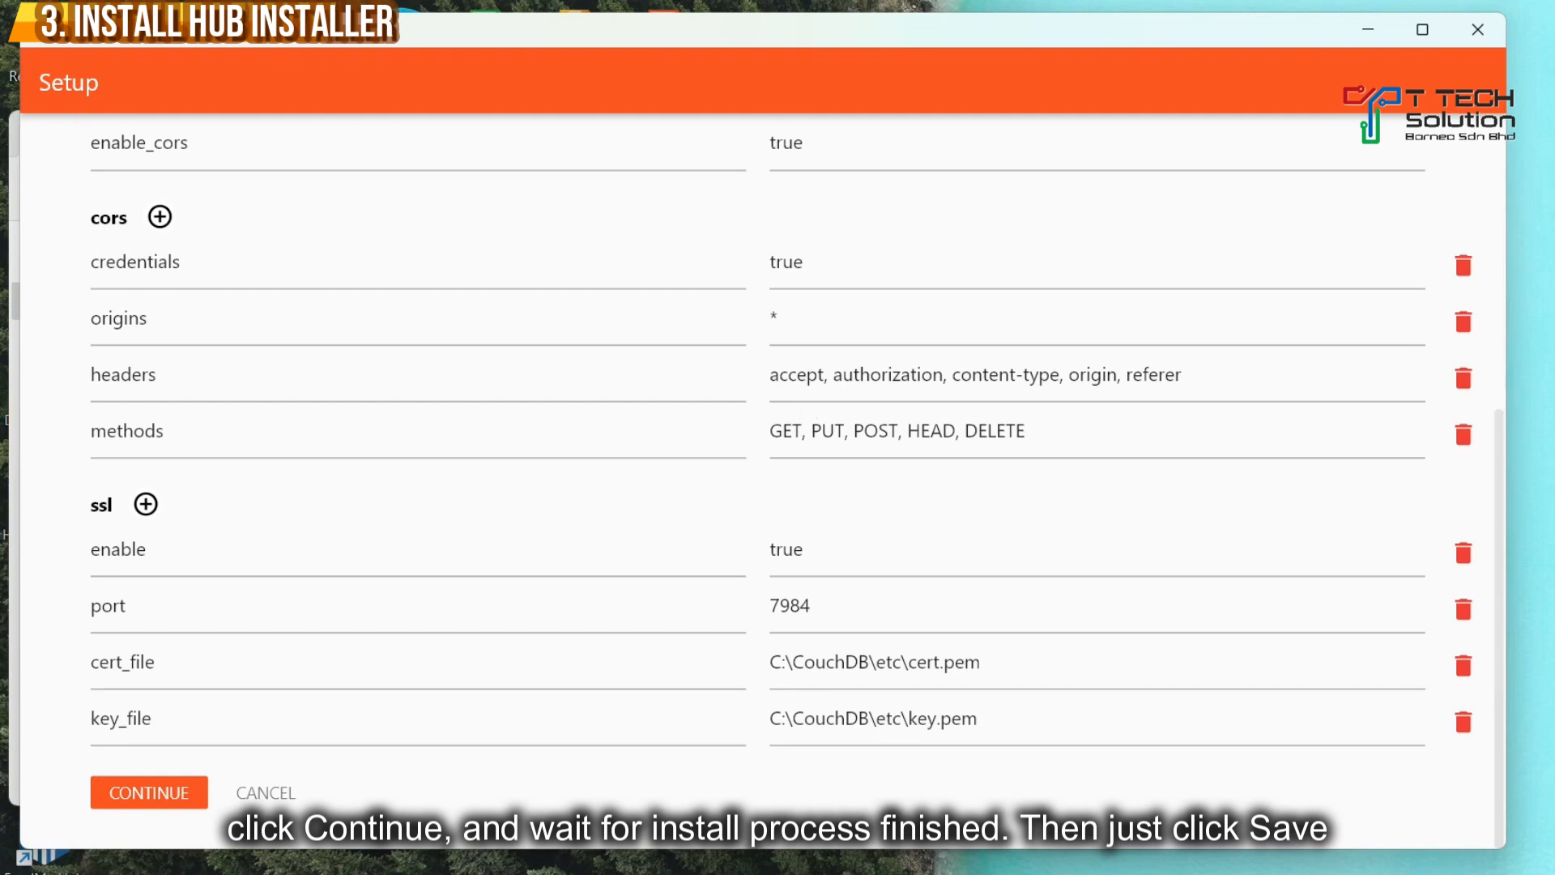
pyautogui.click(149, 793)
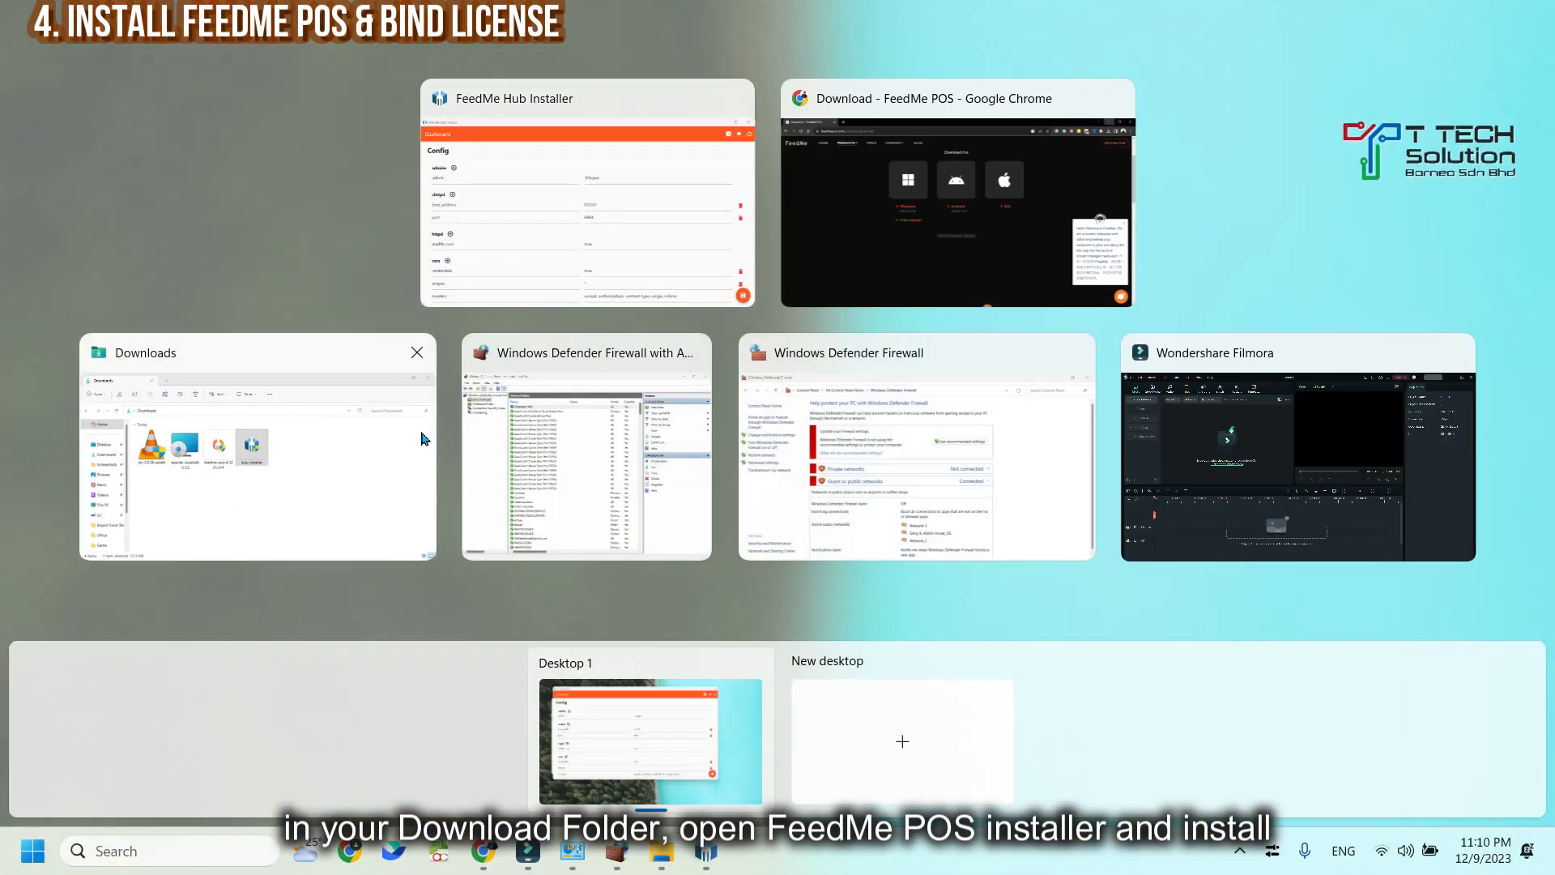
# Step: Install and launch FeedMe POS 6.32.0 from Downloads, choosing Main mode
pyautogui.click(256, 447)
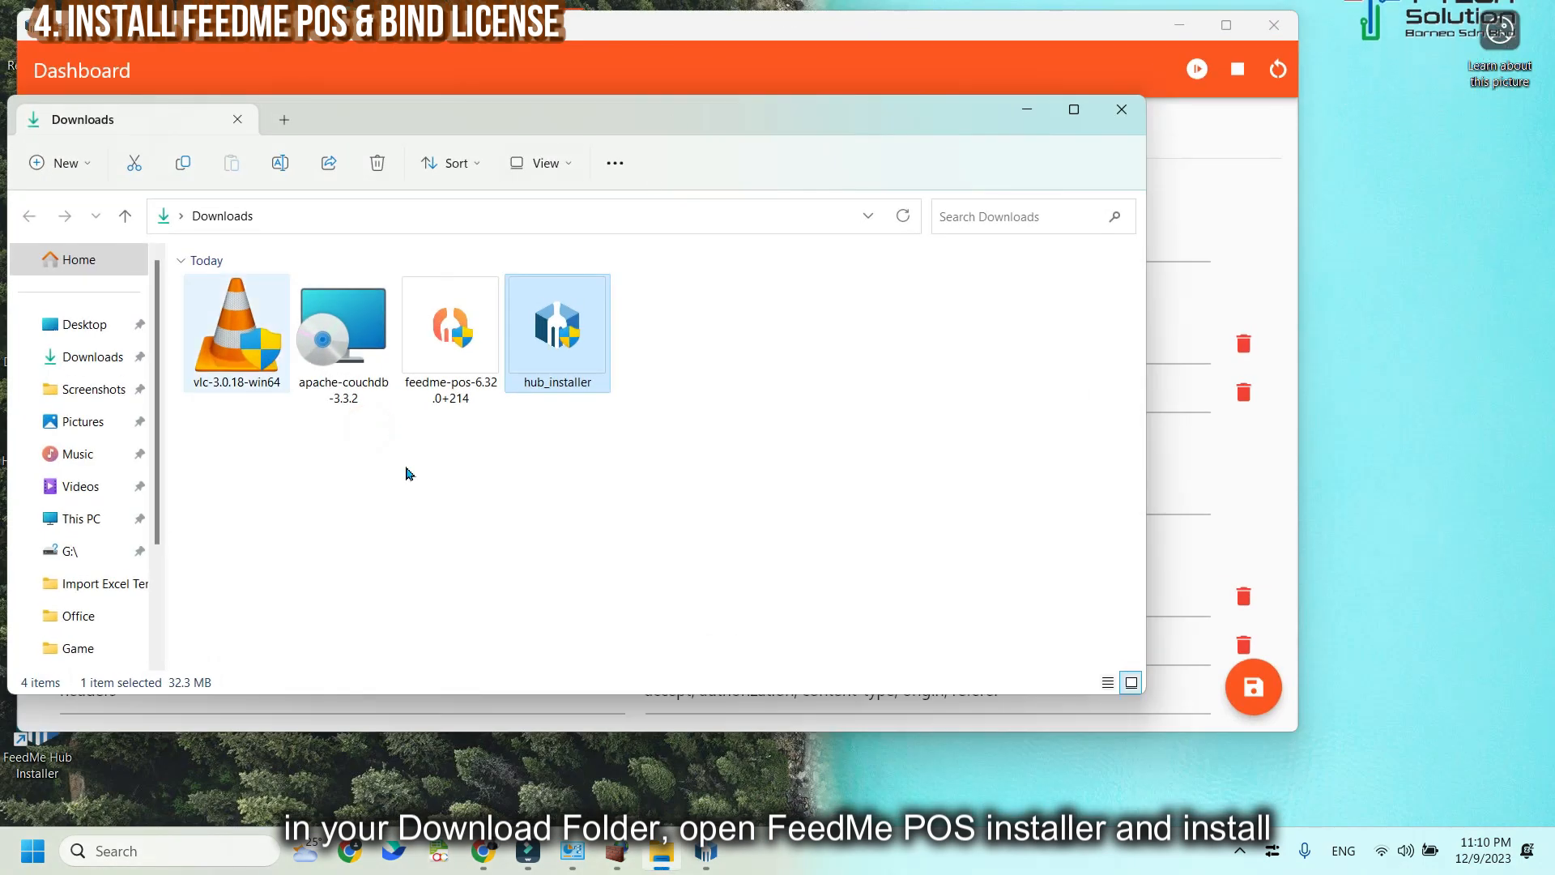
pyautogui.click(450, 326)
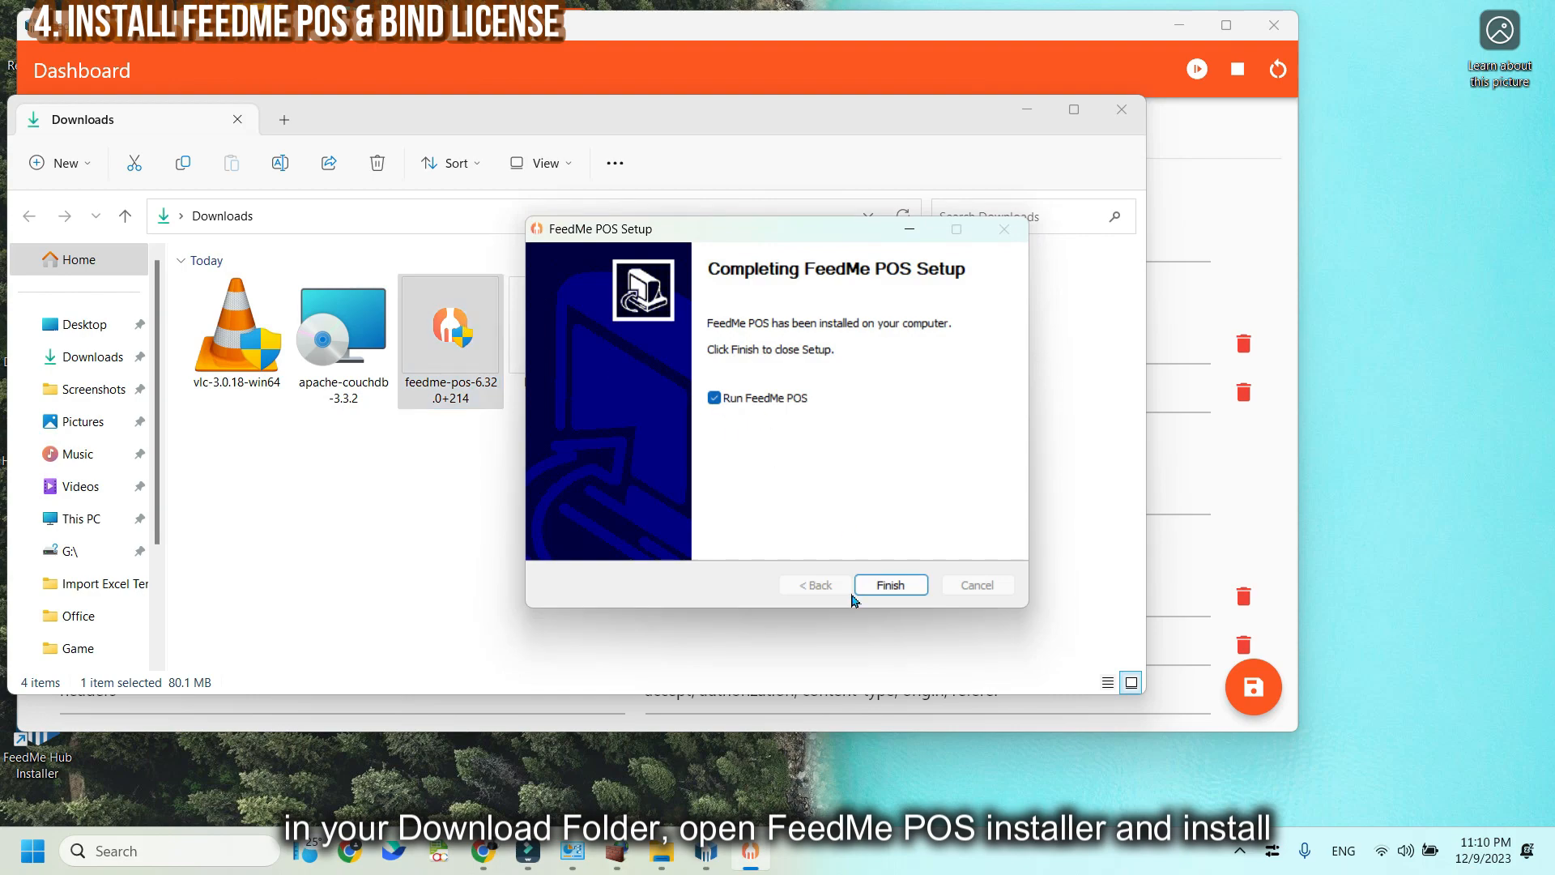
pyautogui.click(888, 584)
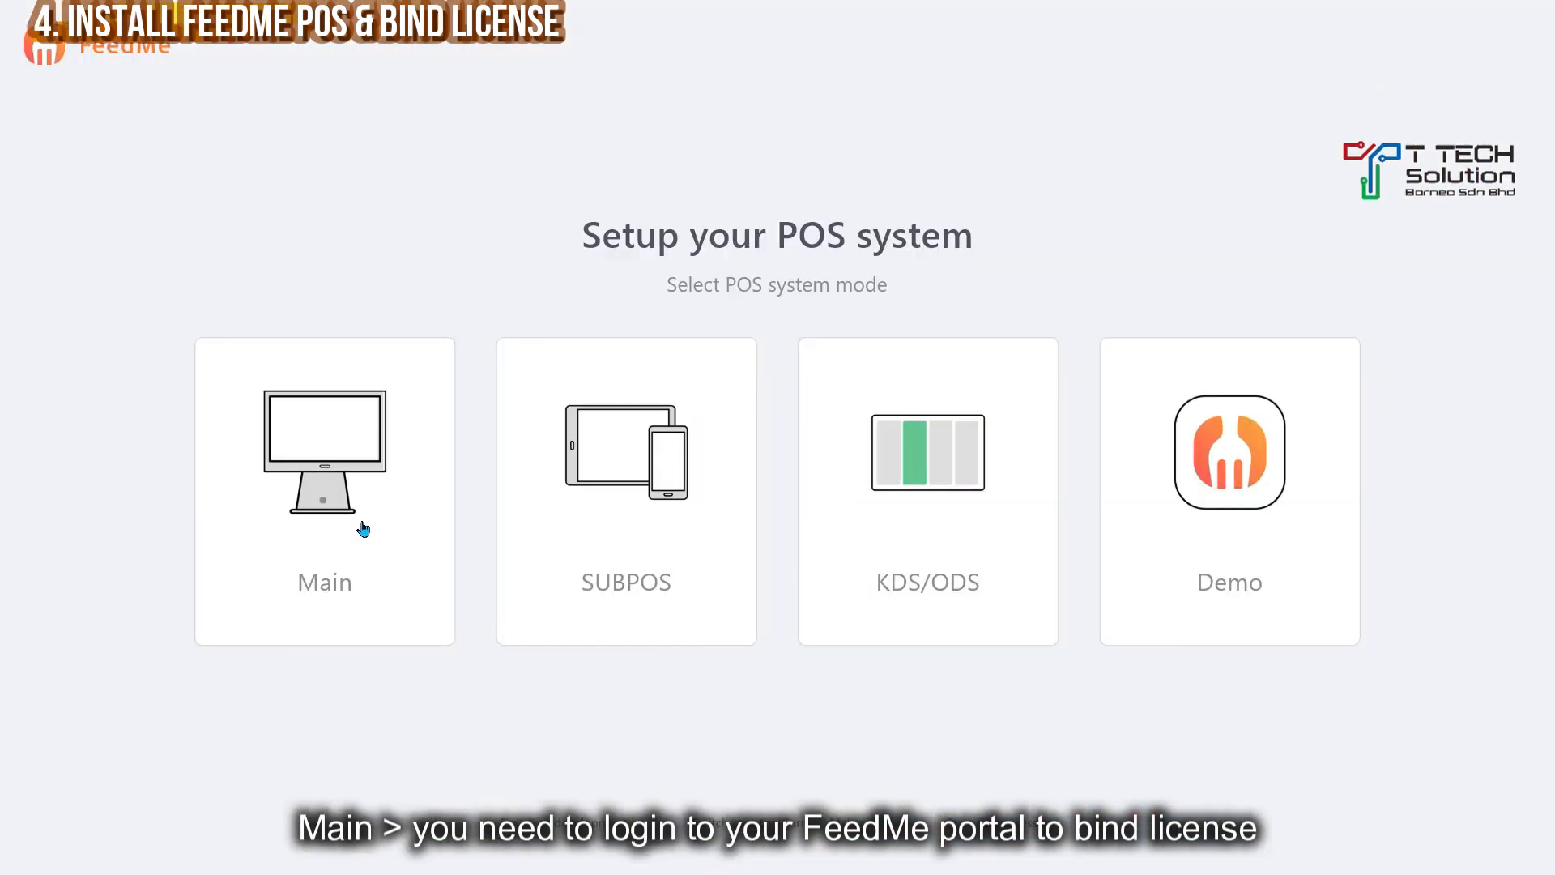
pyautogui.click(324, 491)
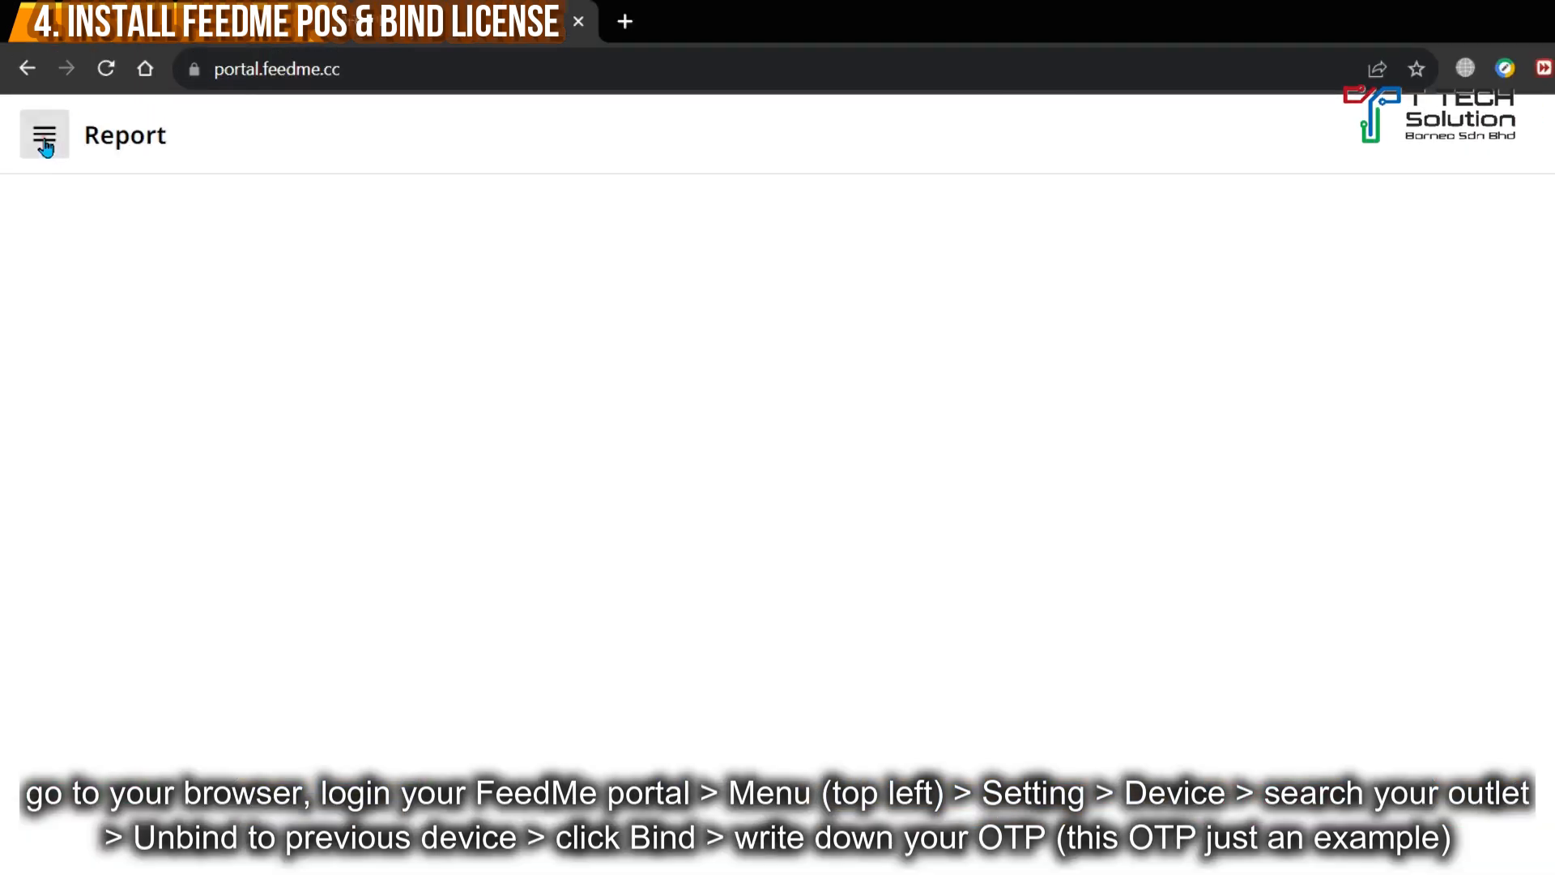
# Step: Unbind the Seng Demo device in portal Device settings, then bind to get an OTP
pyautogui.click(42, 136)
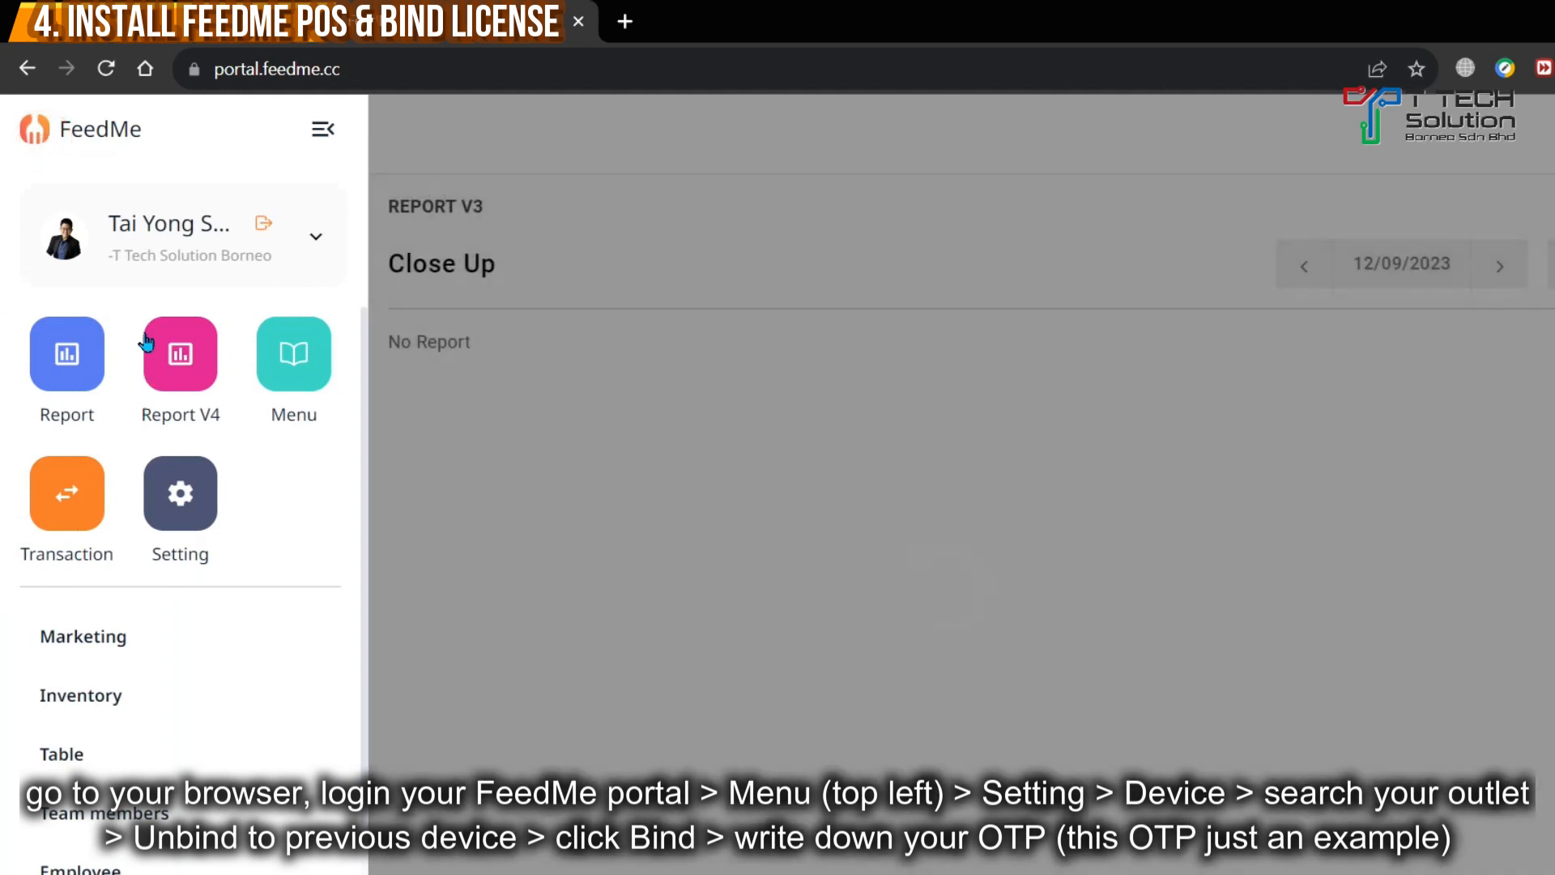
pyautogui.click(180, 493)
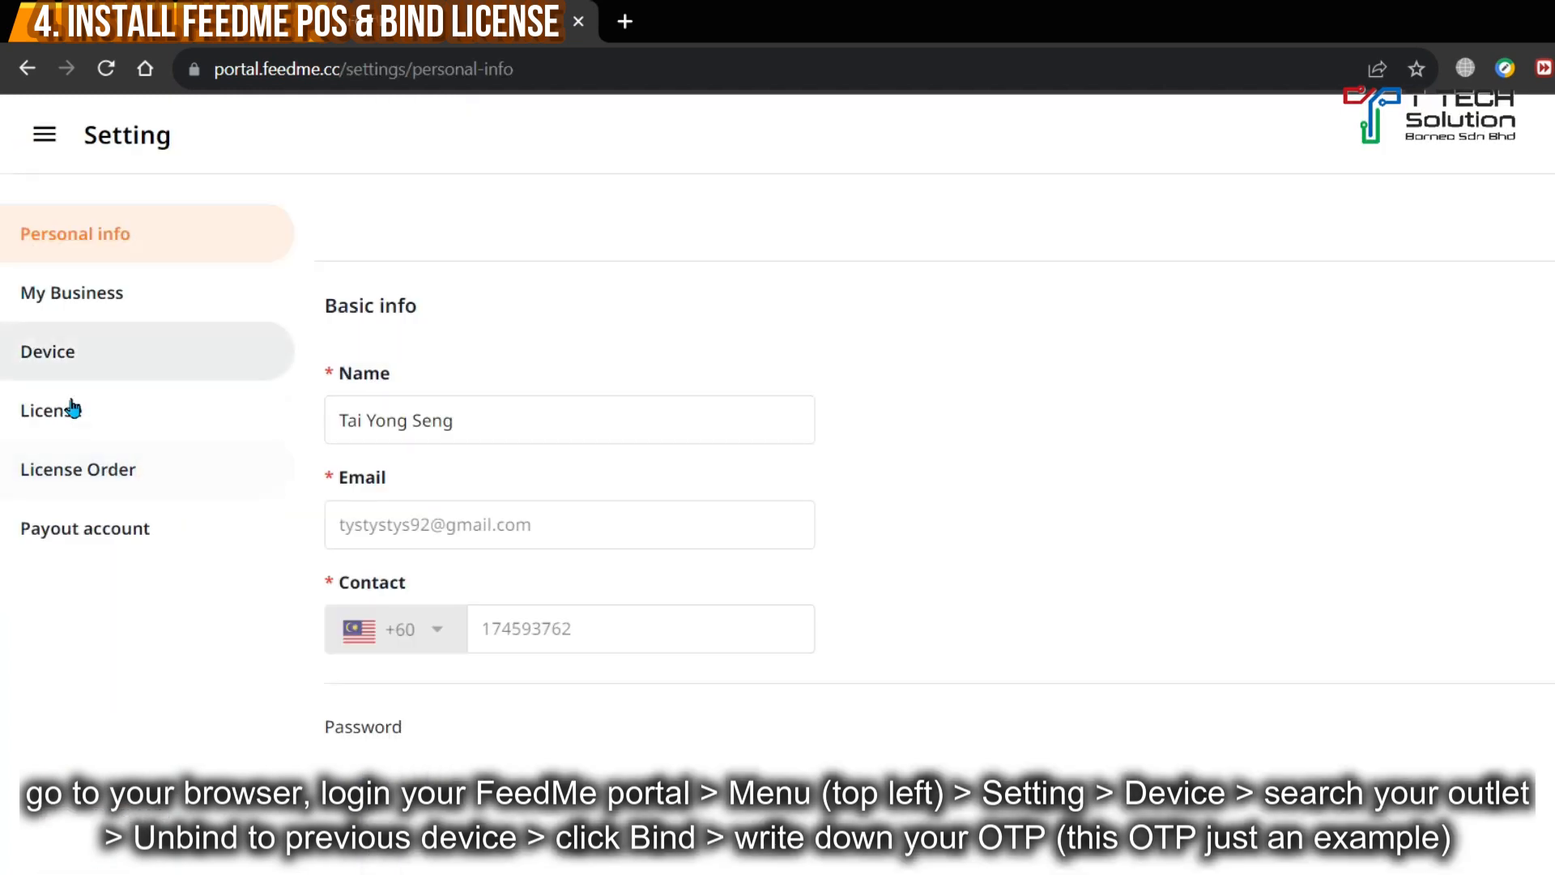
pyautogui.click(48, 351)
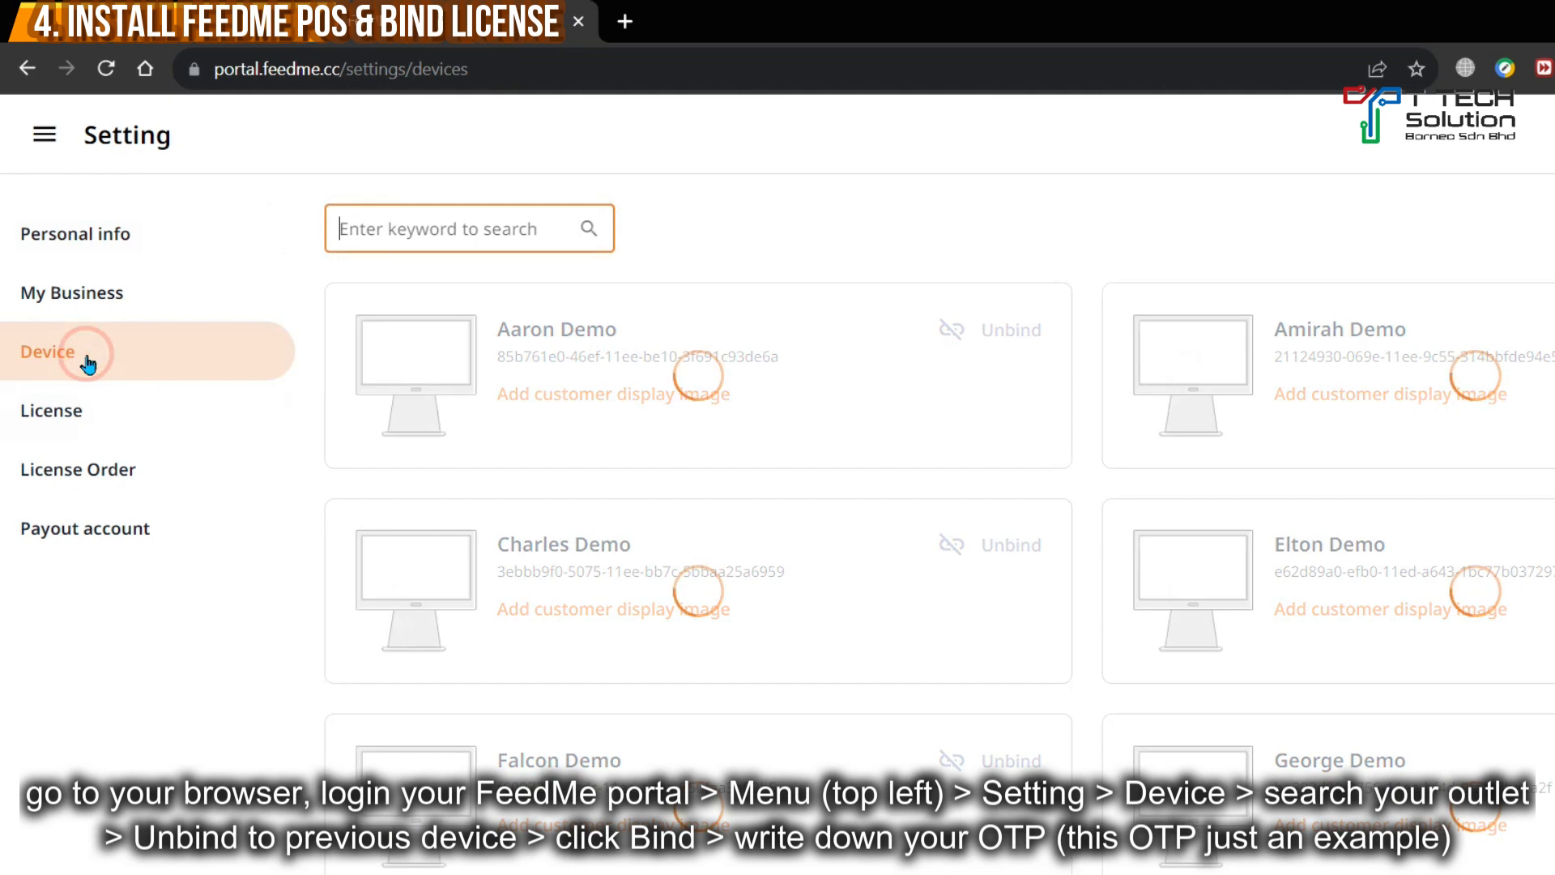
pyautogui.write('seng')
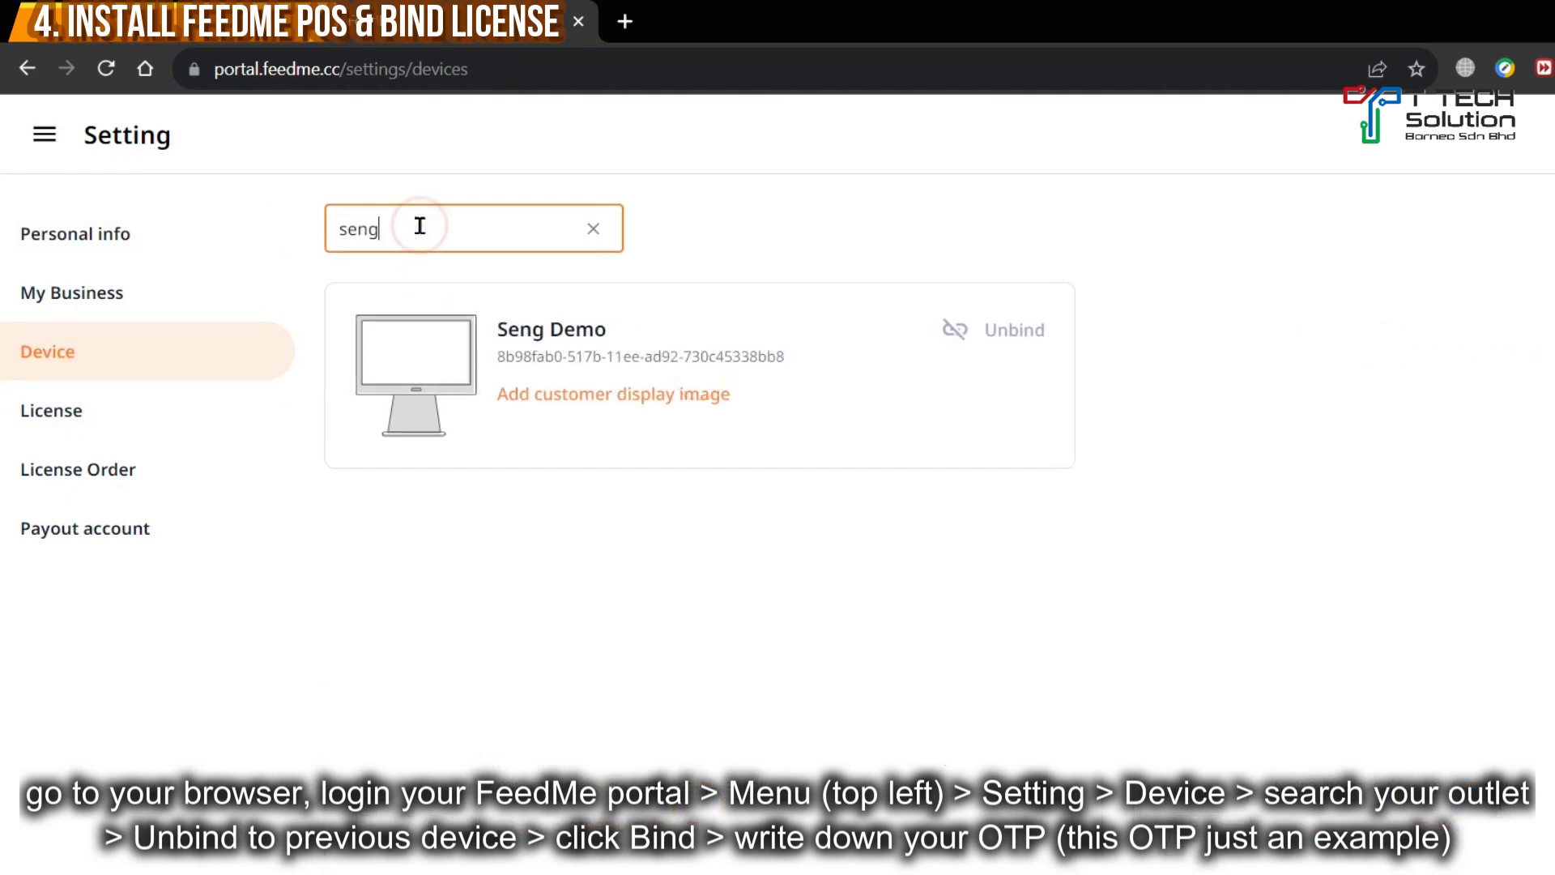
pyautogui.click(1011, 330)
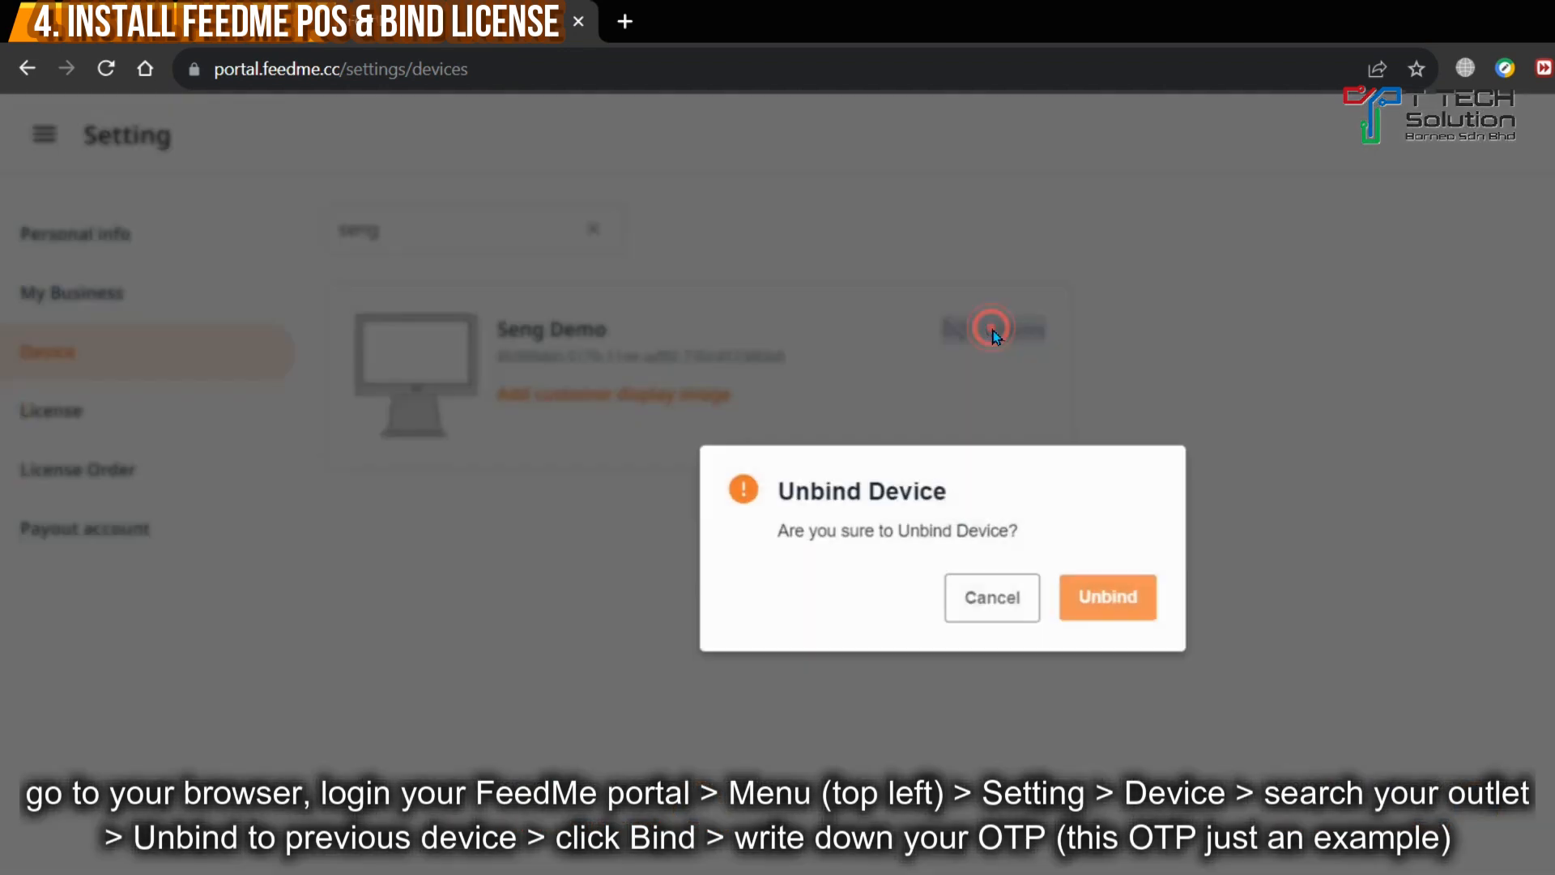
pyautogui.click(1108, 597)
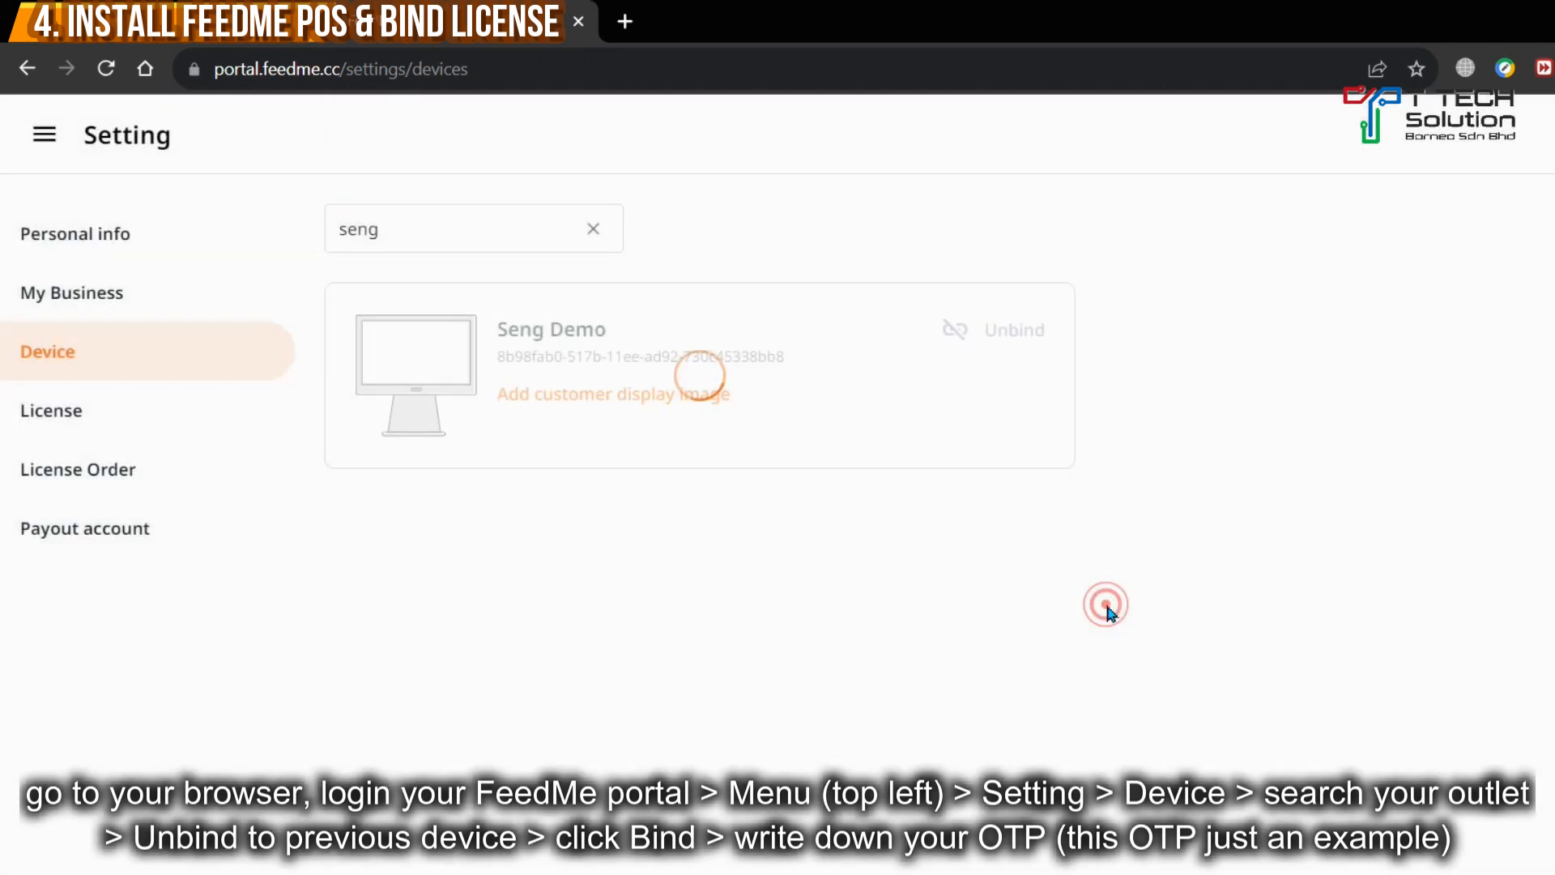
pyautogui.click(1003, 330)
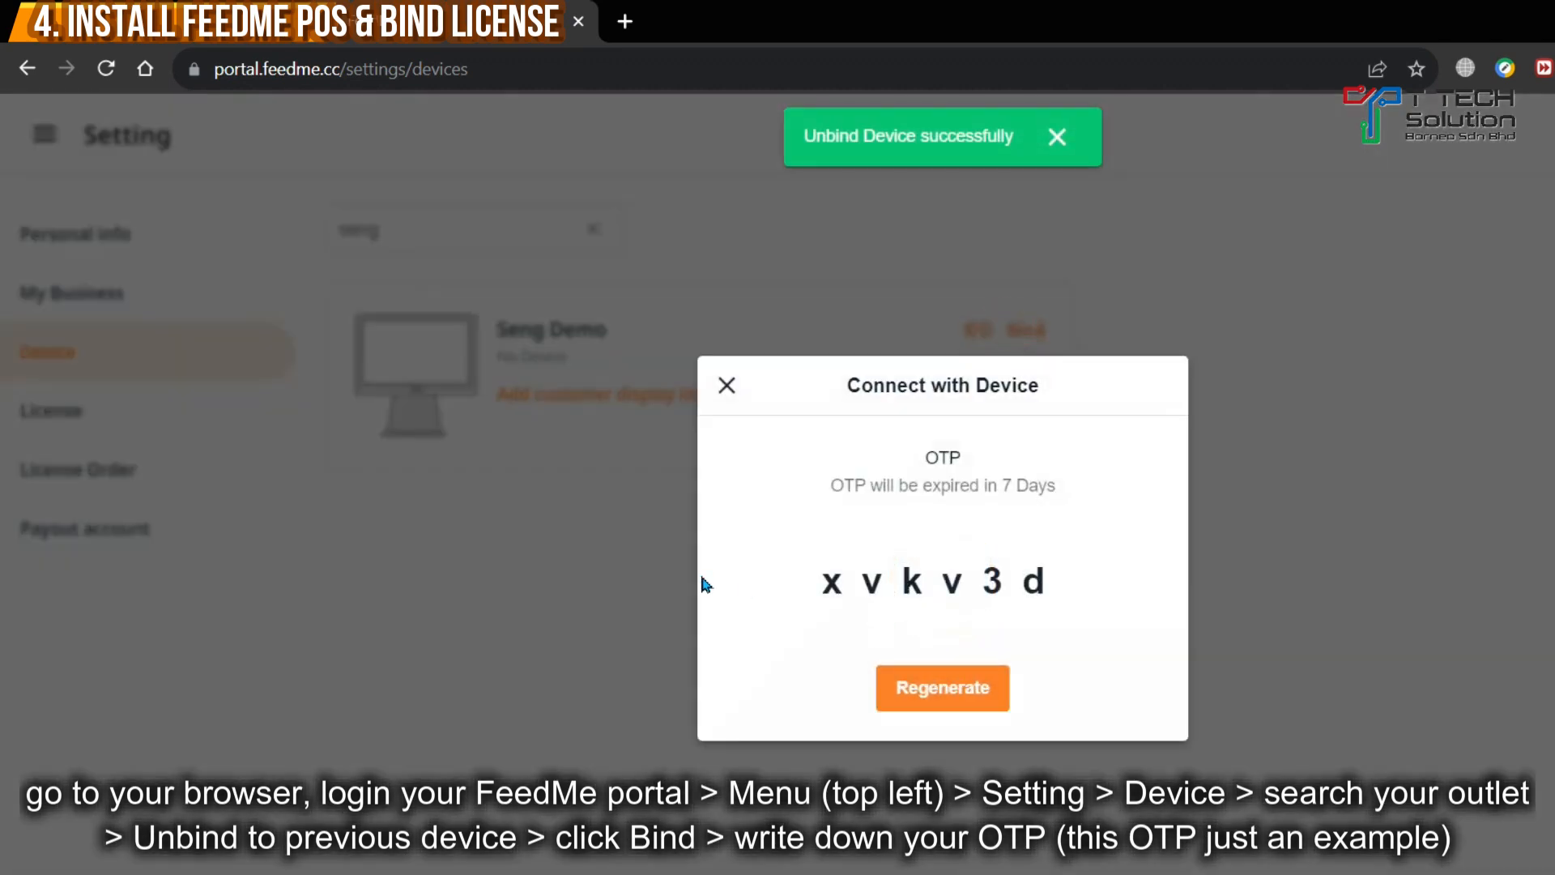
pyautogui.moveTo(910, 614)
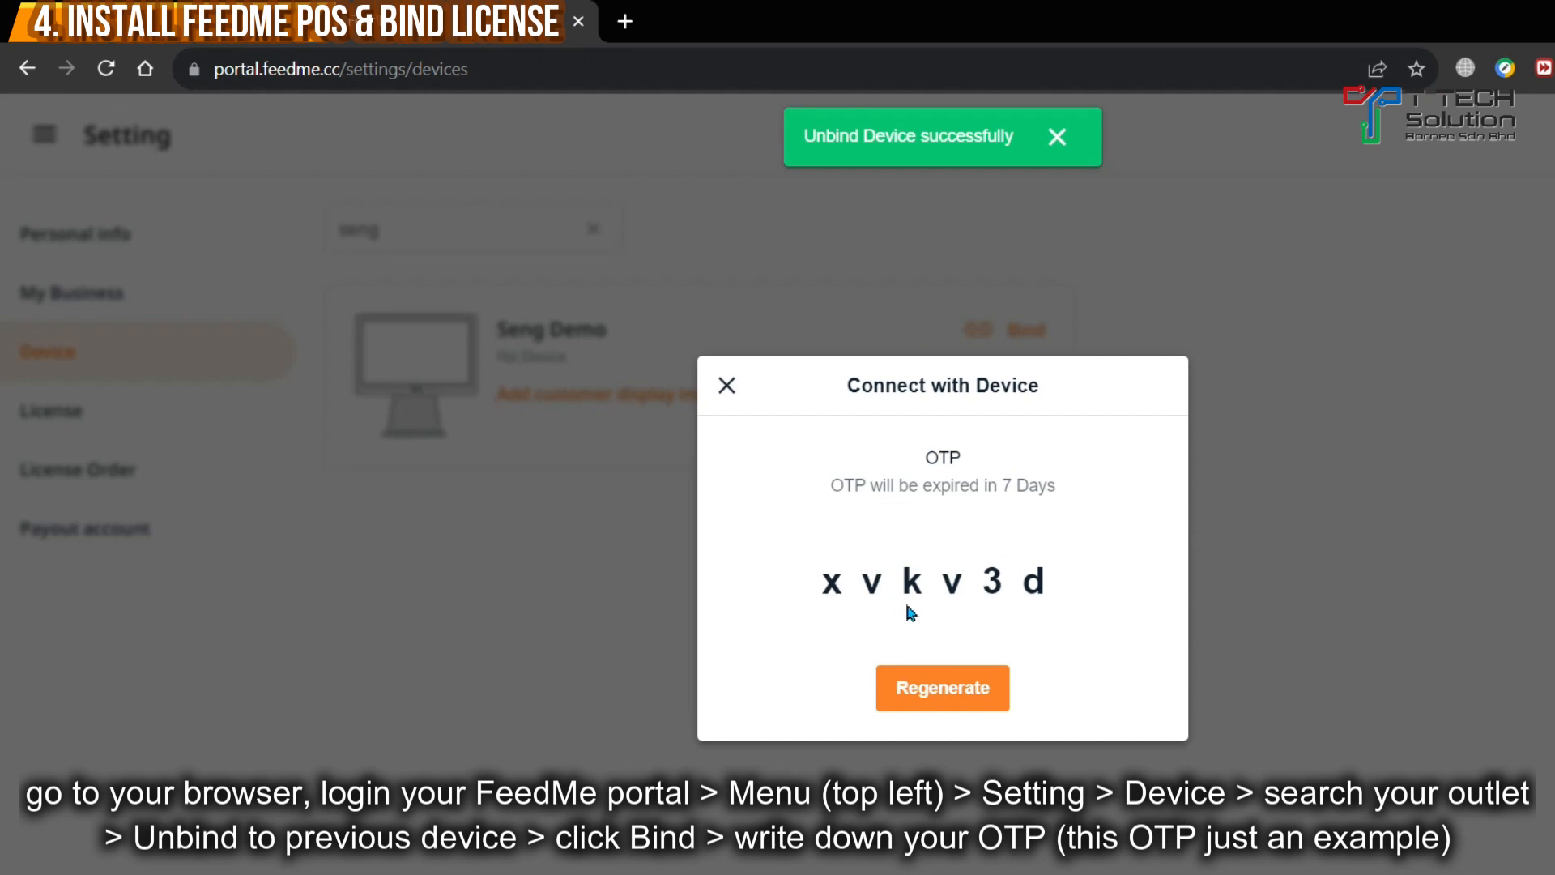
pyautogui.moveTo(689, 491)
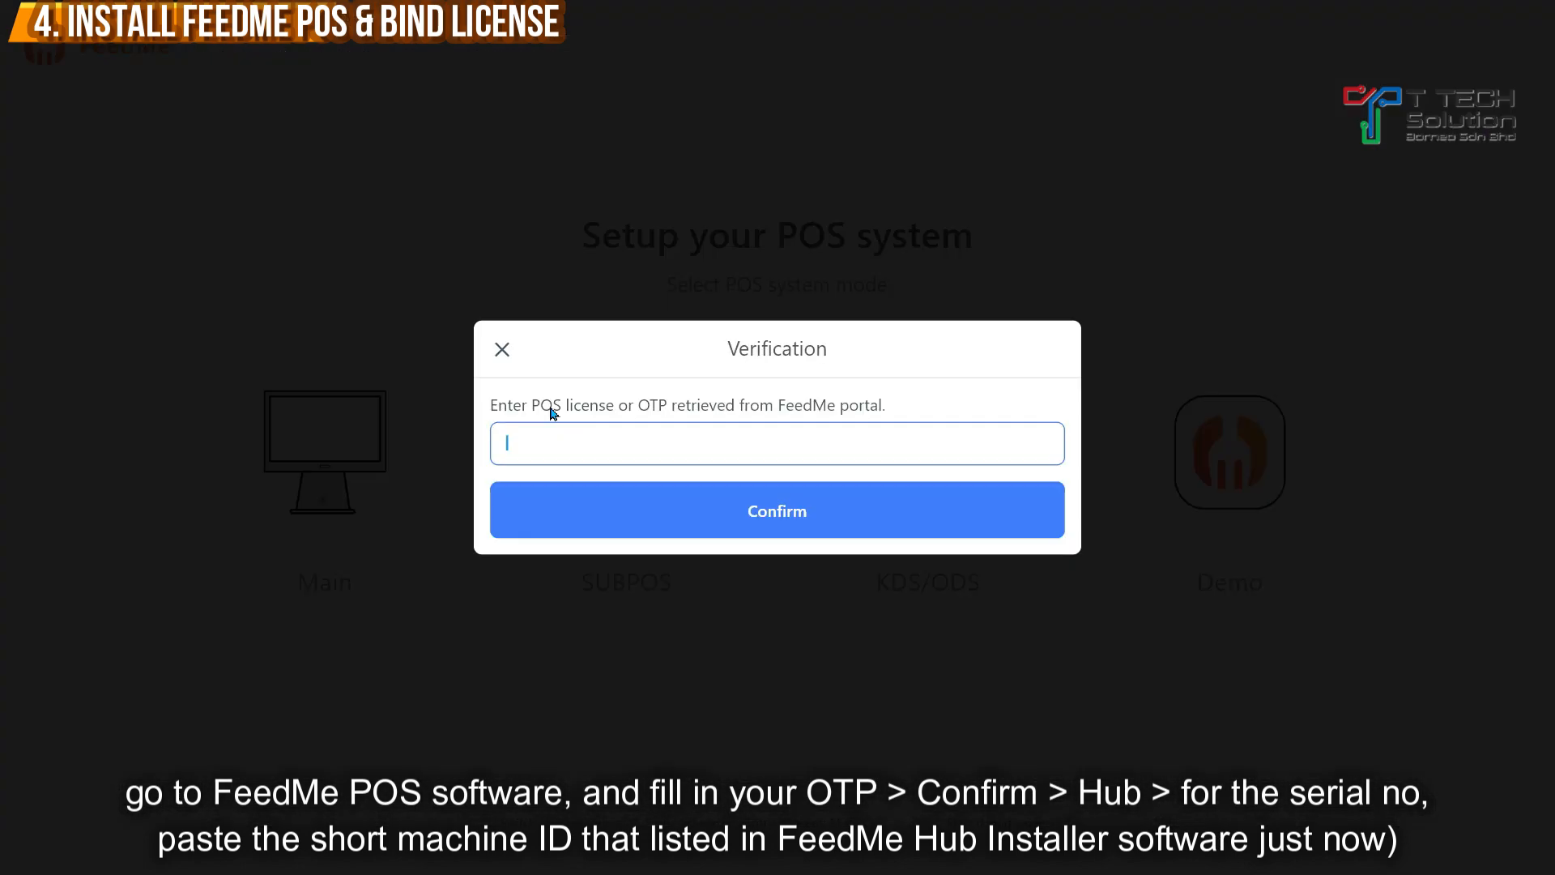
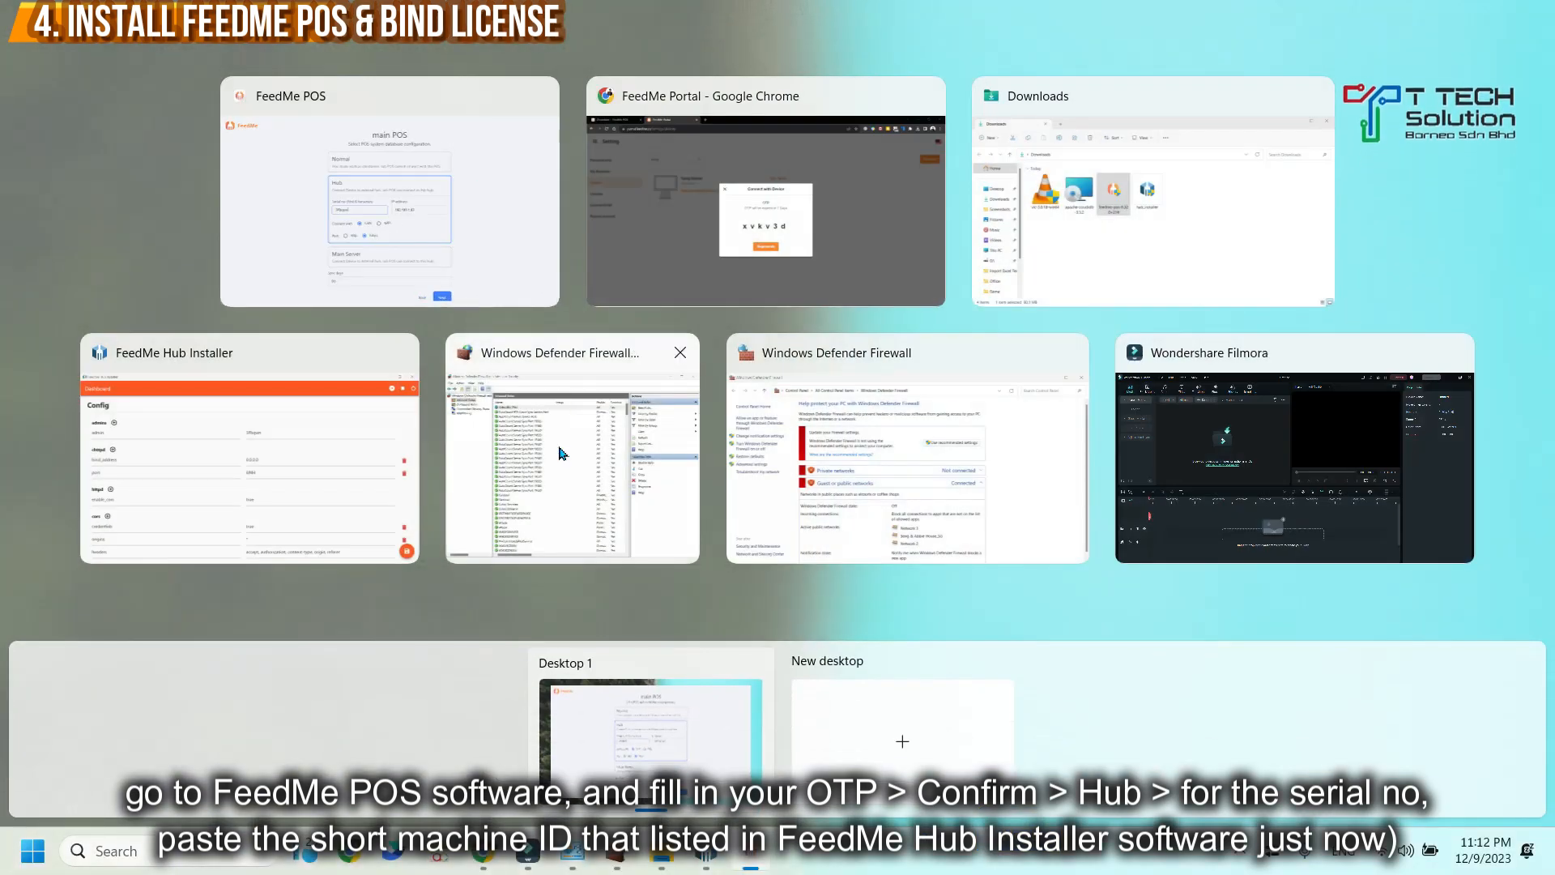
pyautogui.click(249, 451)
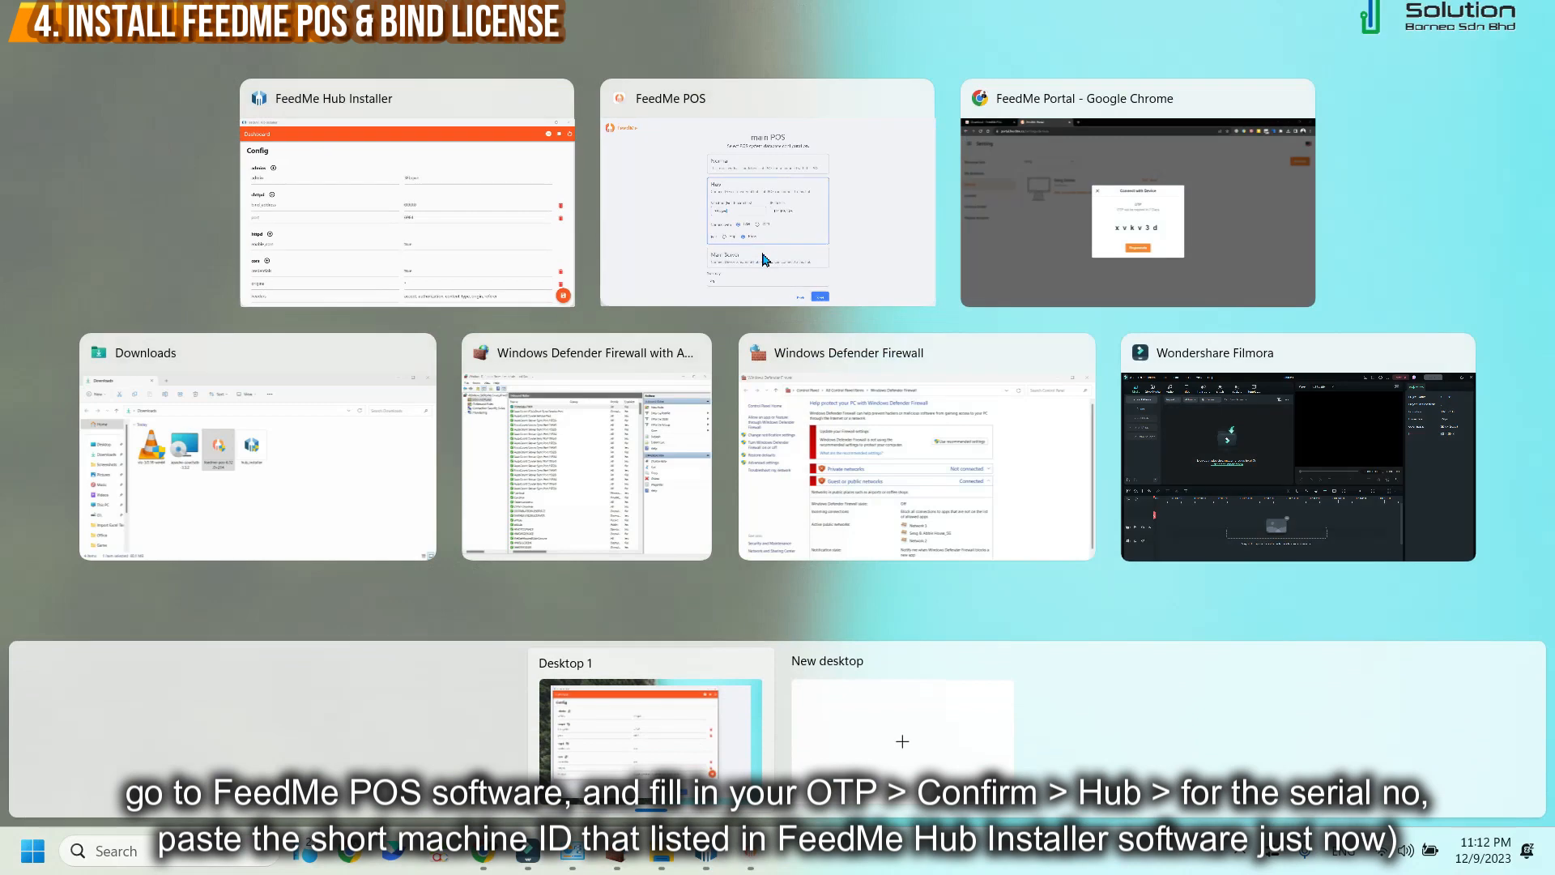
pyautogui.click(767, 194)
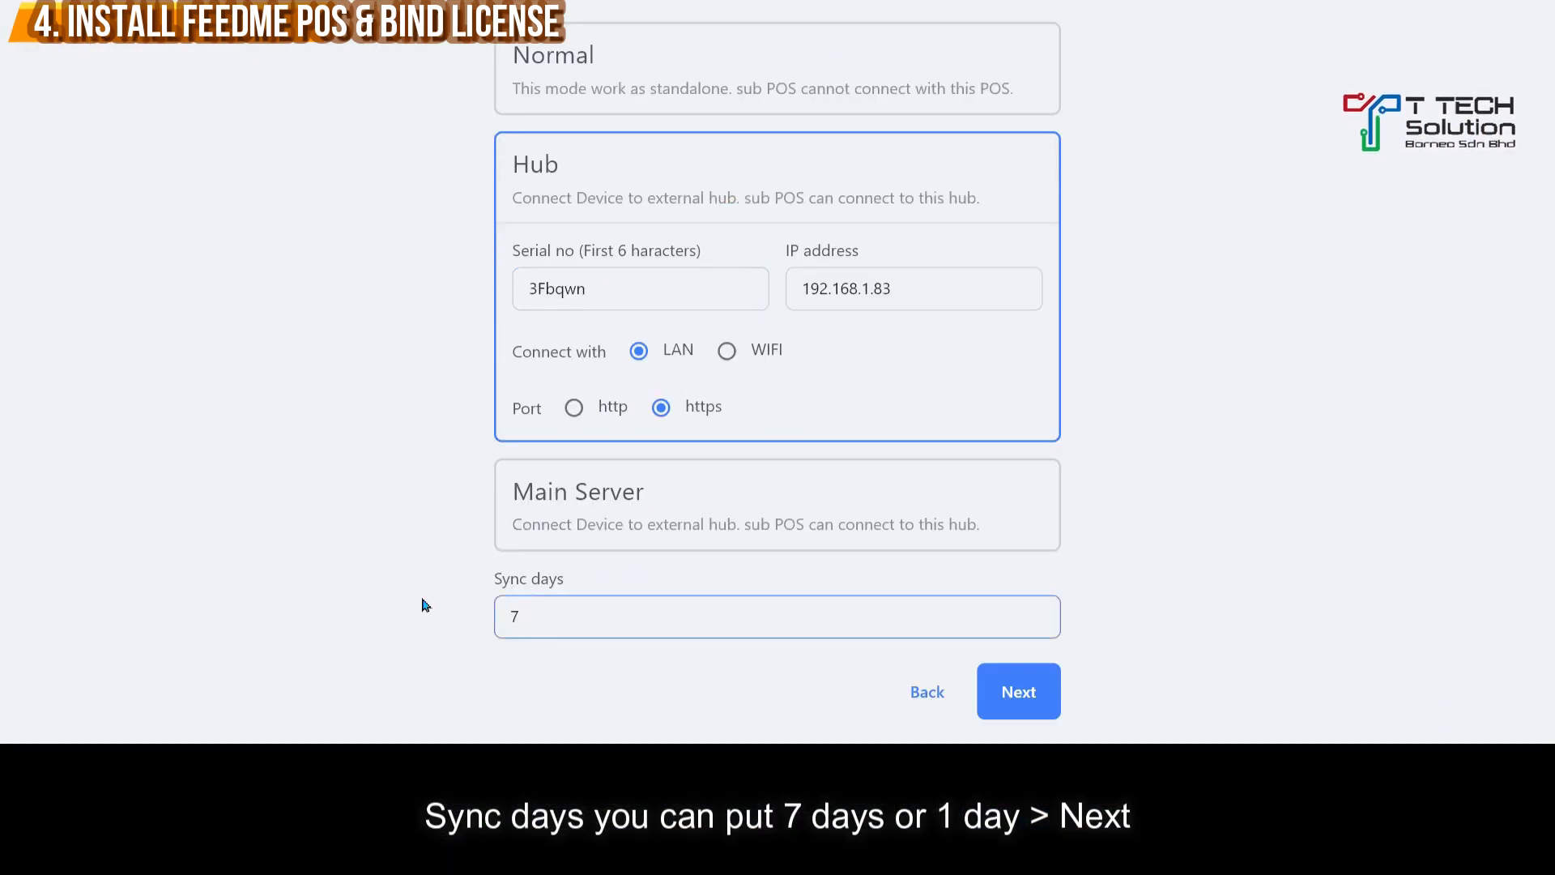
pyautogui.click(1017, 691)
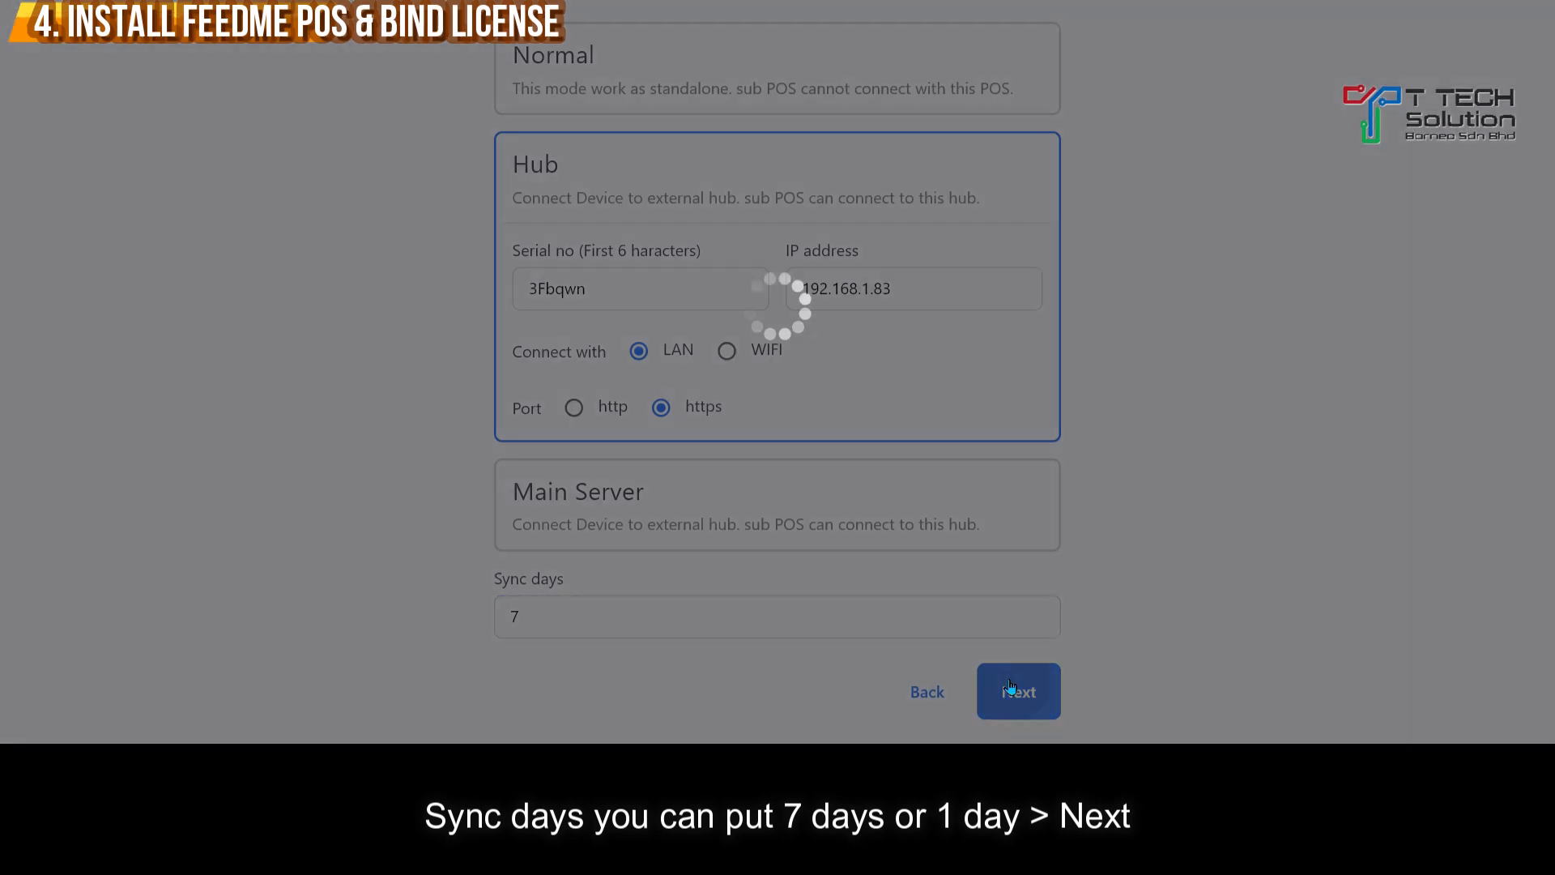
pyautogui.click(1018, 691)
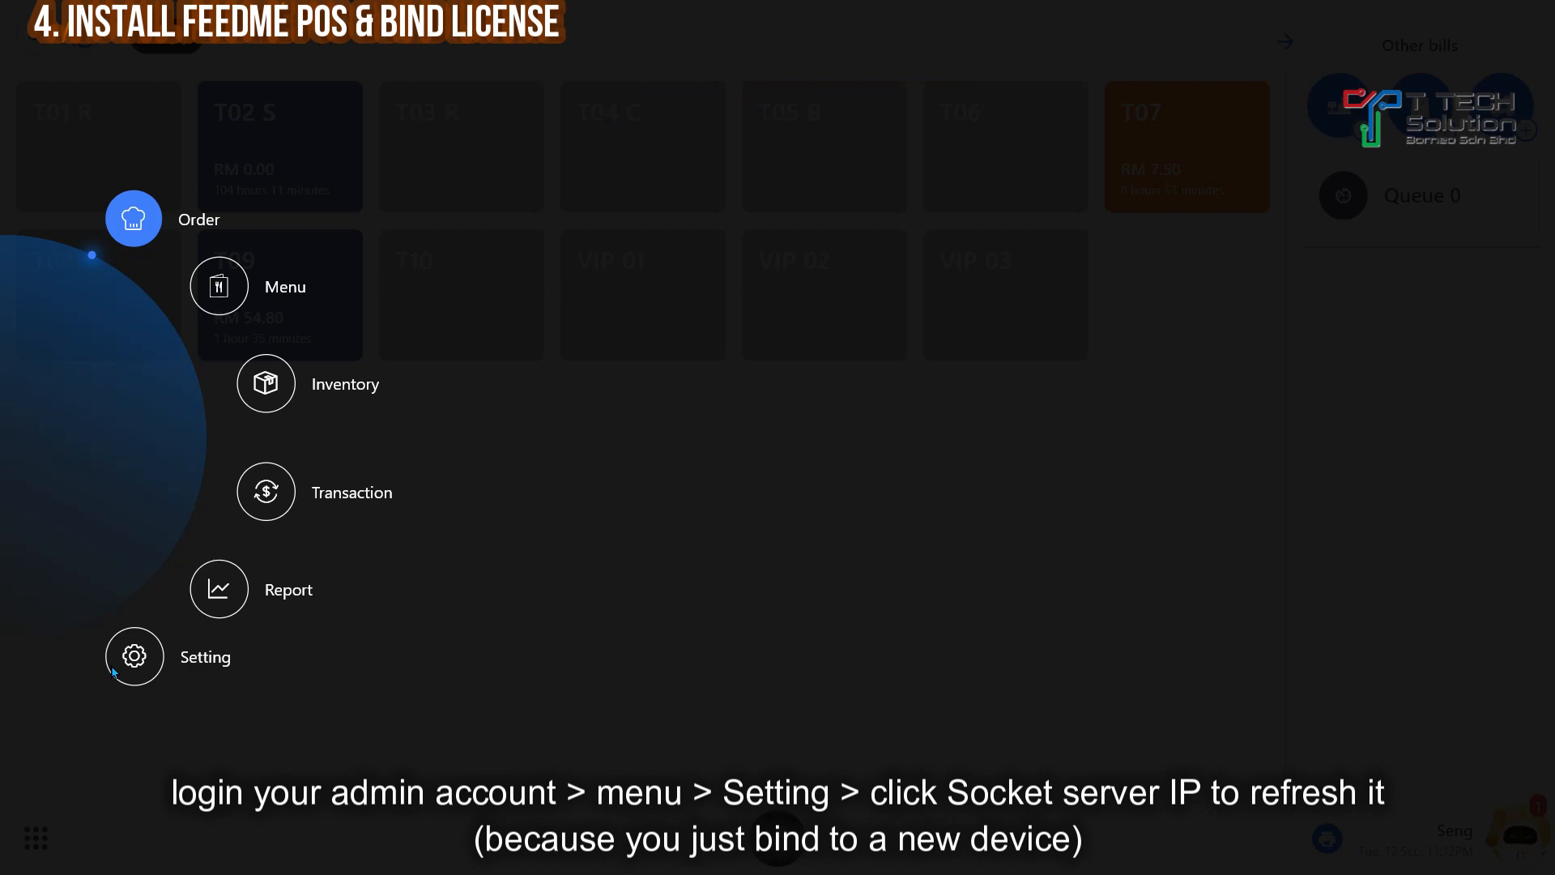
# Step: Refresh the restaurant's socket server IP in settings to 192.168.1.83
pyautogui.click(134, 657)
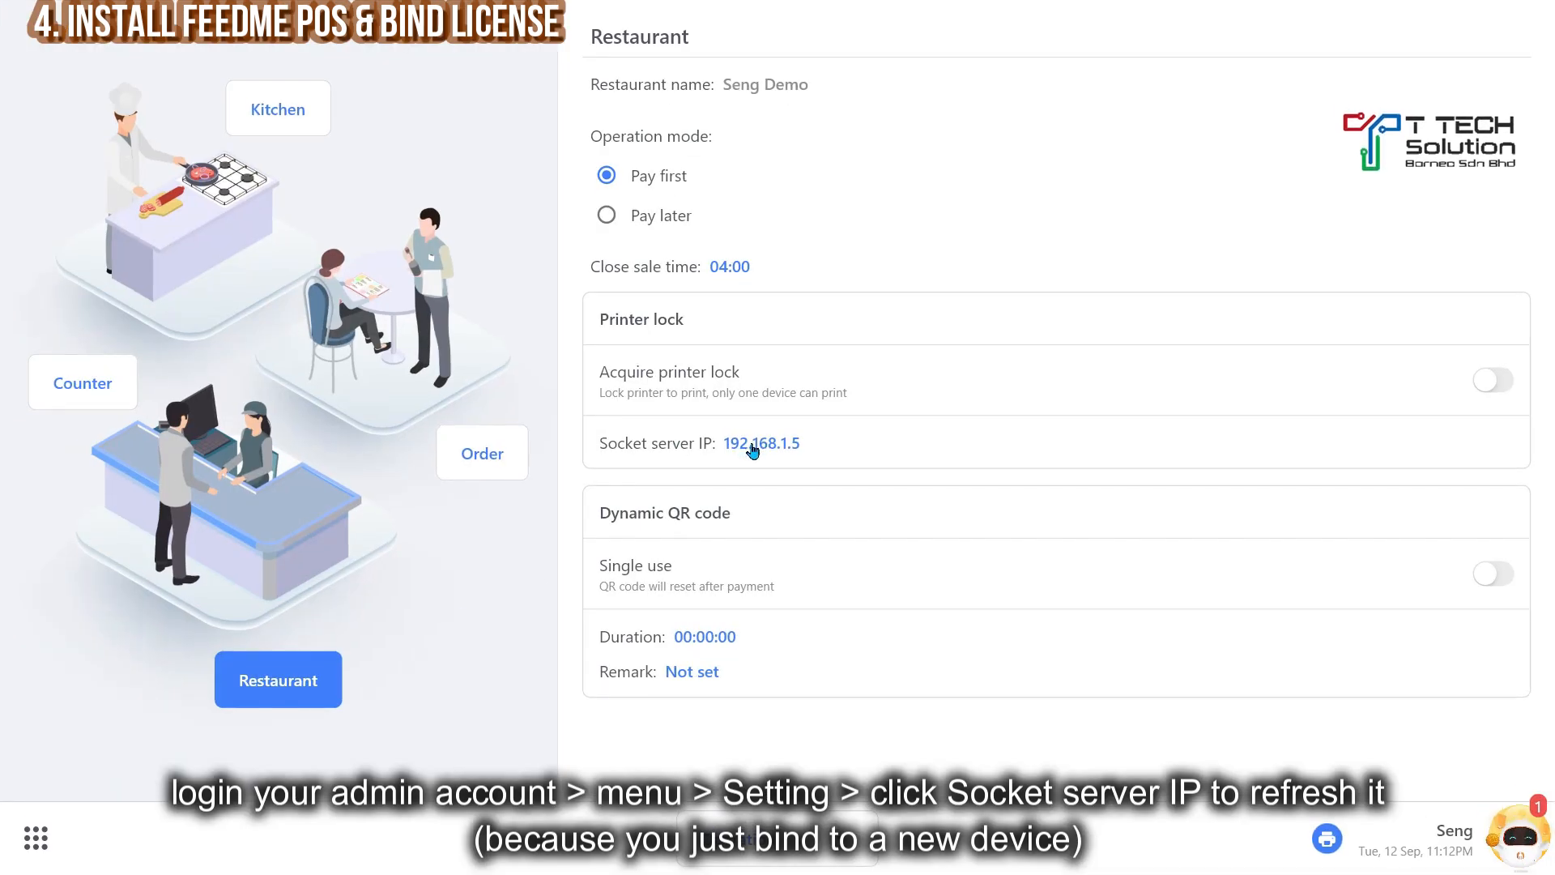
pyautogui.click(760, 443)
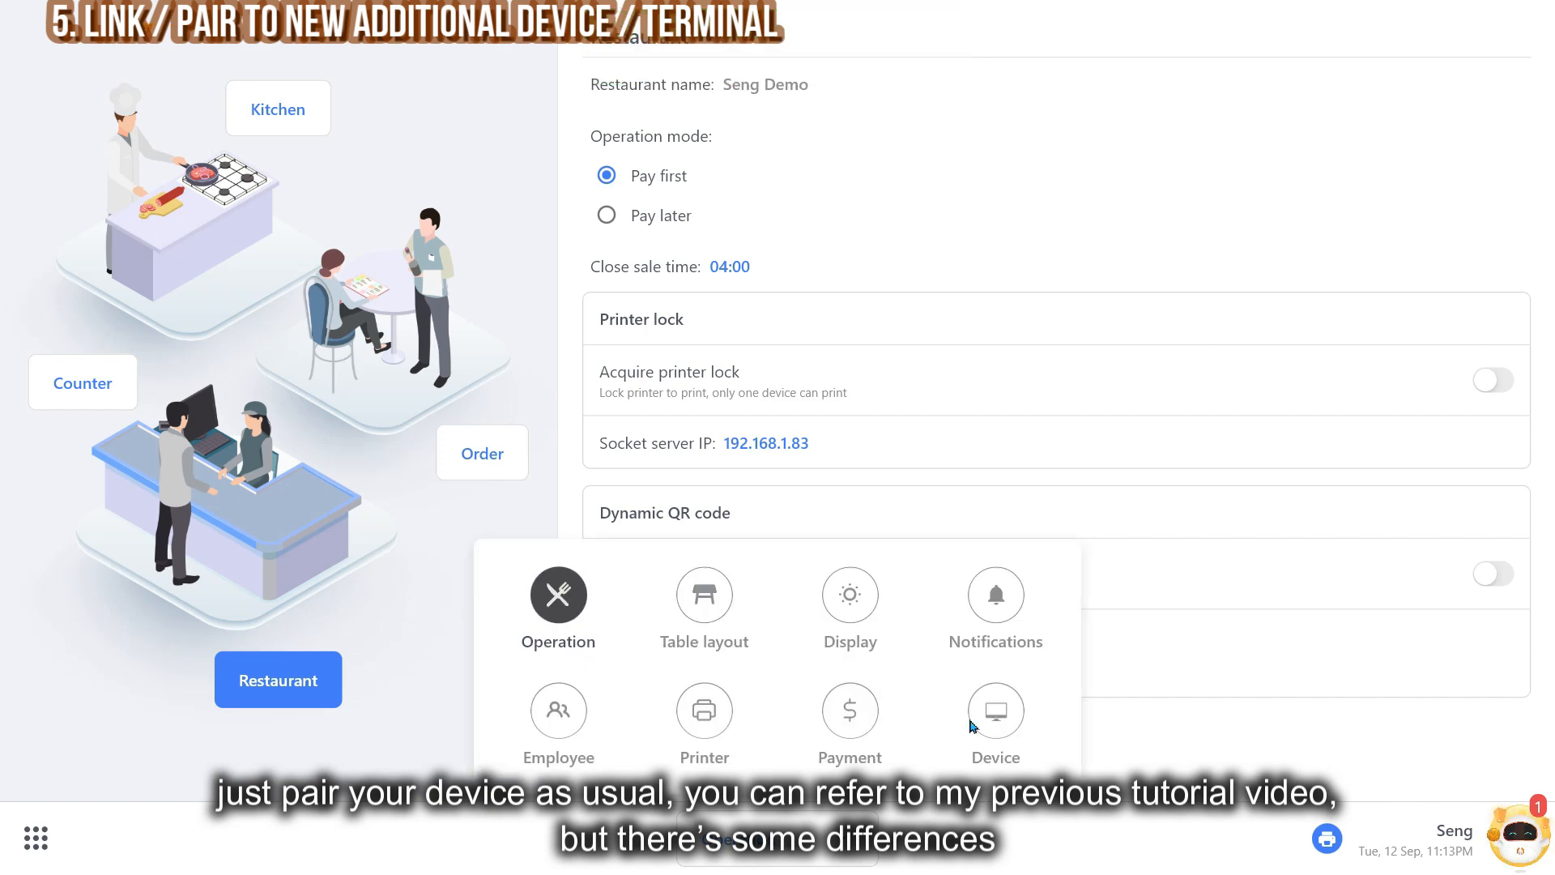
# Step: Show Other device in device settings, opening and closing the Add device form
pyautogui.click(994, 711)
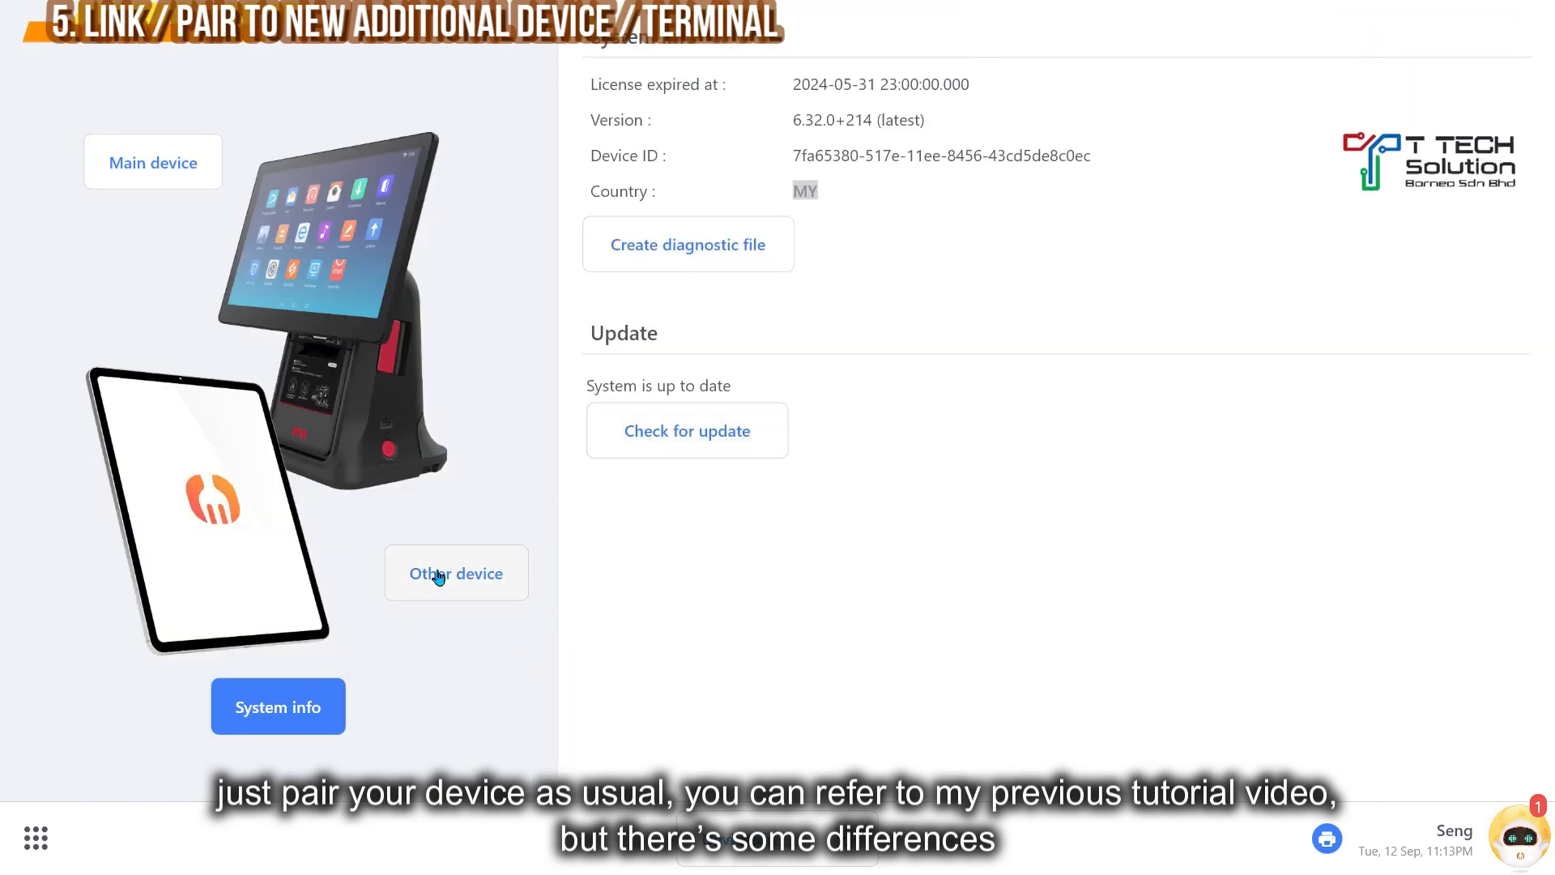
pyautogui.click(456, 574)
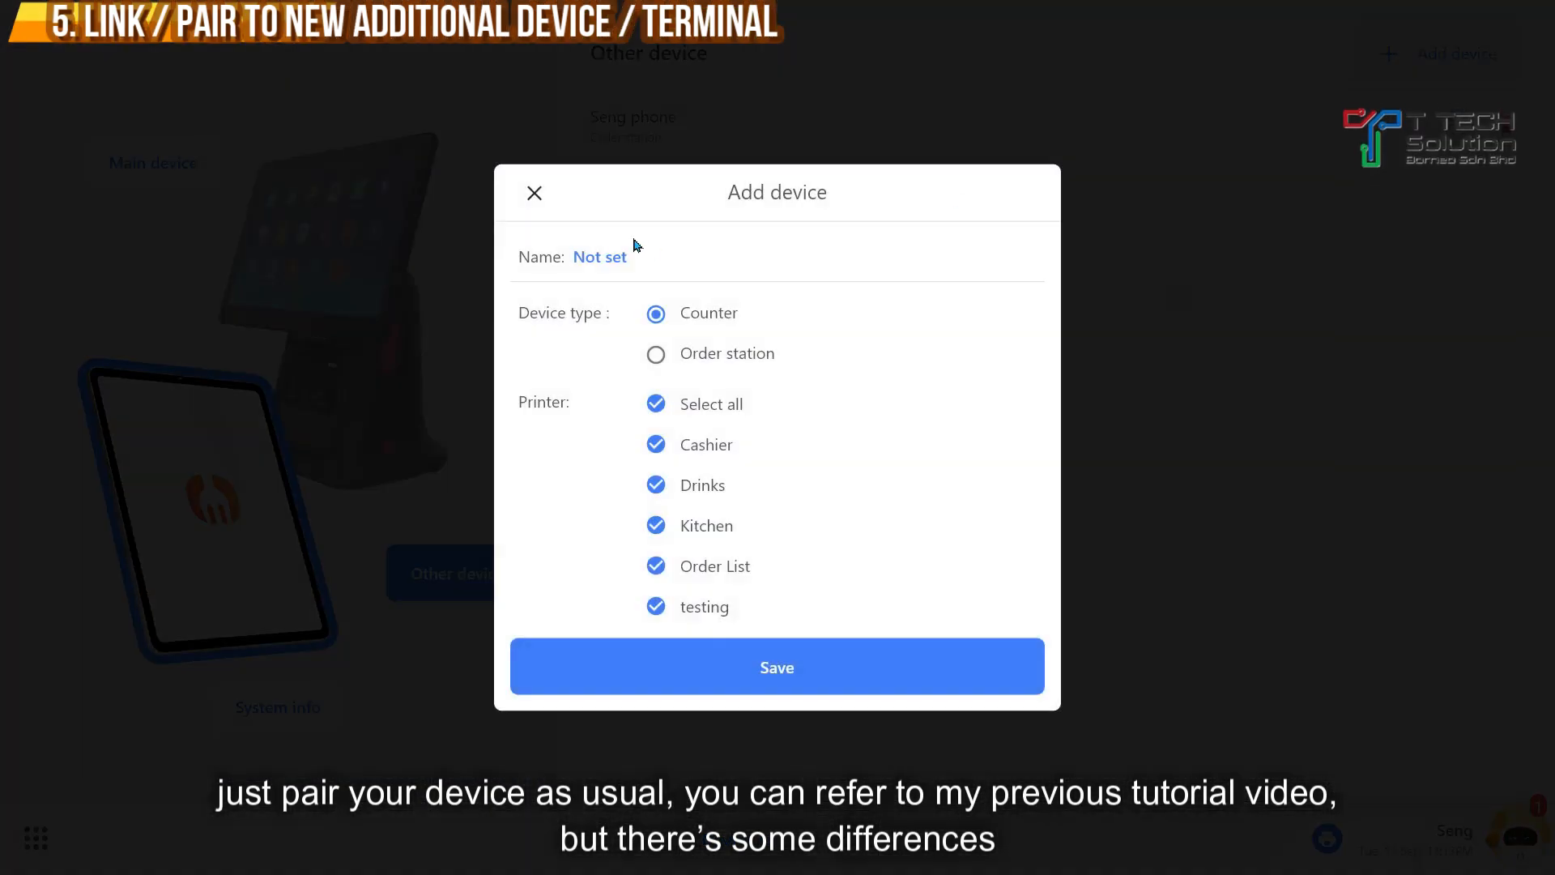
pyautogui.click(534, 193)
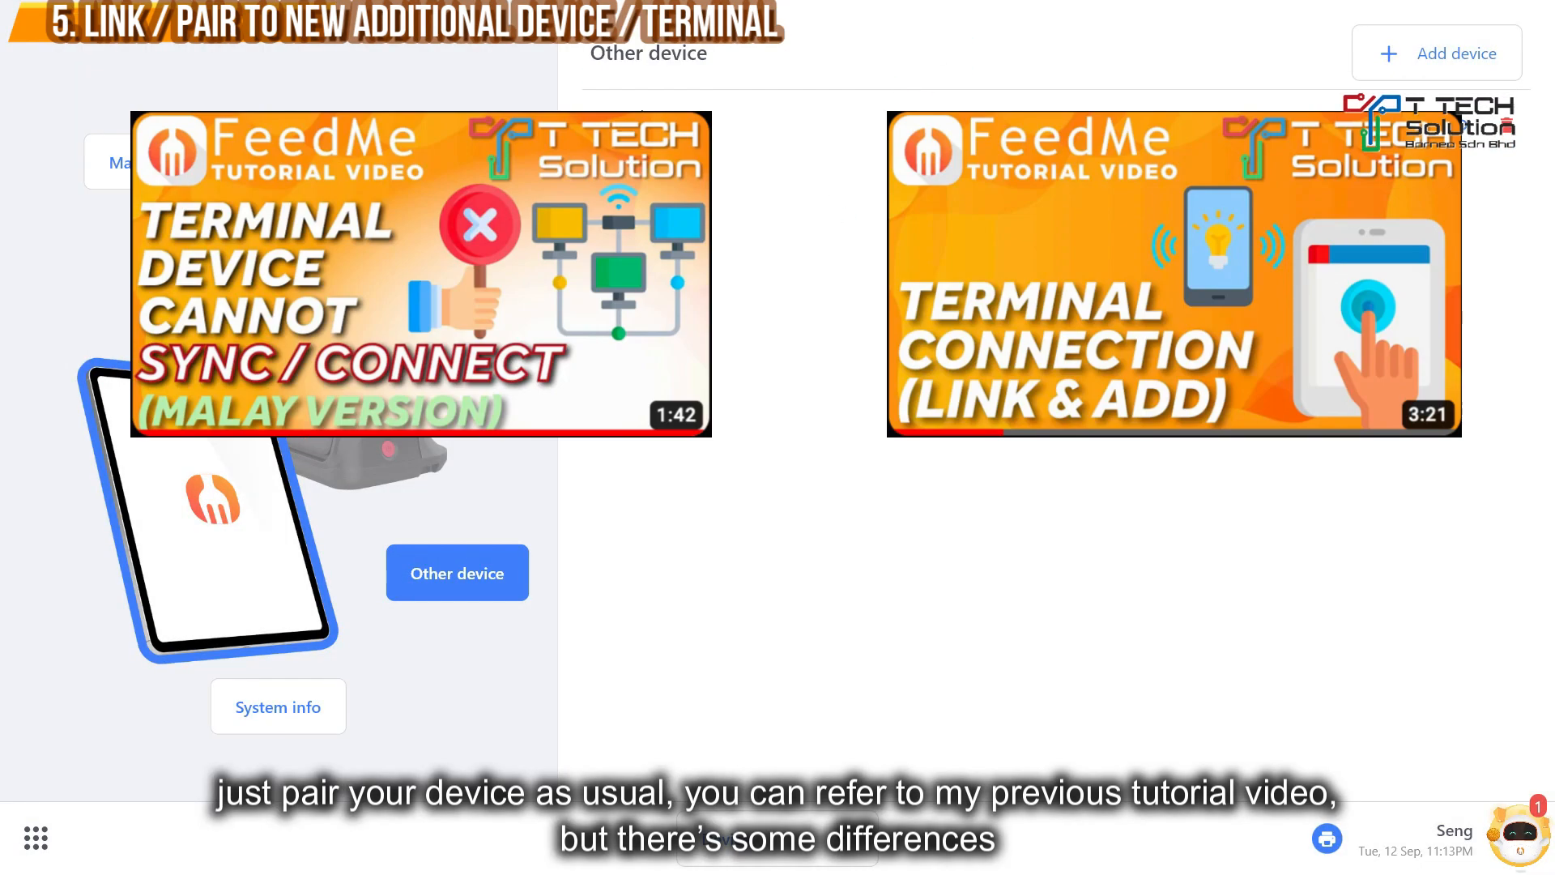
pyautogui.moveTo(836, 149)
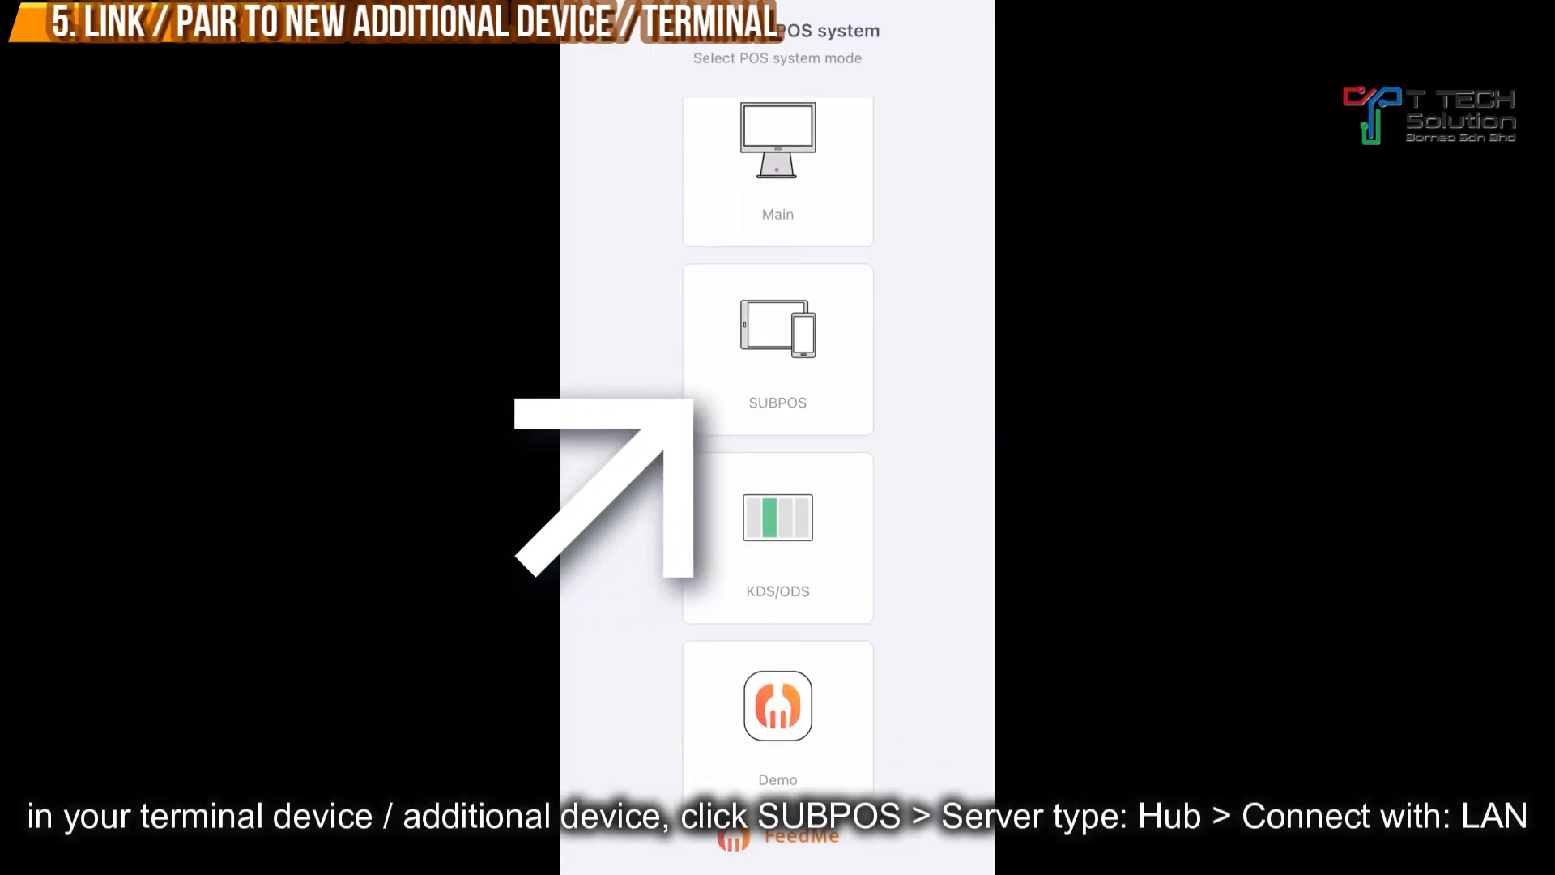
# Step: Make the terminal a SUBPOS on hub IP 192.168.1.83 over LAN, allowing network access
pyautogui.click(778, 350)
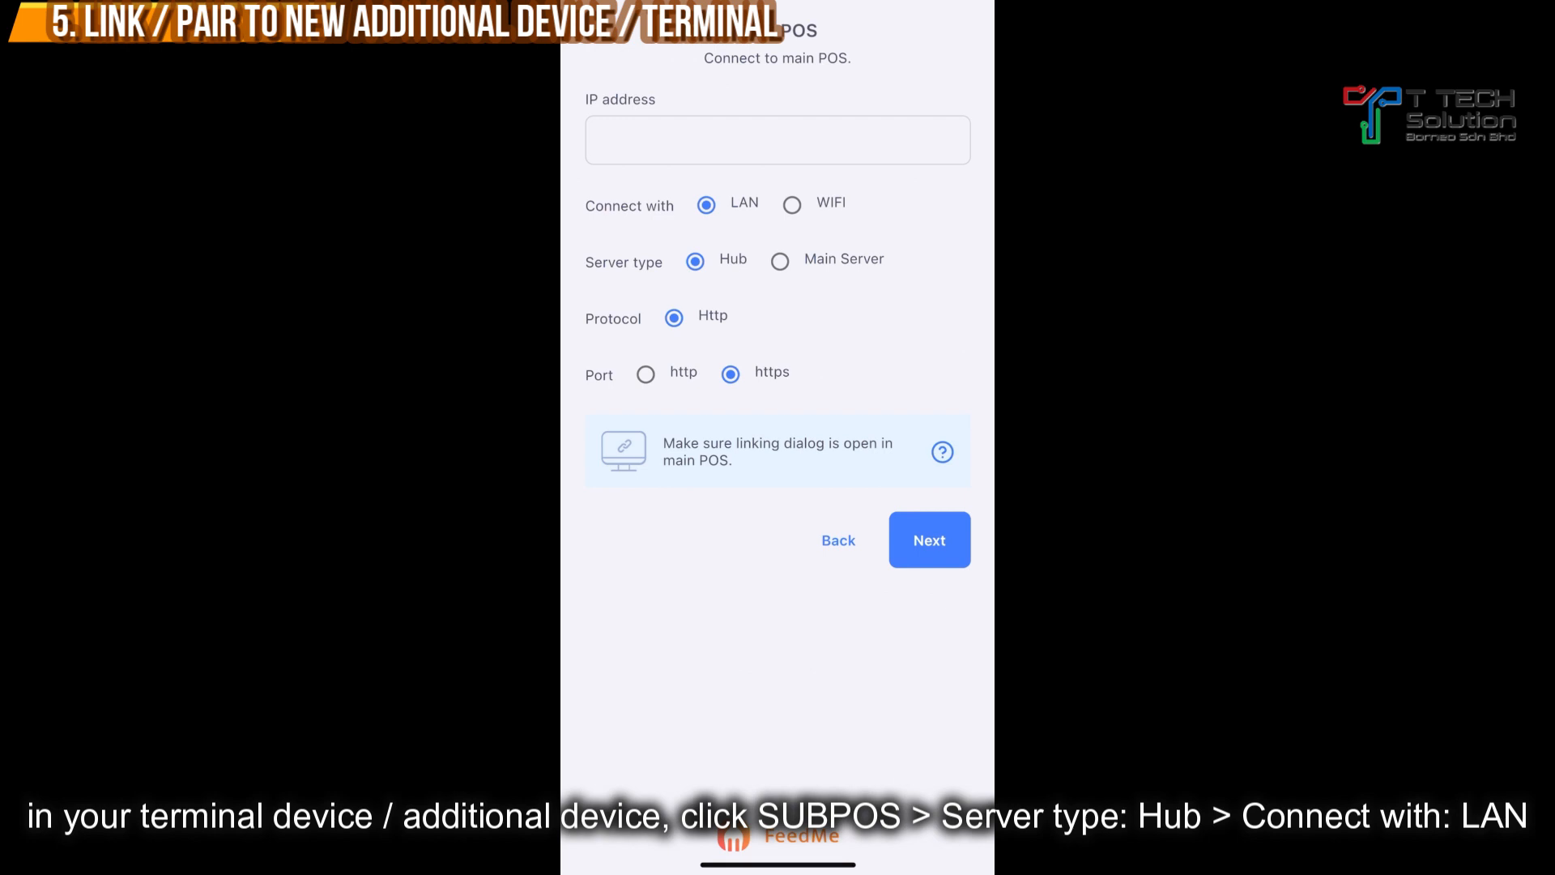
pyautogui.click(777, 138)
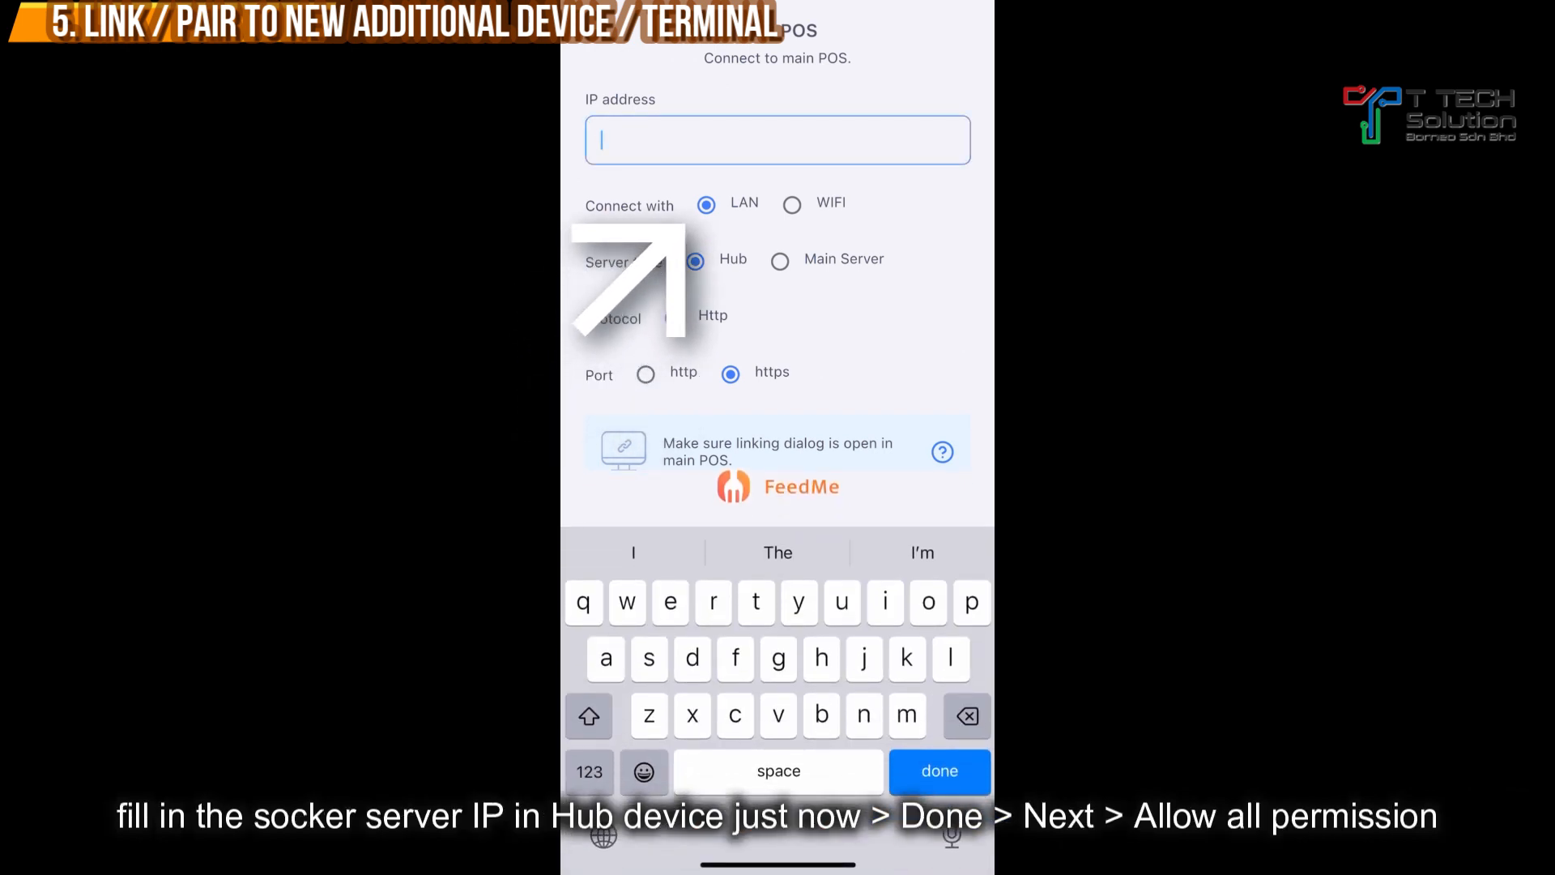
pyautogui.write('192.168.1.83')
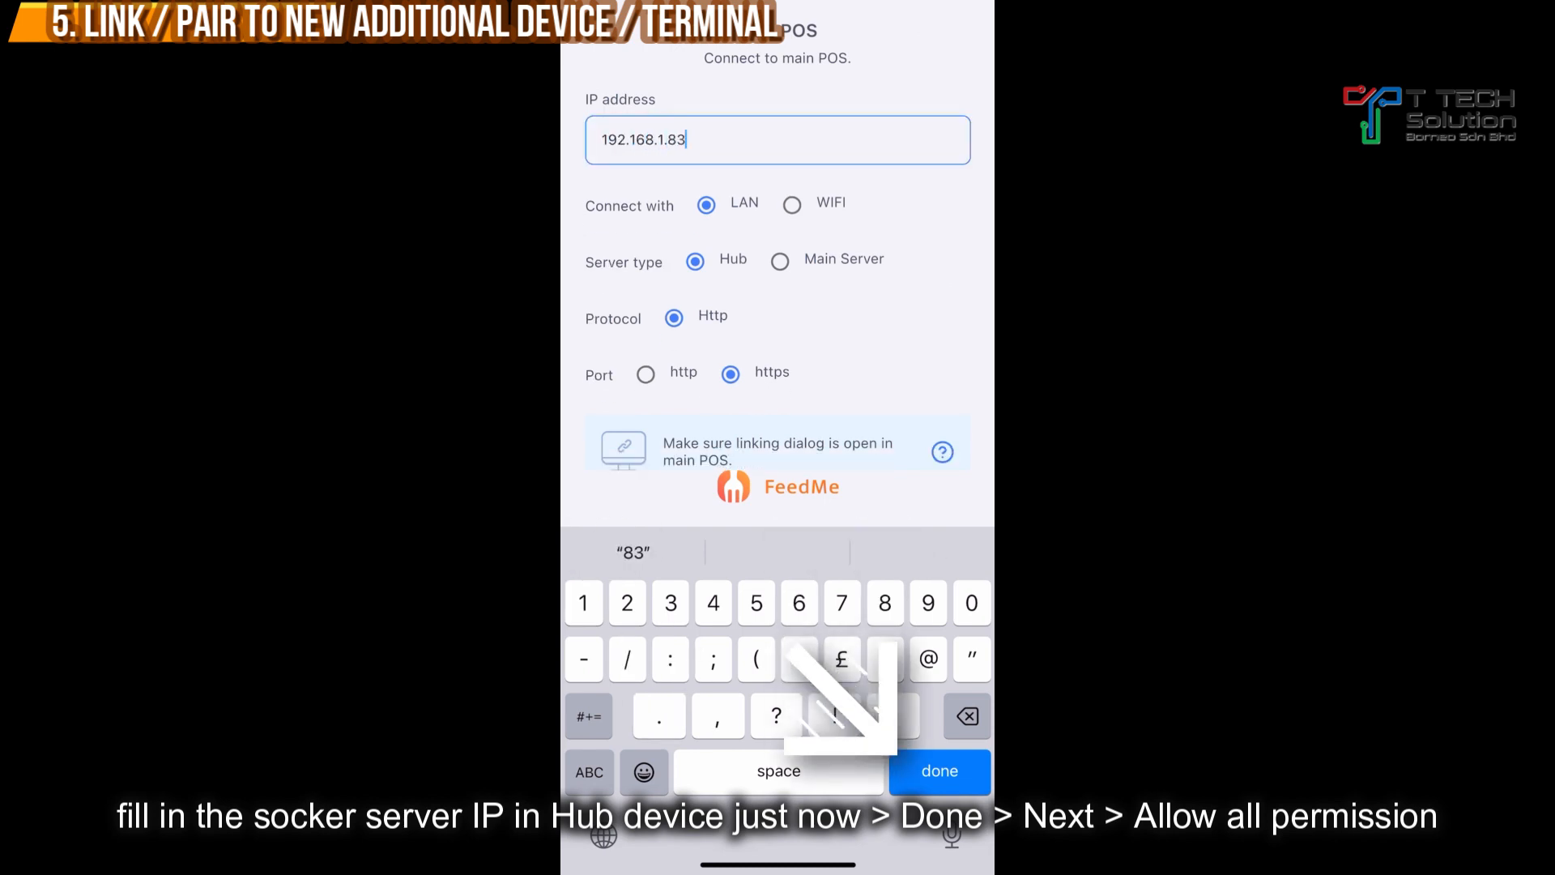
pyautogui.click(938, 771)
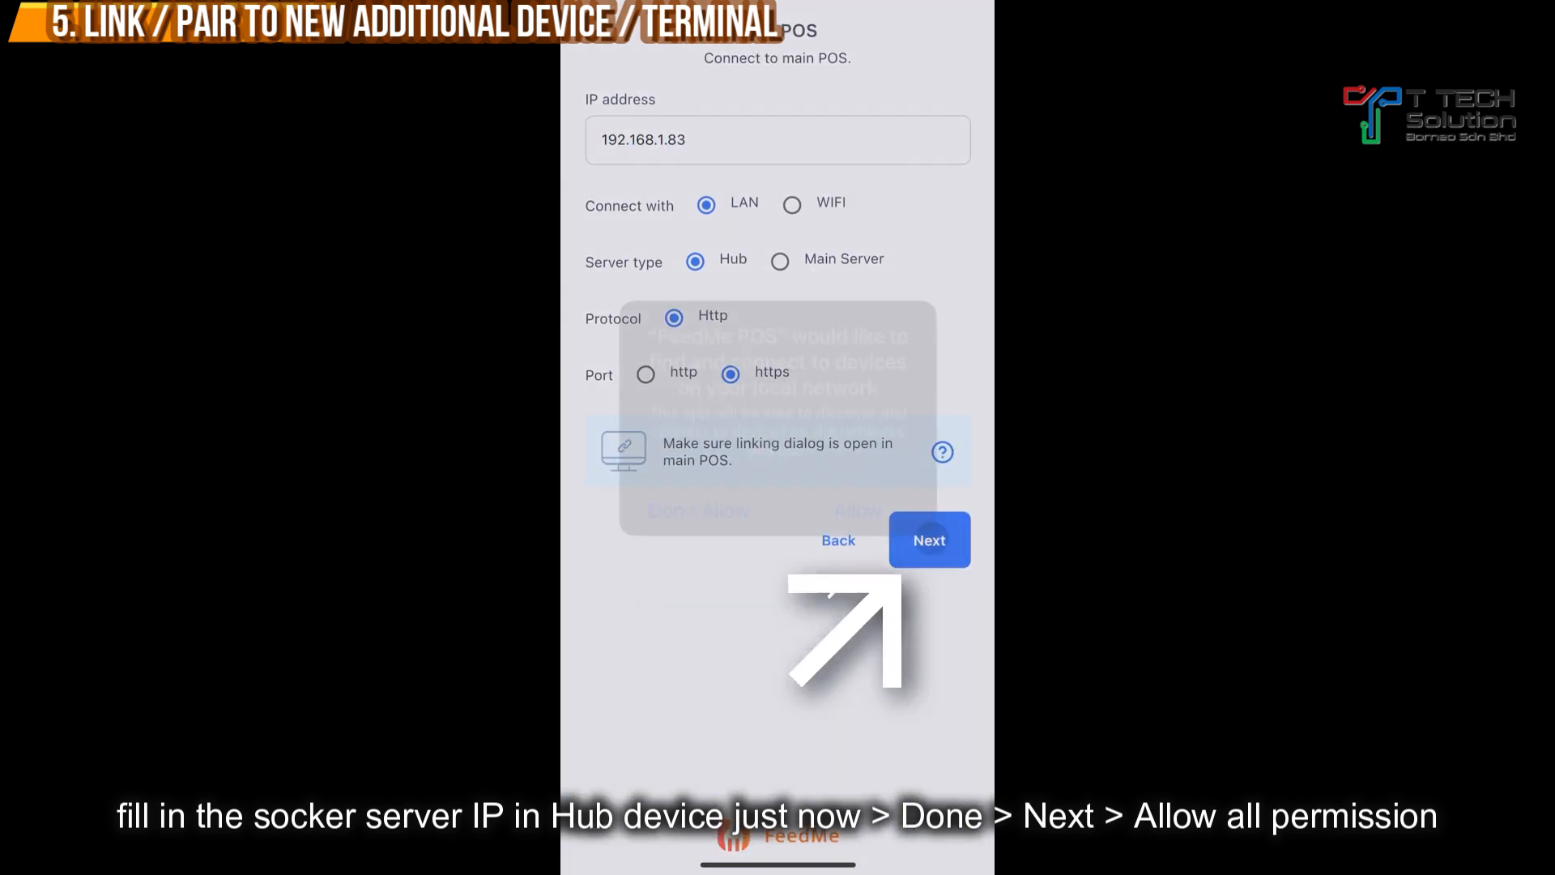
pyautogui.click(928, 539)
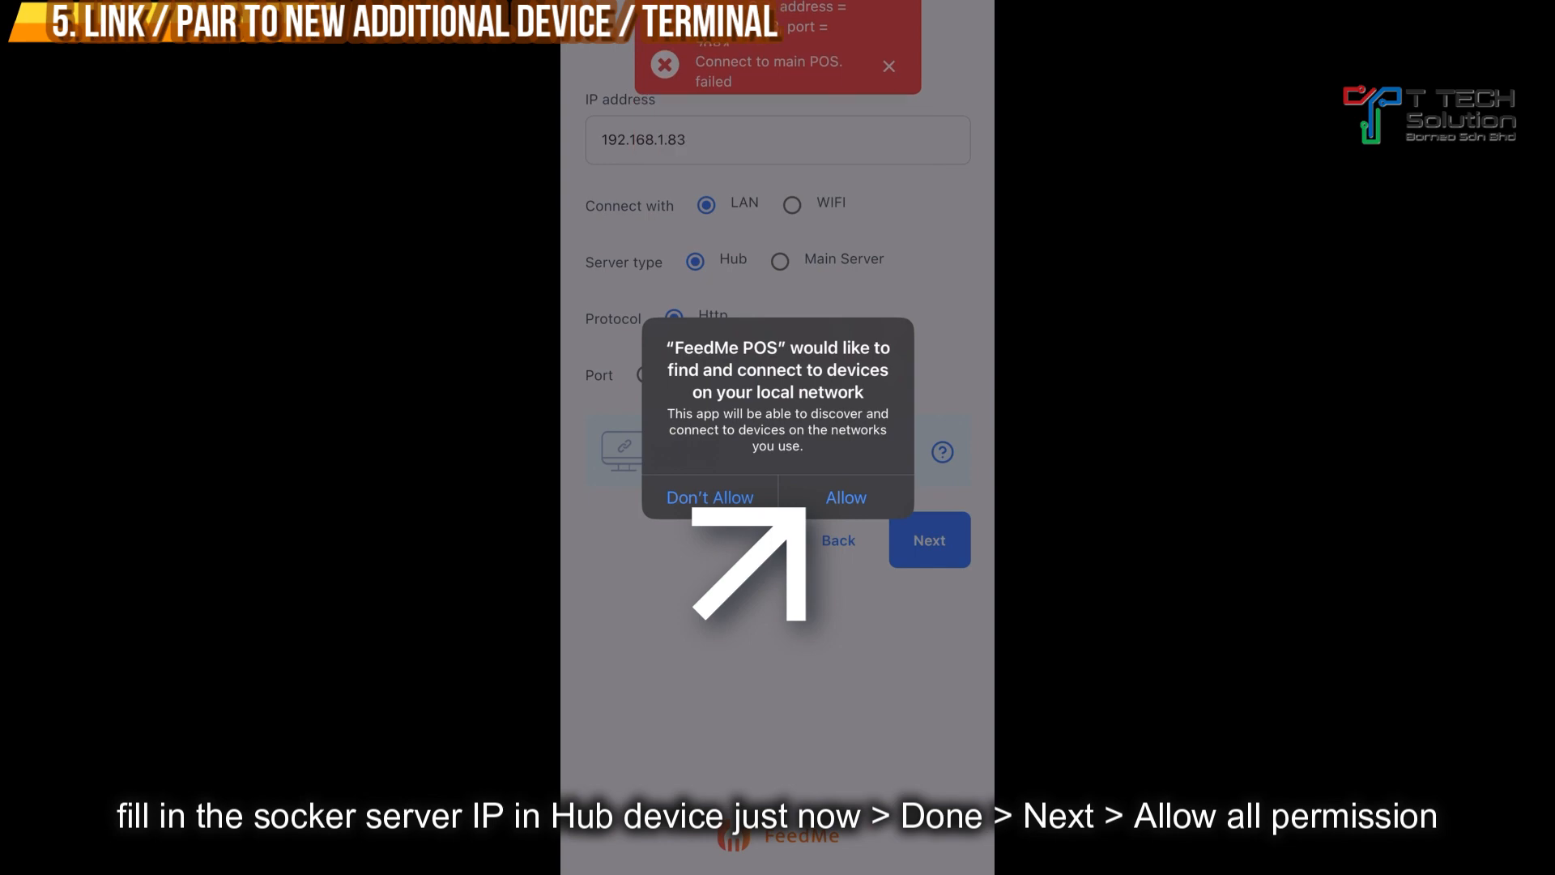
pyautogui.click(845, 496)
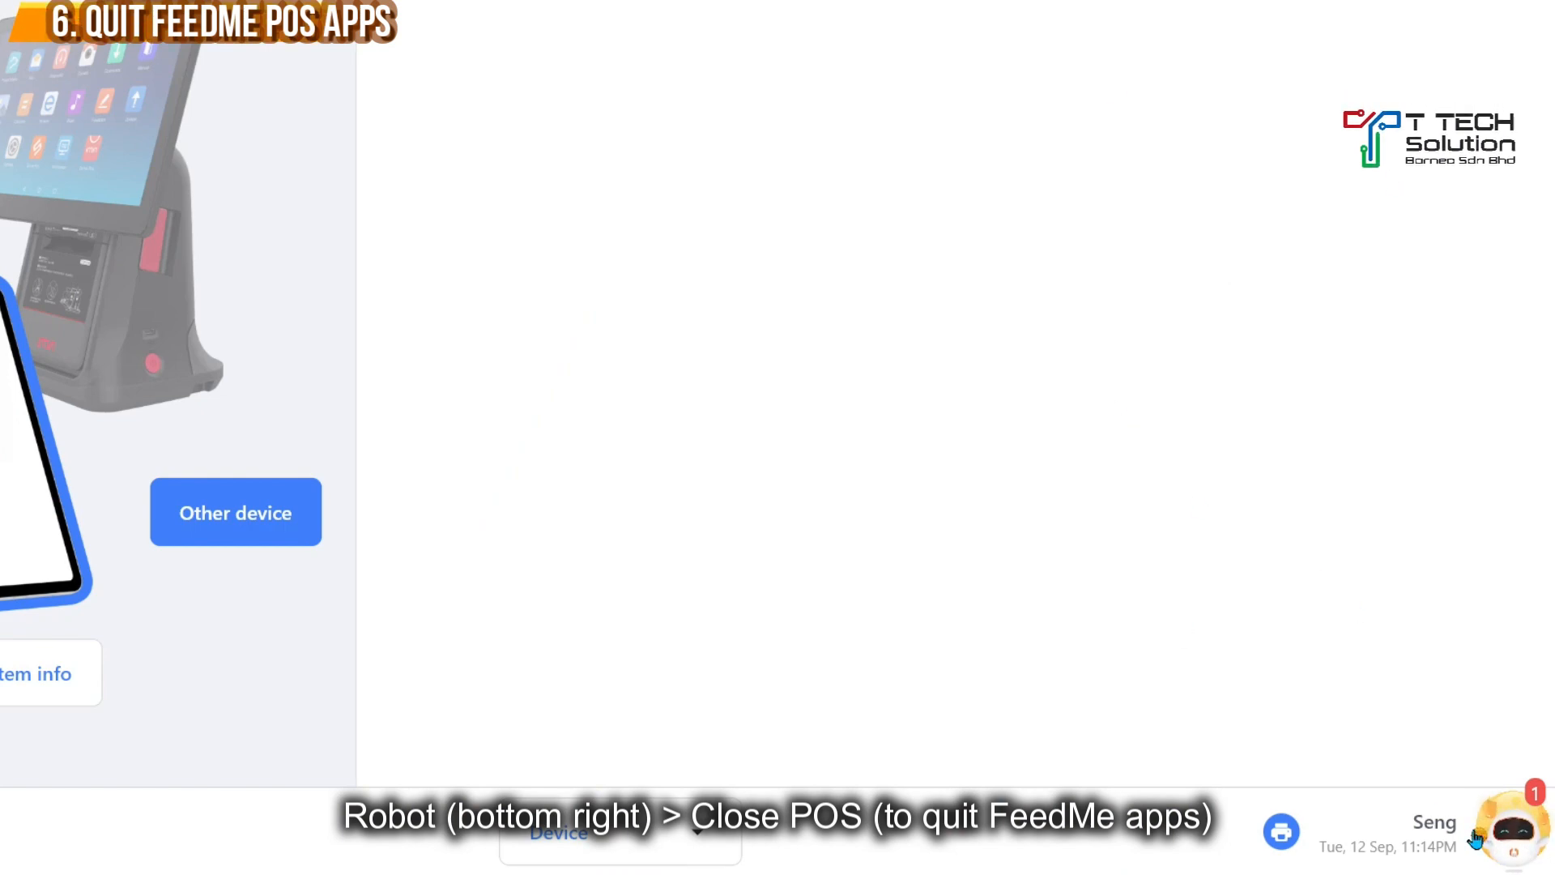
# Step: Close the POS from the assistant's system actions and confirm
pyautogui.click(1502, 831)
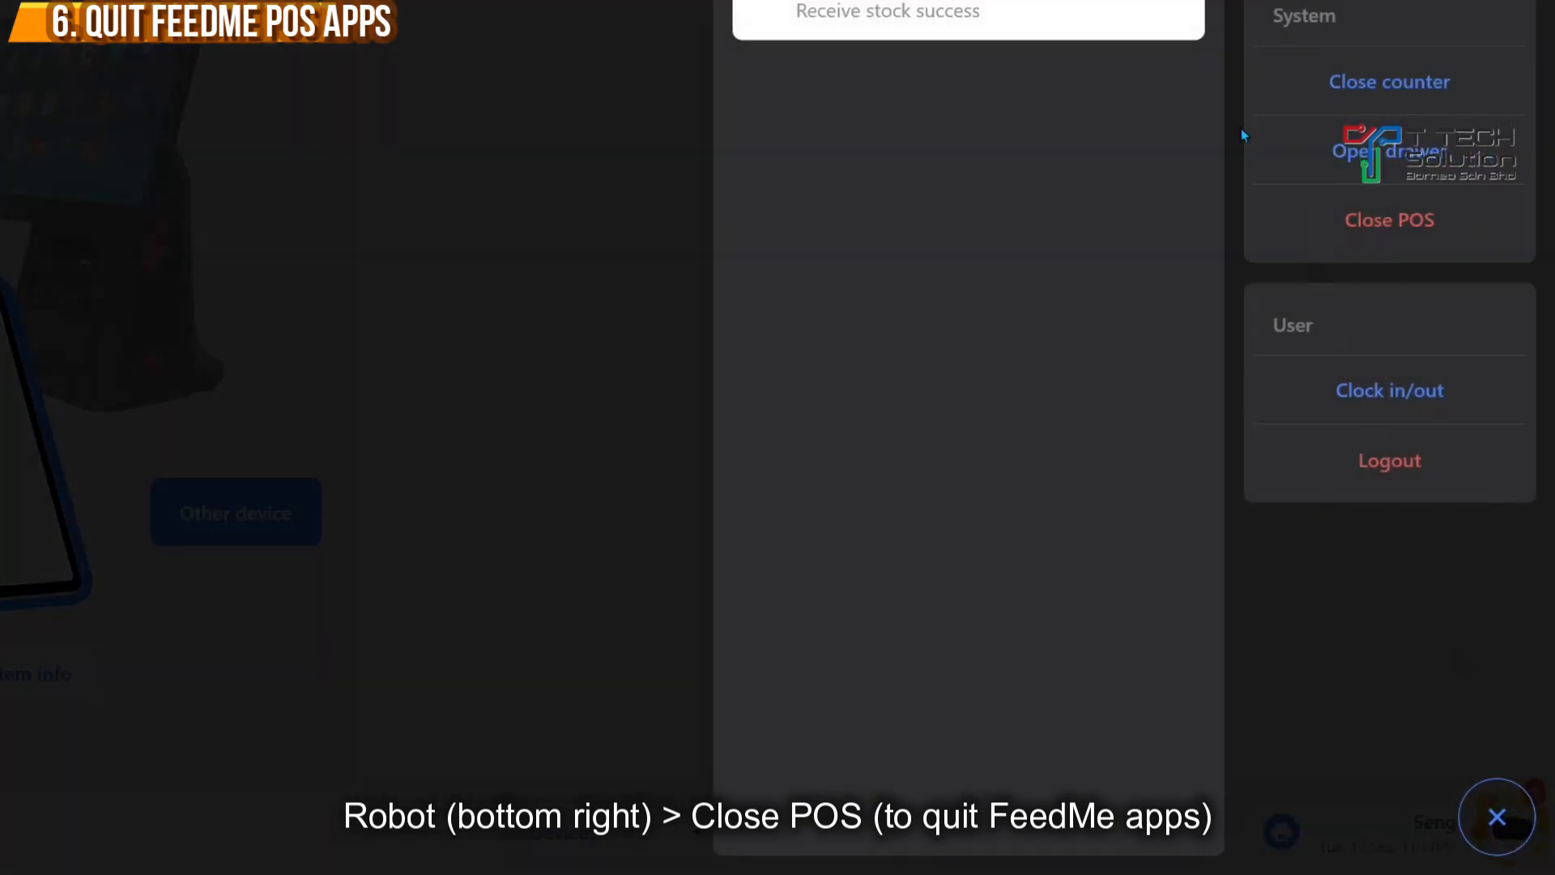
pyautogui.click(1389, 220)
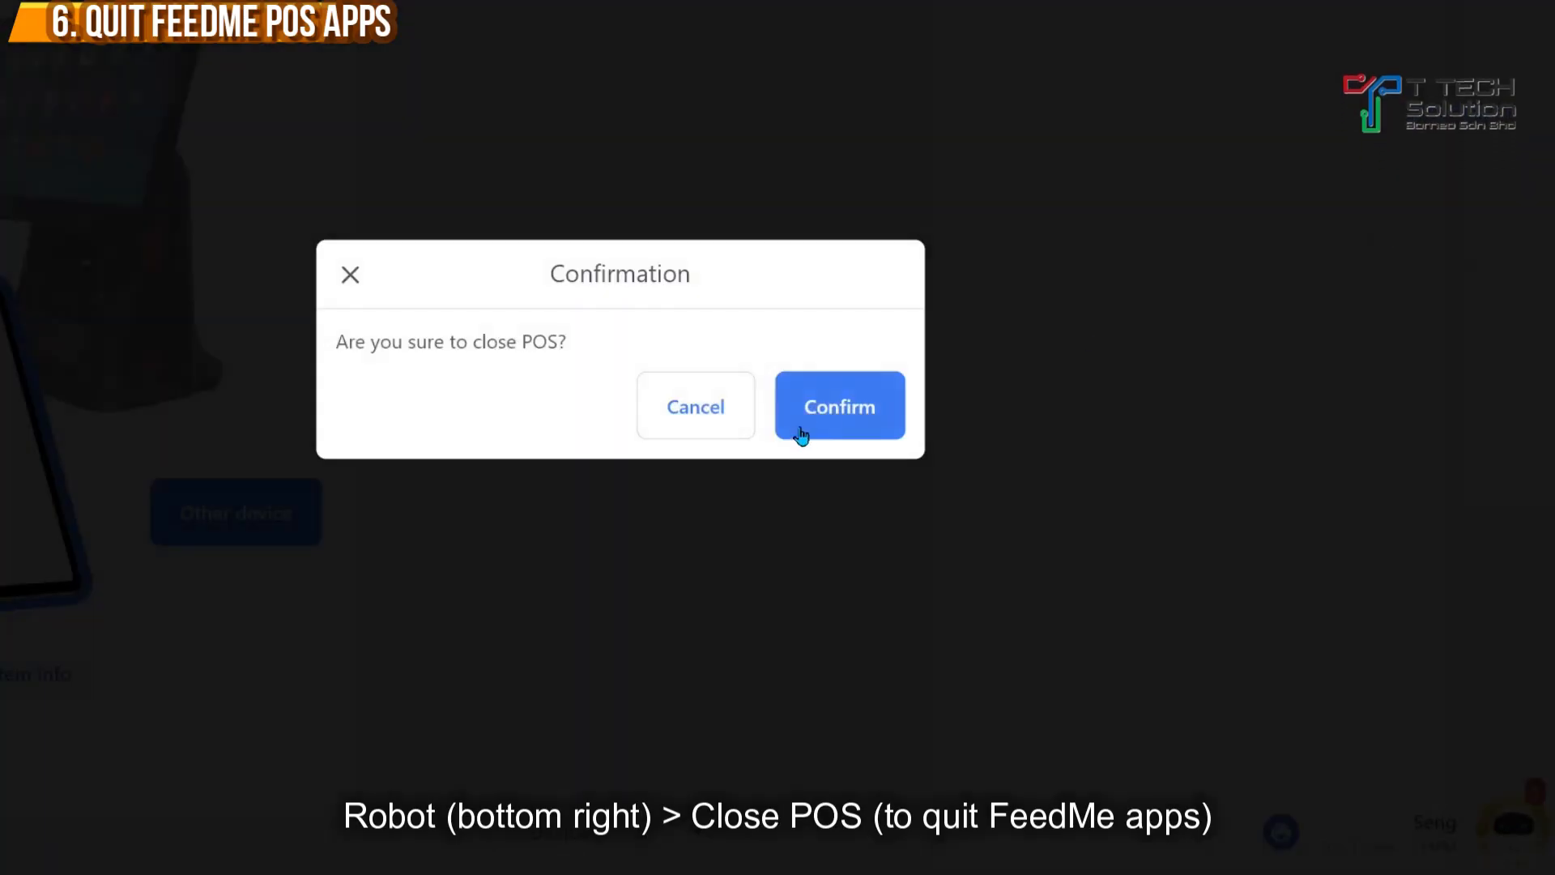
pyautogui.click(840, 406)
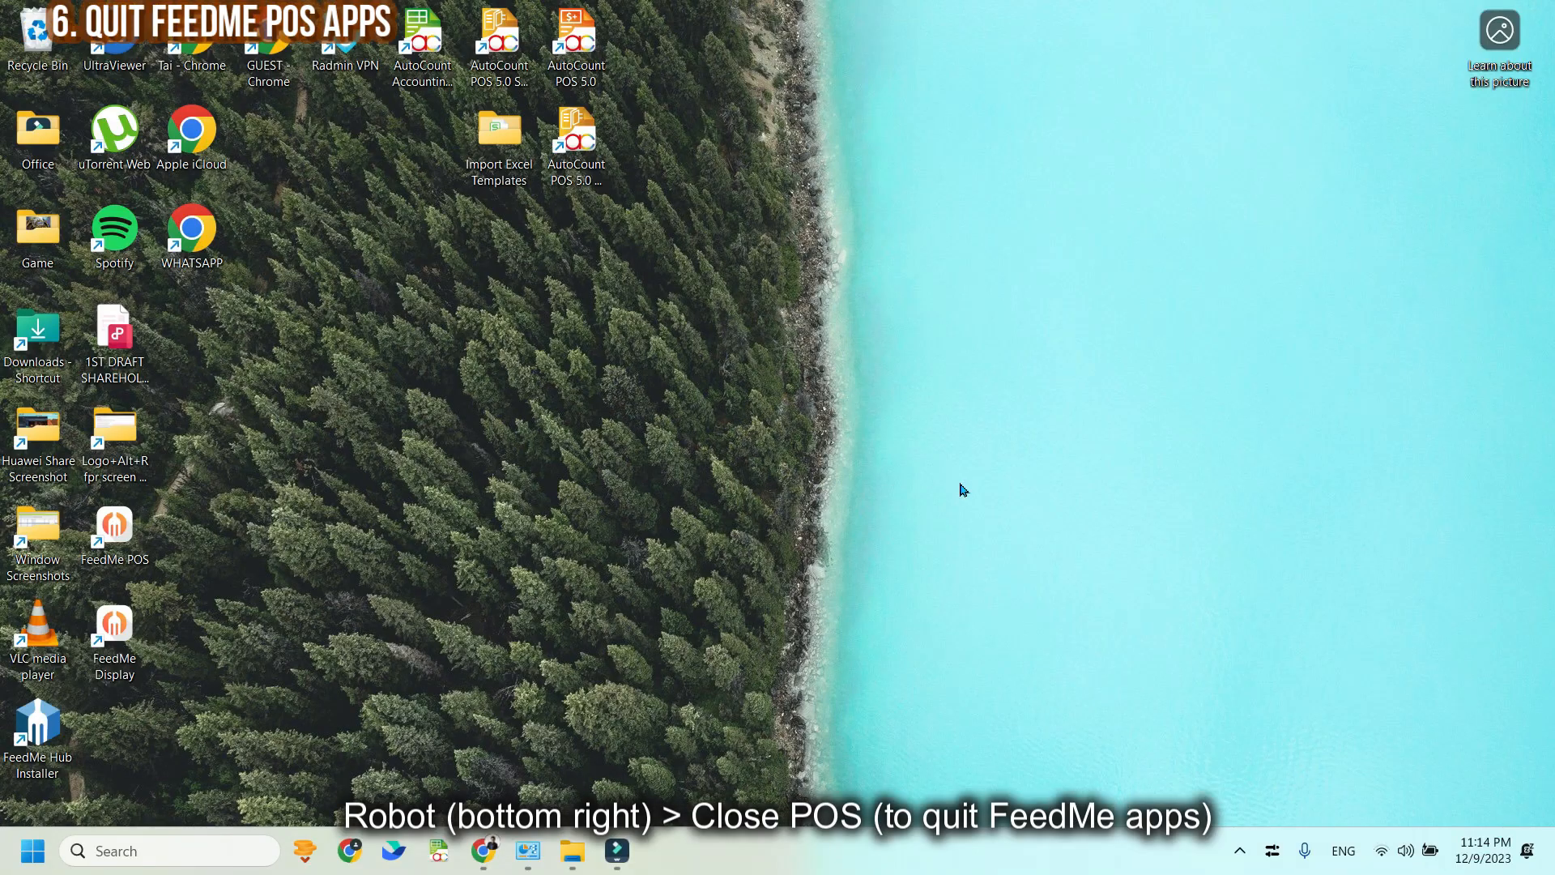